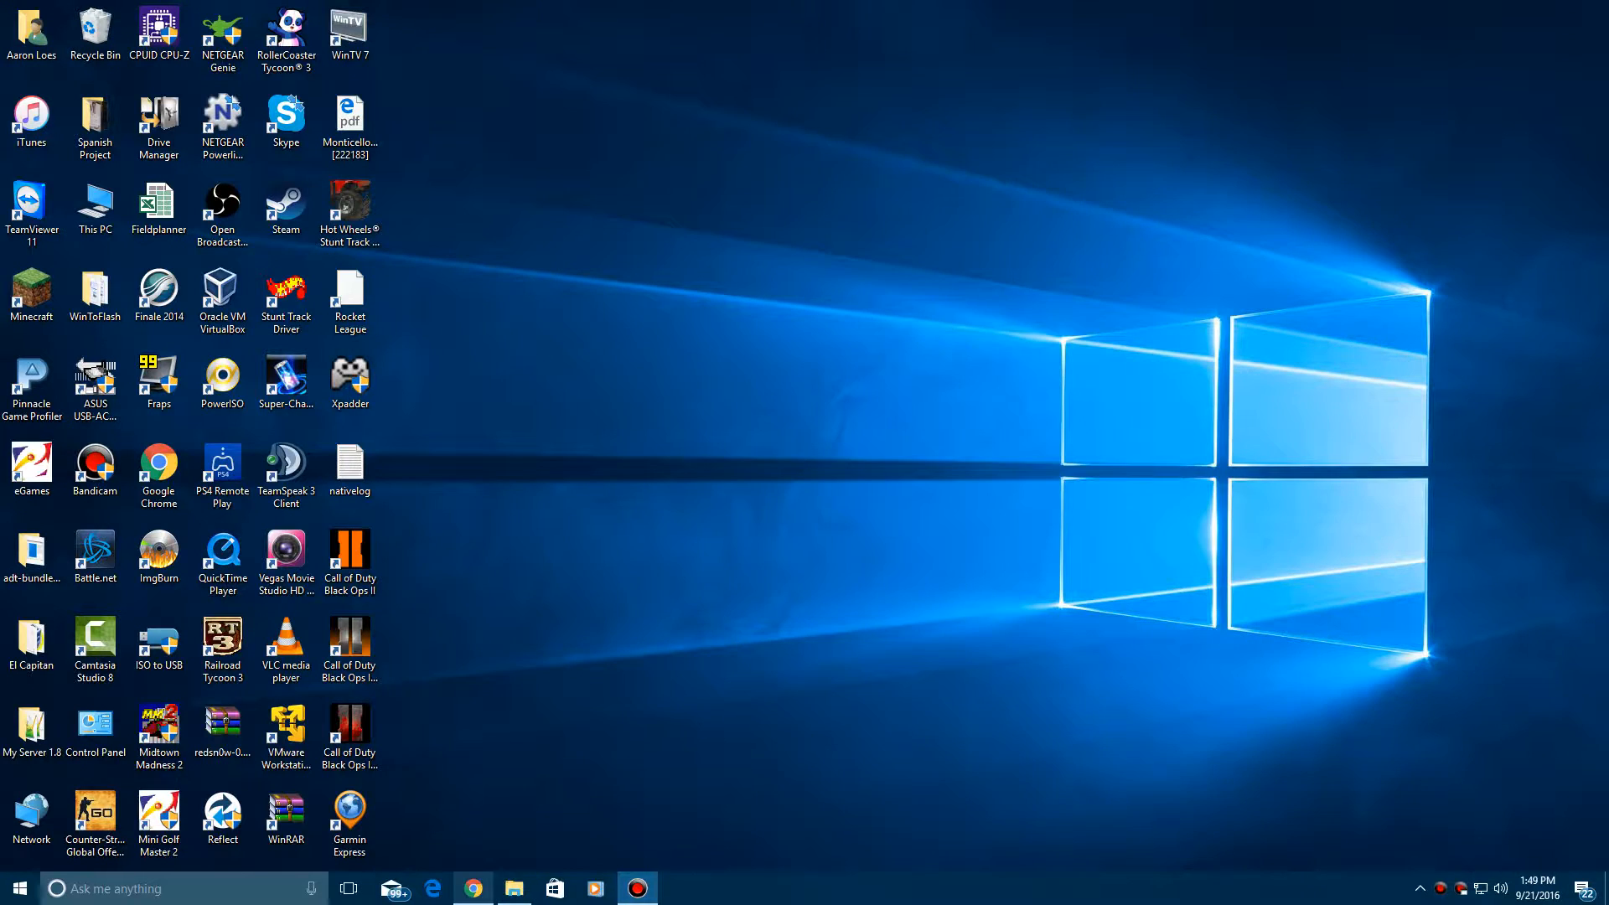
Look over the Linux Mint download page, then launch VirtualBox.
{"action": "left_click", "coordinate": [473, 888]}
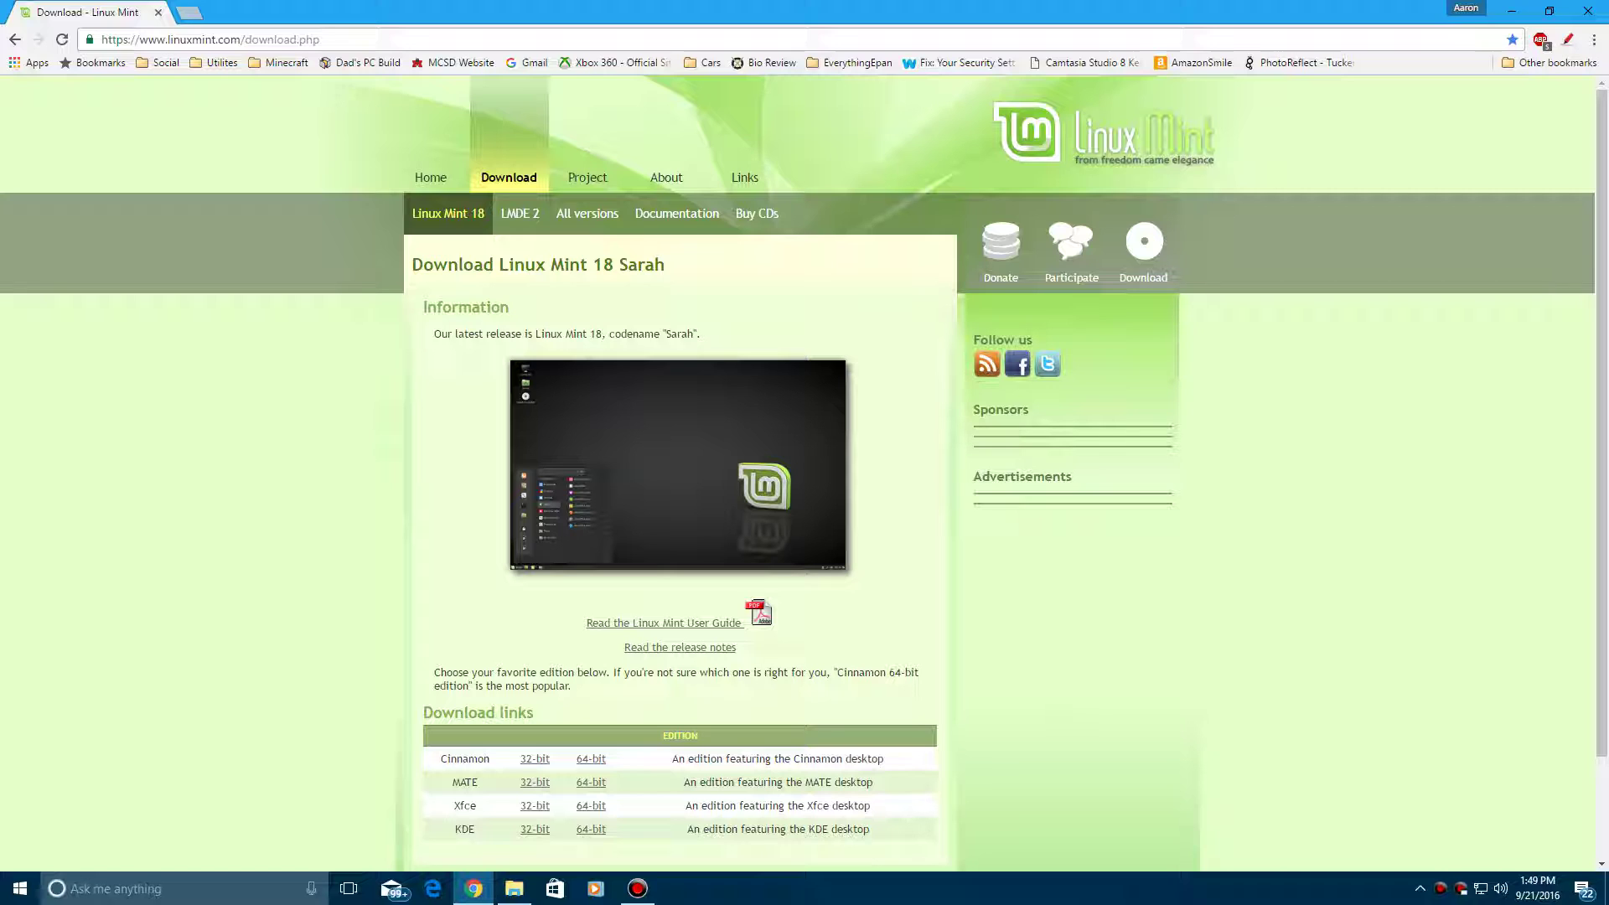
{"action": "scroll", "scroll_direction": "down", "scroll_amount": 3}
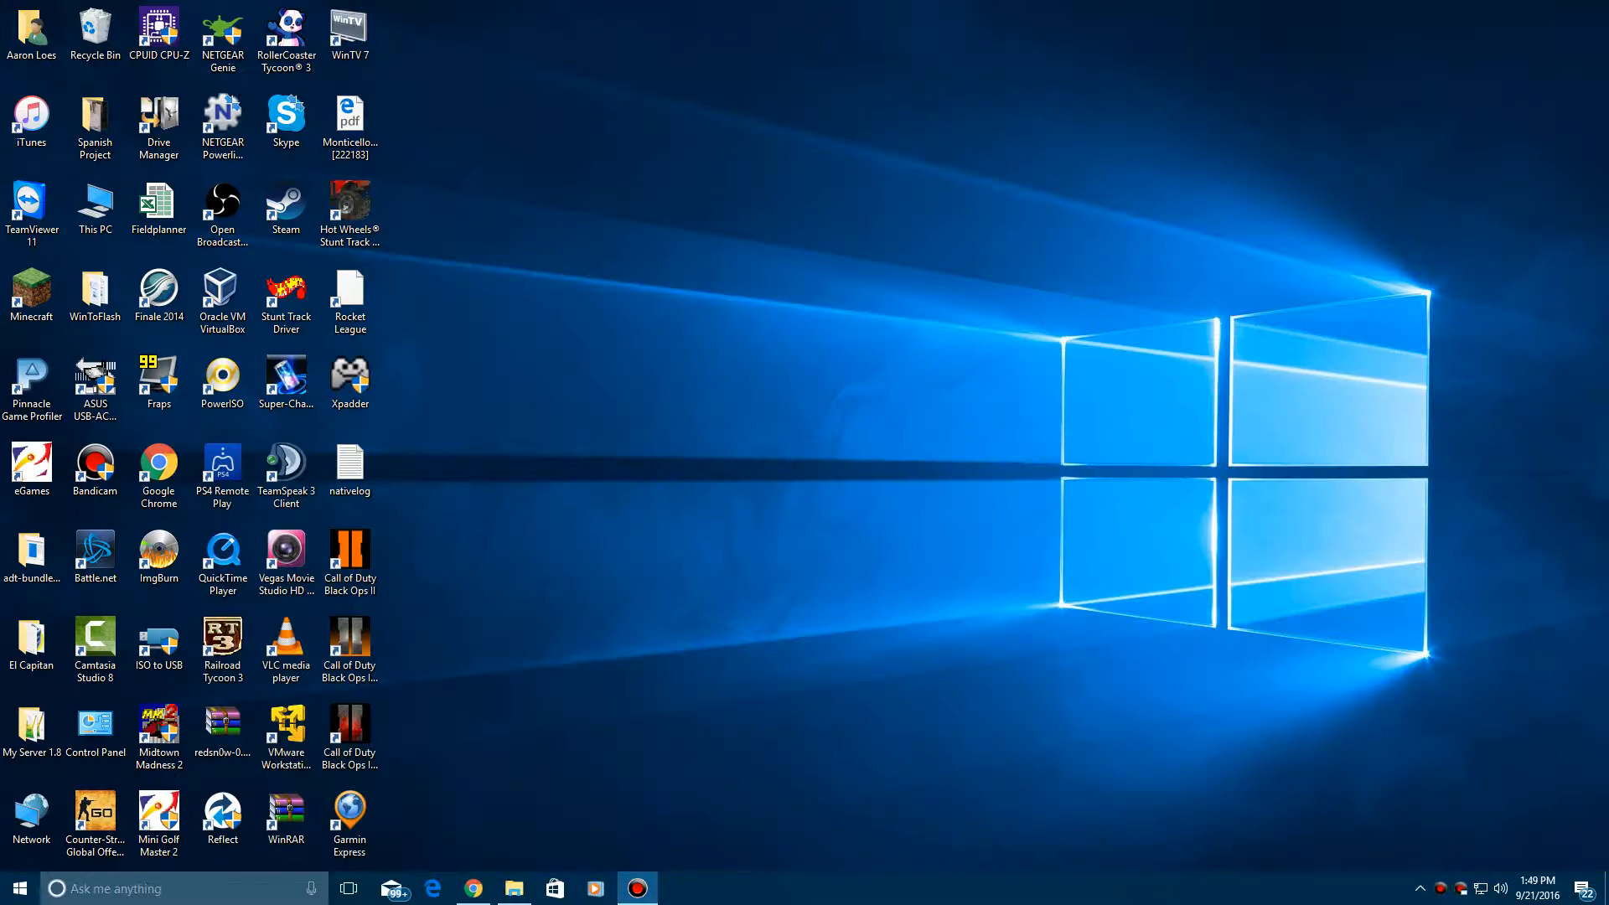
{"action": "left_click", "coordinate": [221, 298]}
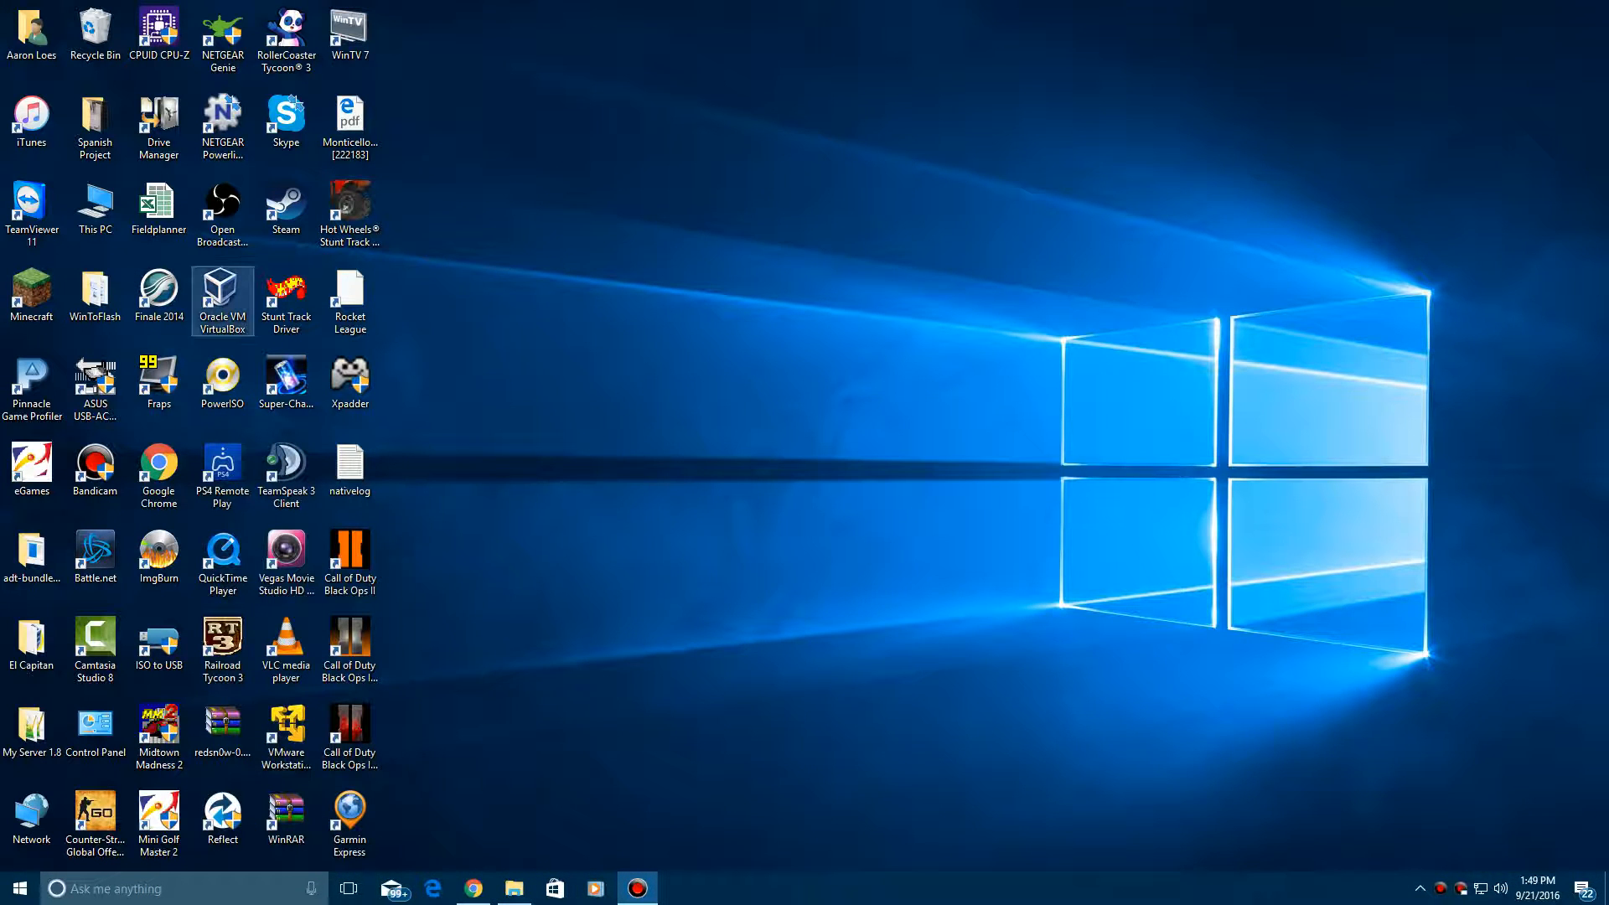
{"action": "mouse_move", "coordinate": [221, 299]}
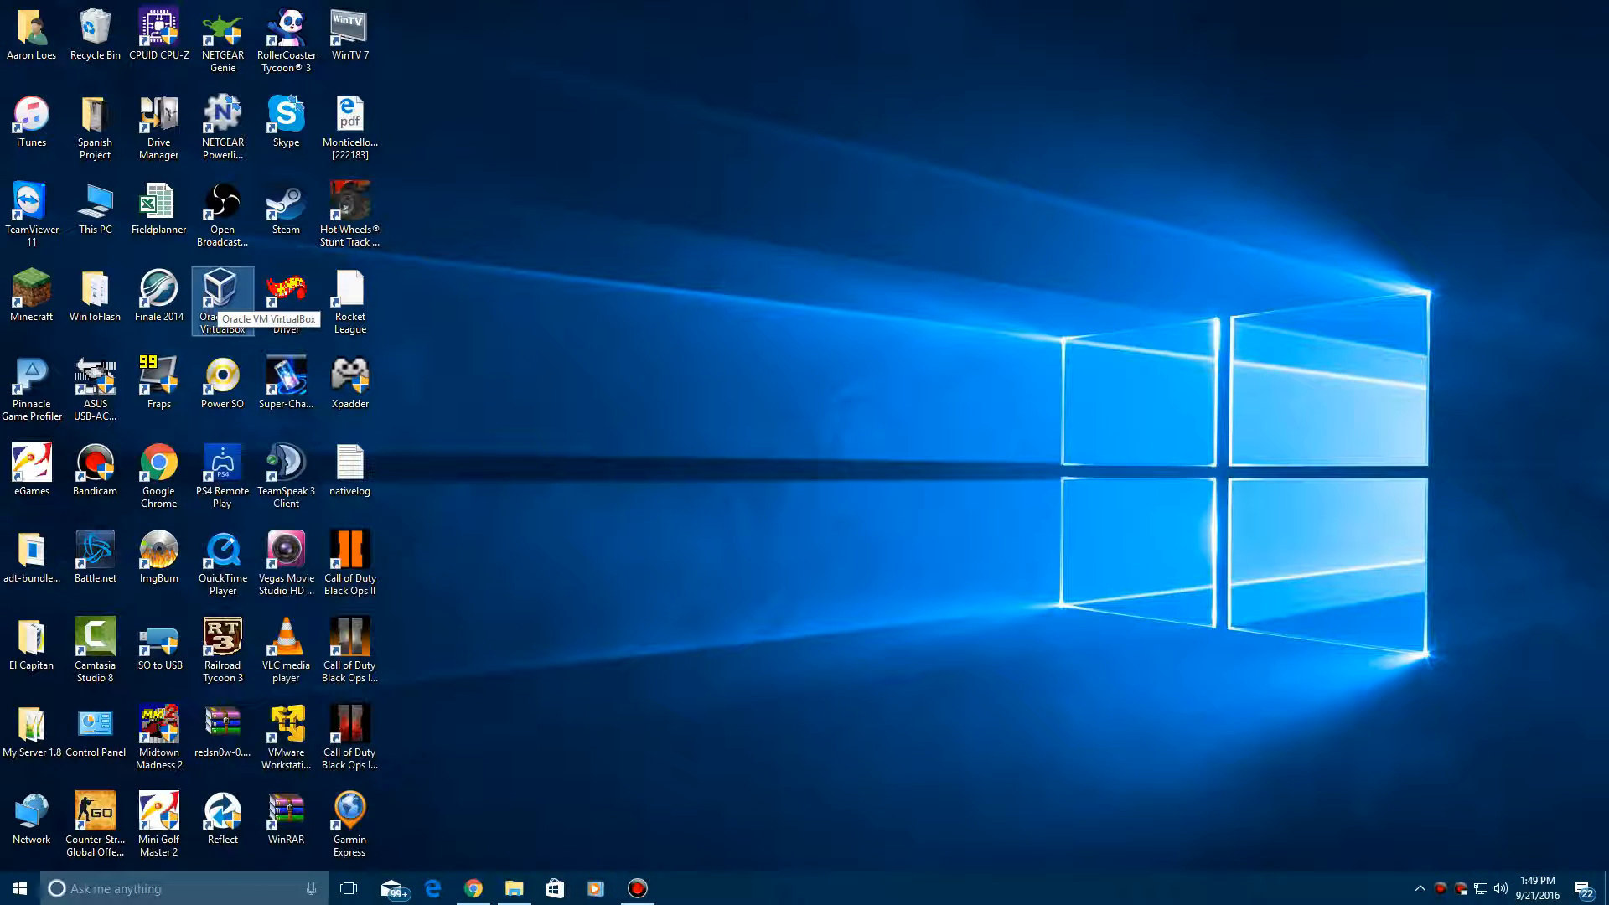
{"action": "double_click", "coordinate": [221, 288]}
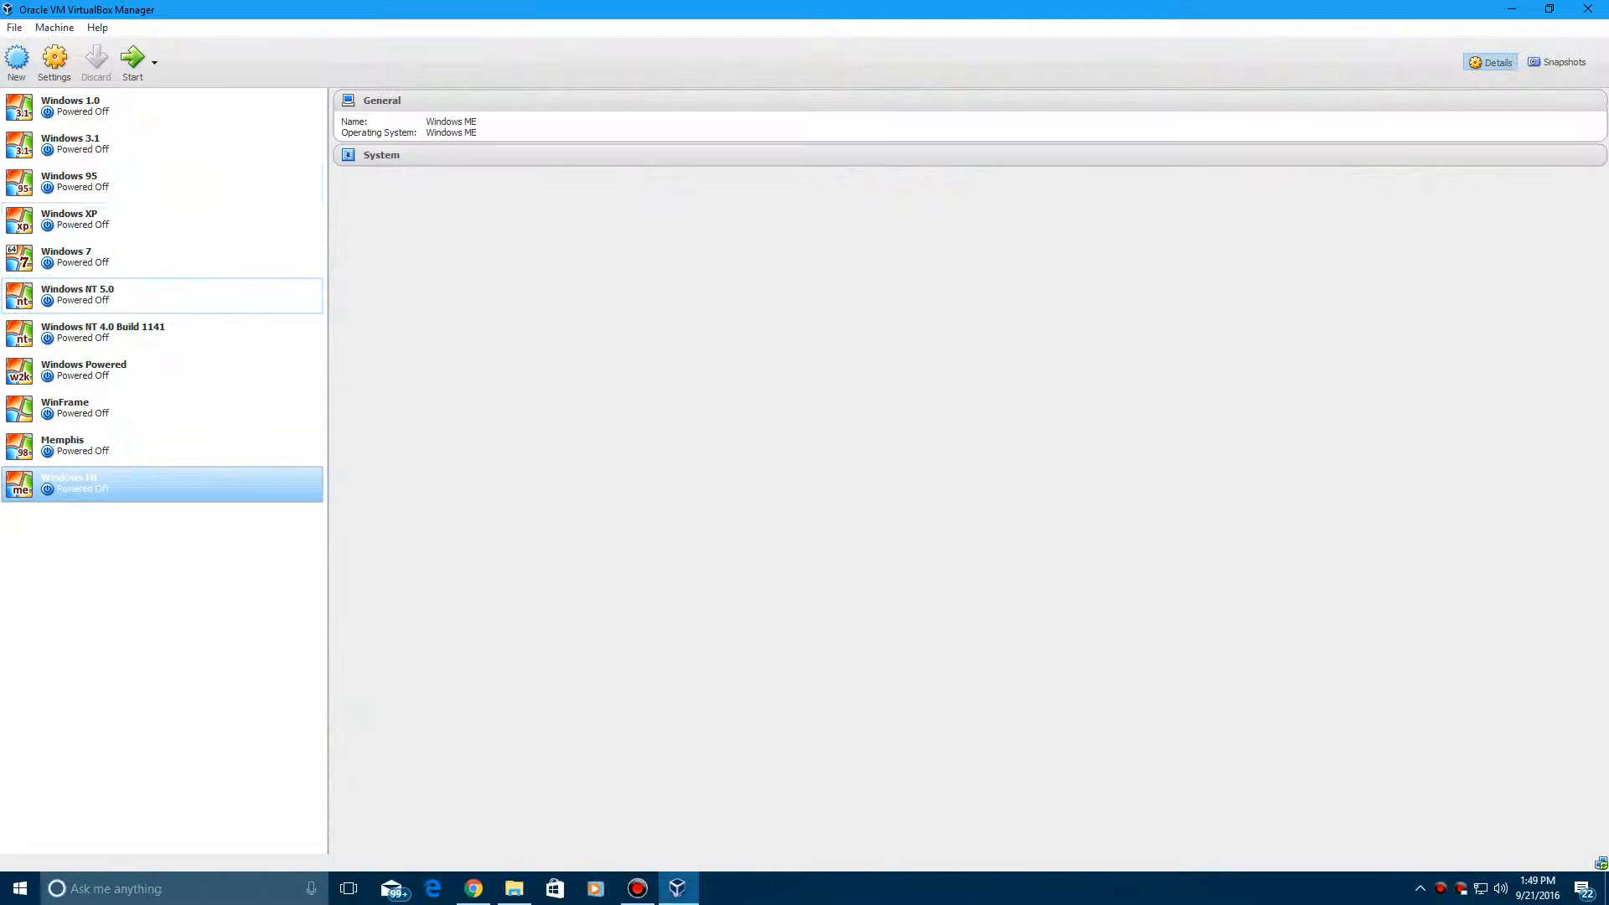
Begin a new machine named Linux Mint 18 of type Linux, version Other Linux 64-bit.
{"action": "left_click", "coordinate": [15, 61]}
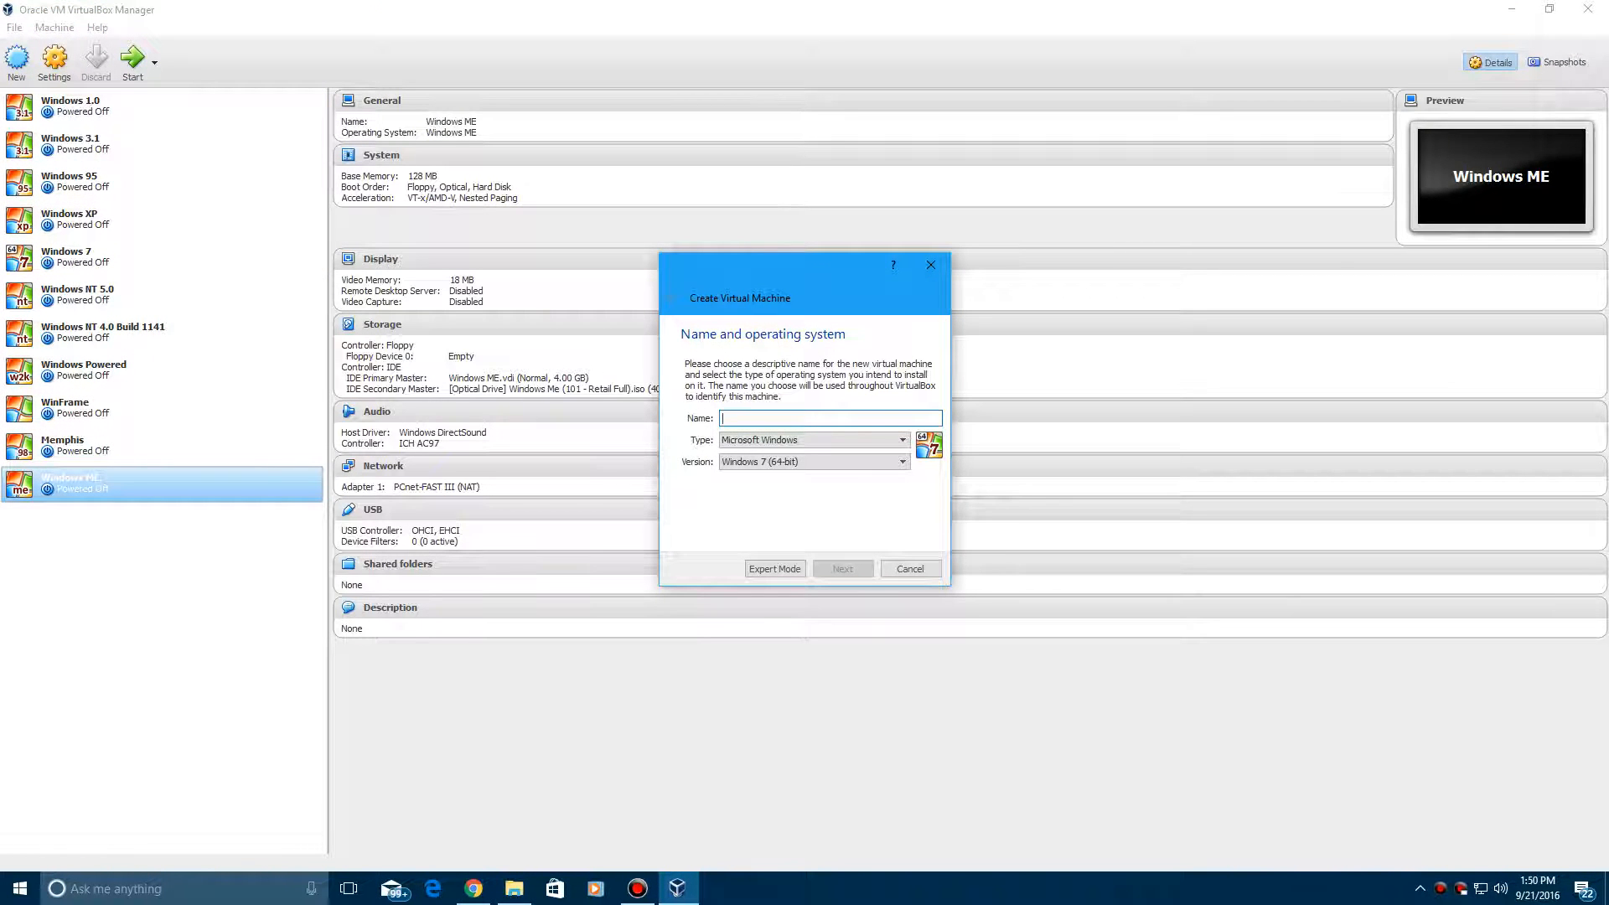
{"action": "type", "text": "Linux Mint 18"}
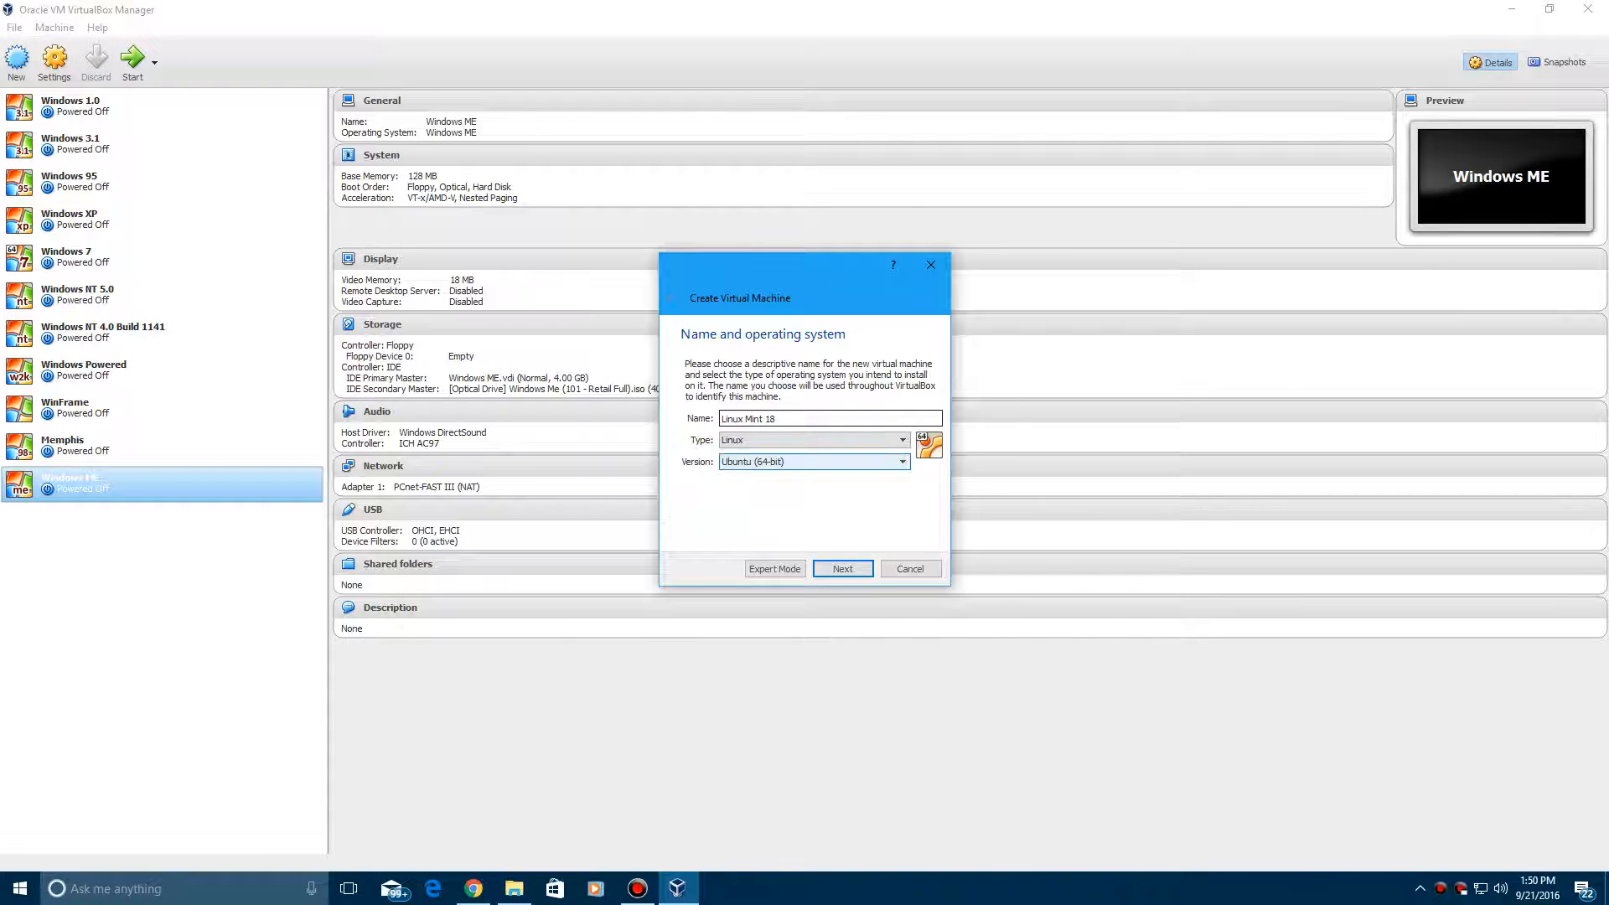
{"action": "left_click", "coordinate": [902, 461]}
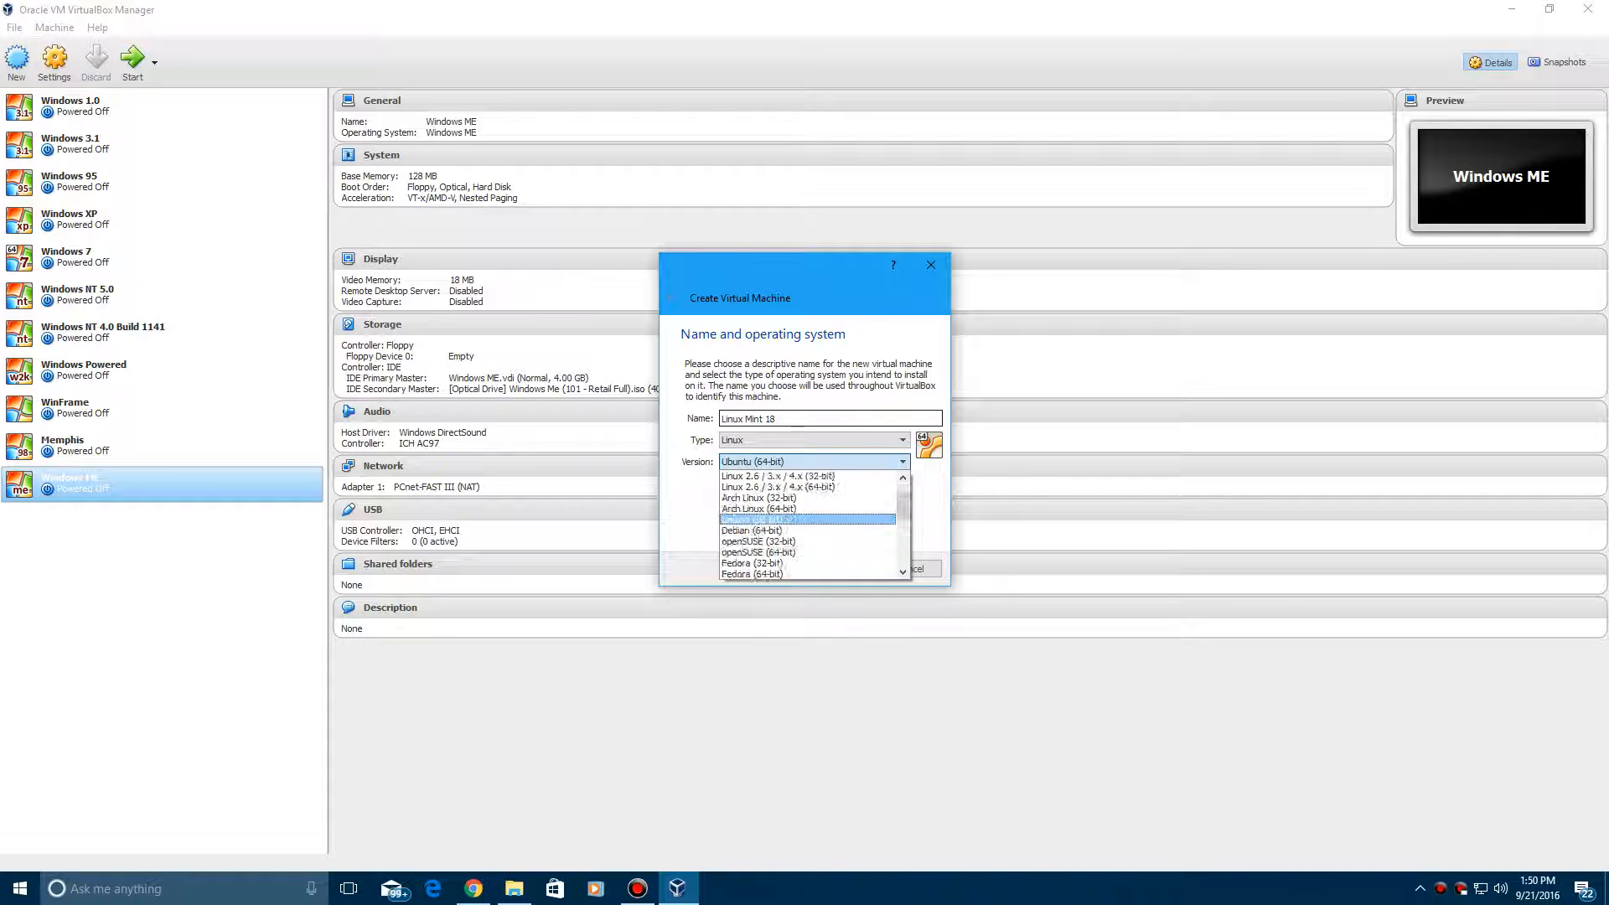
{"action": "scroll", "scroll_direction": "down", "scroll_amount": 3}
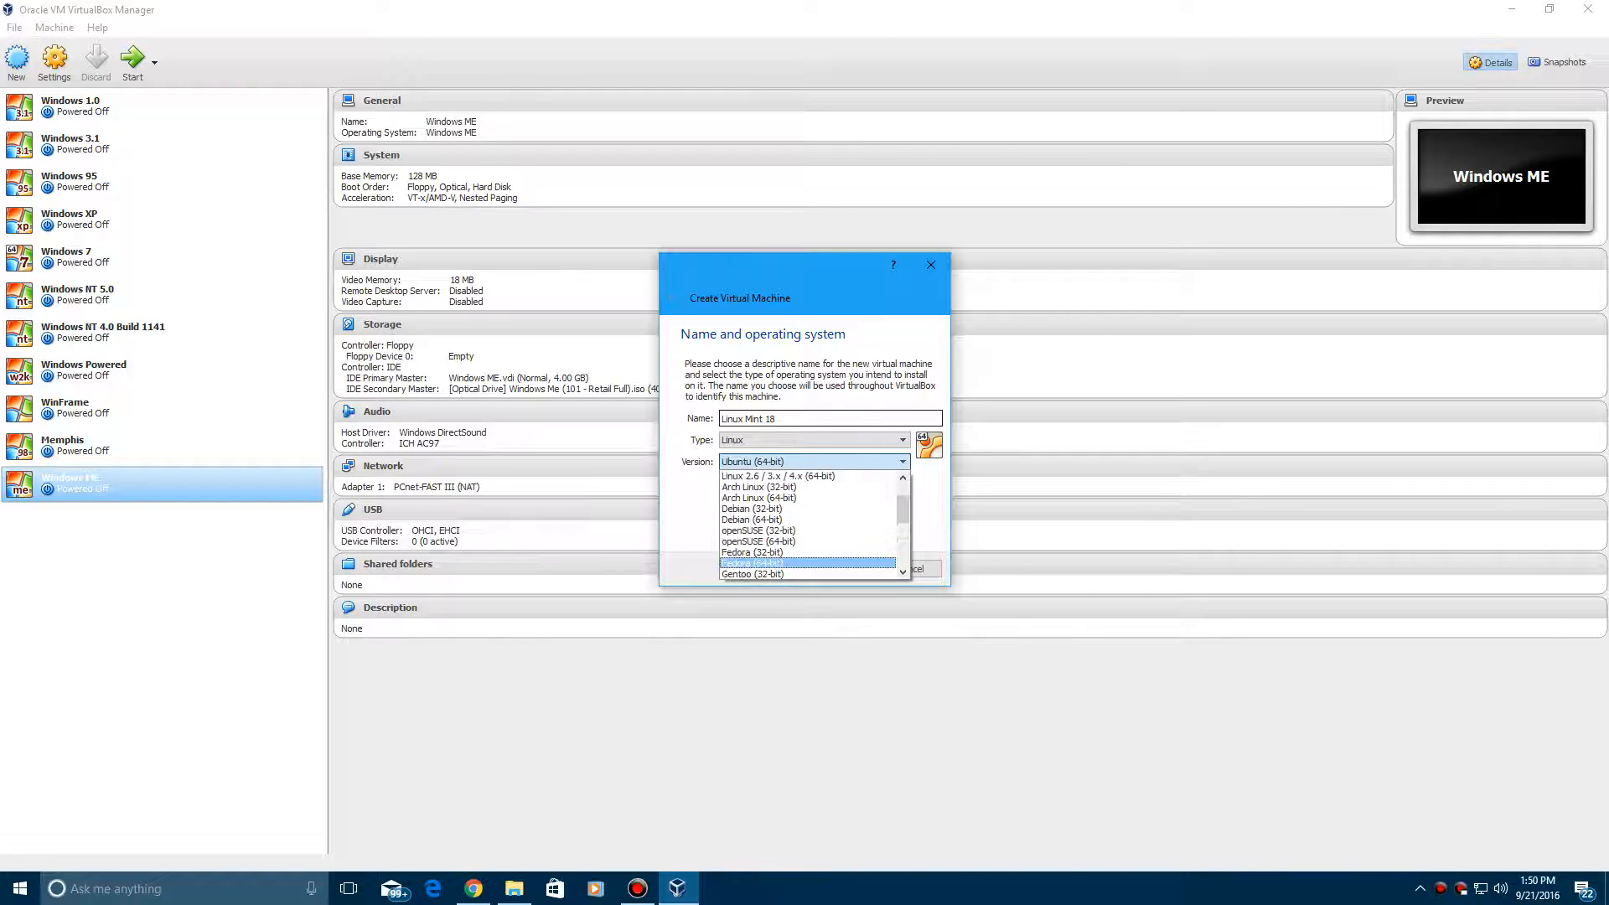
{"action": "scroll", "scroll_direction": "down", "scroll_amount": 3}
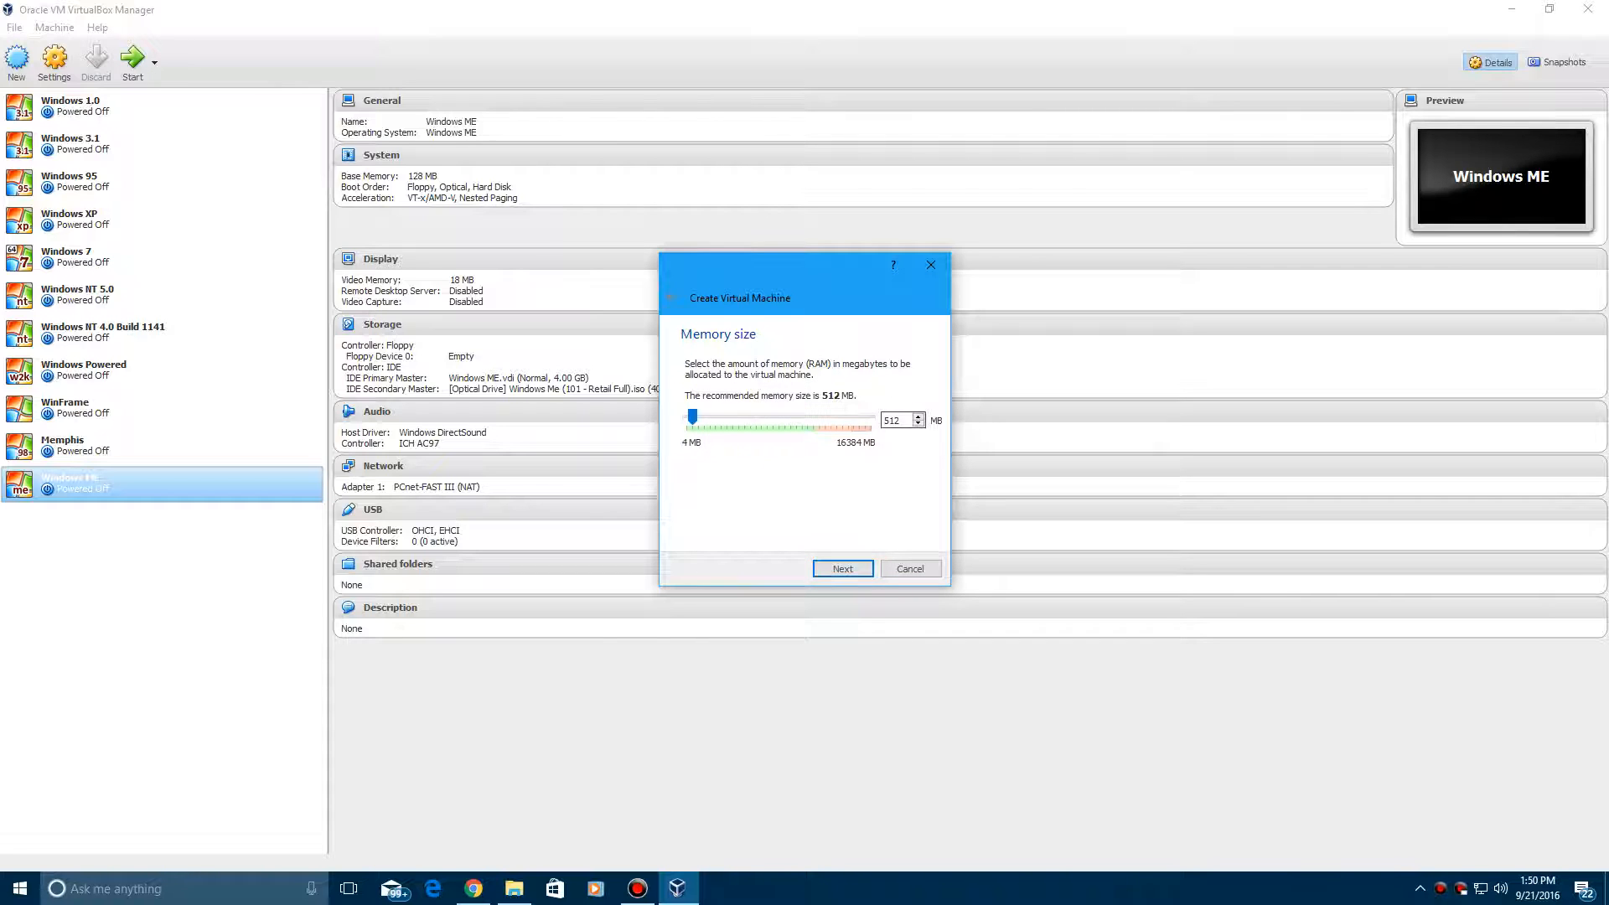
Give the machine 2048 MB memory and a 10 GB dynamically allocated VDI disk.
{"action": "triple_click", "coordinate": [895, 419]}
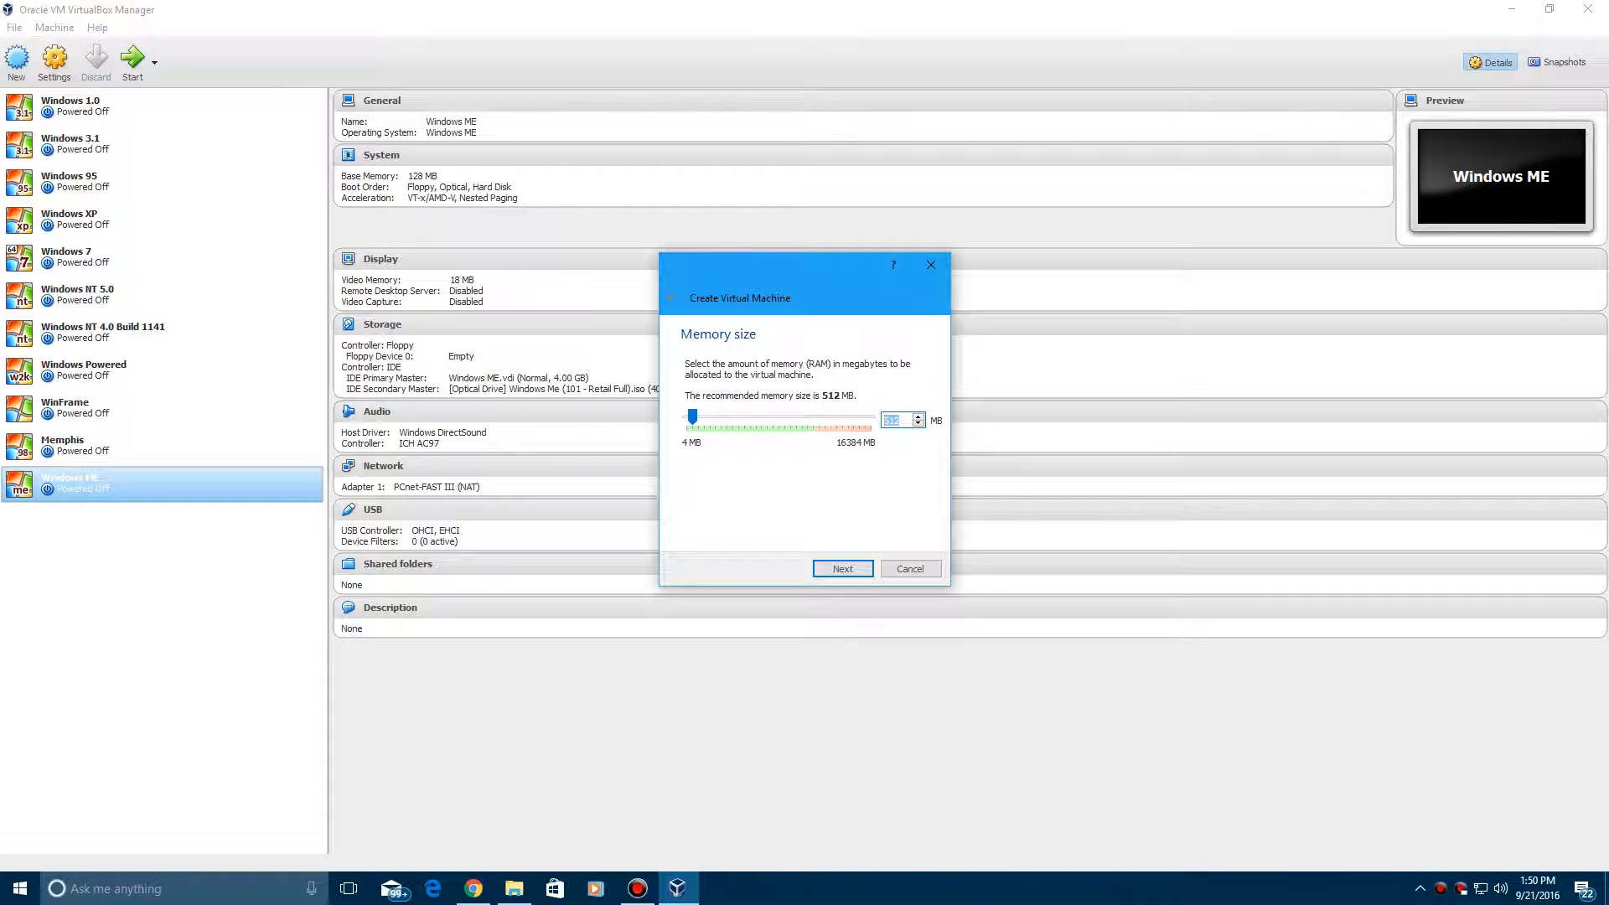
{"action": "left_click_drag", "start_coordinate": [692, 417], "coordinate": [709, 417]}
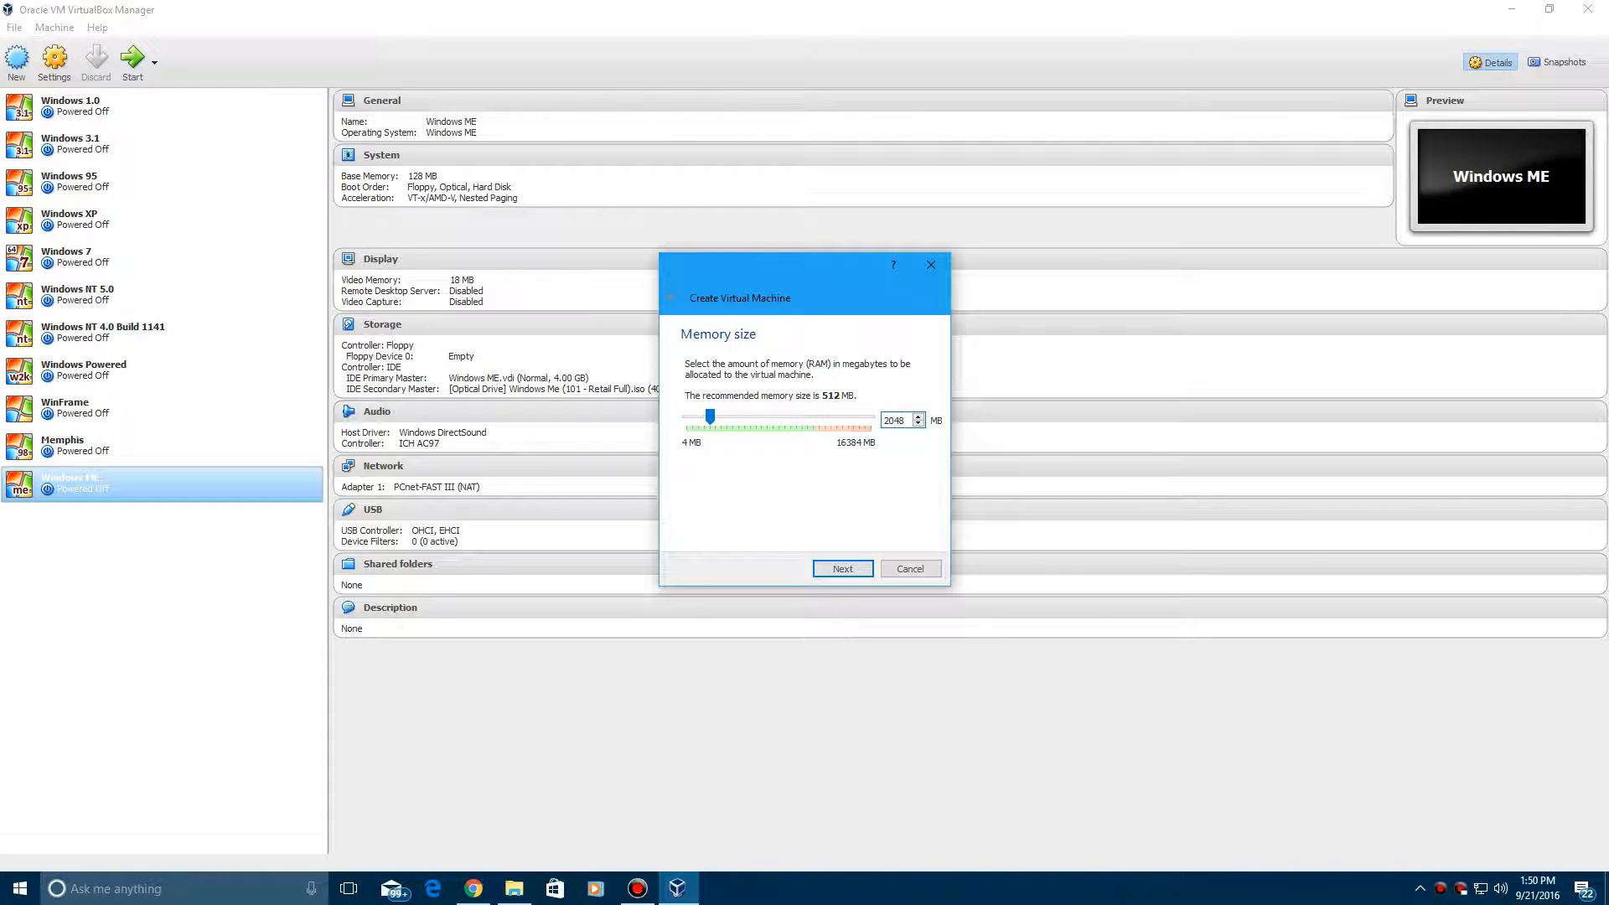
{"action": "left_click", "coordinate": [841, 568]}
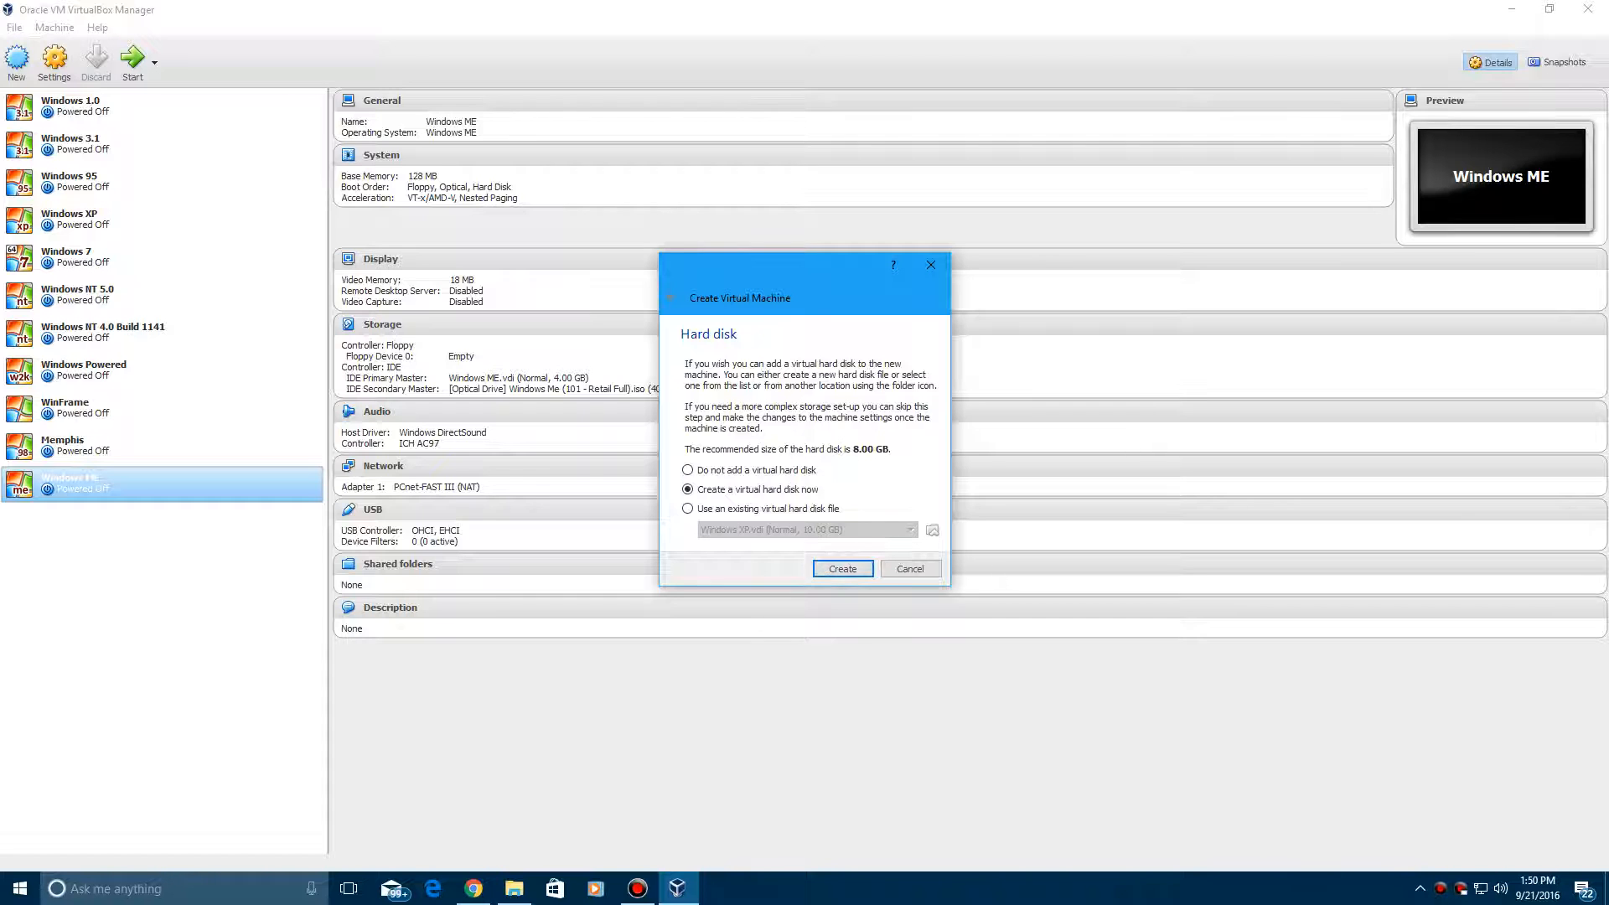
{"action": "left_click", "coordinate": [841, 568]}
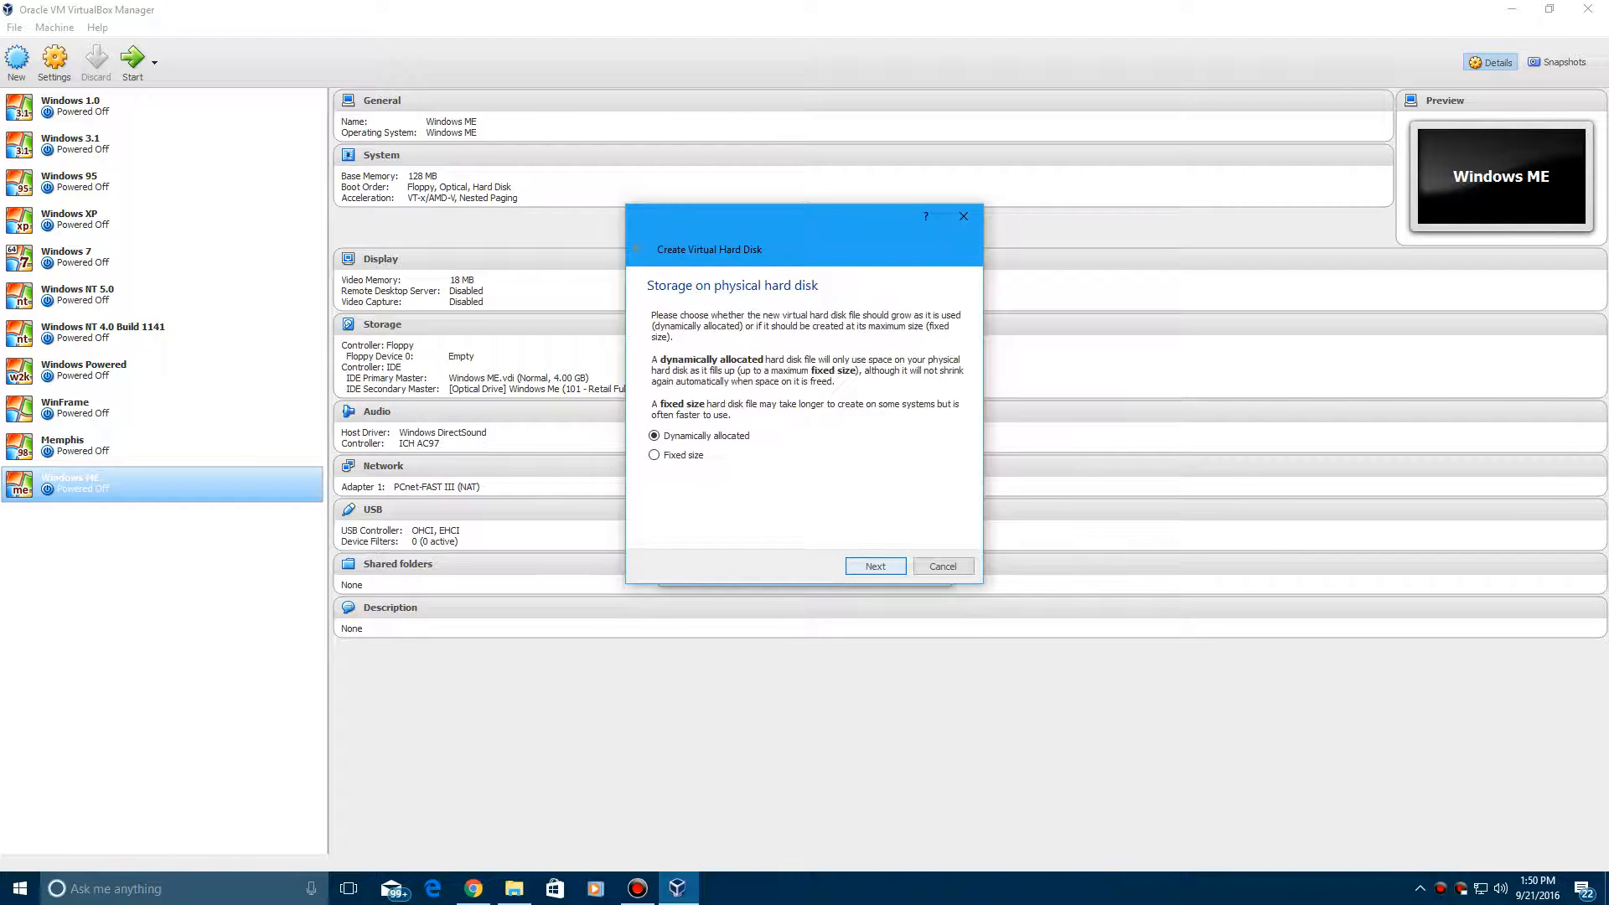
{"action": "left_click", "coordinate": [874, 566]}
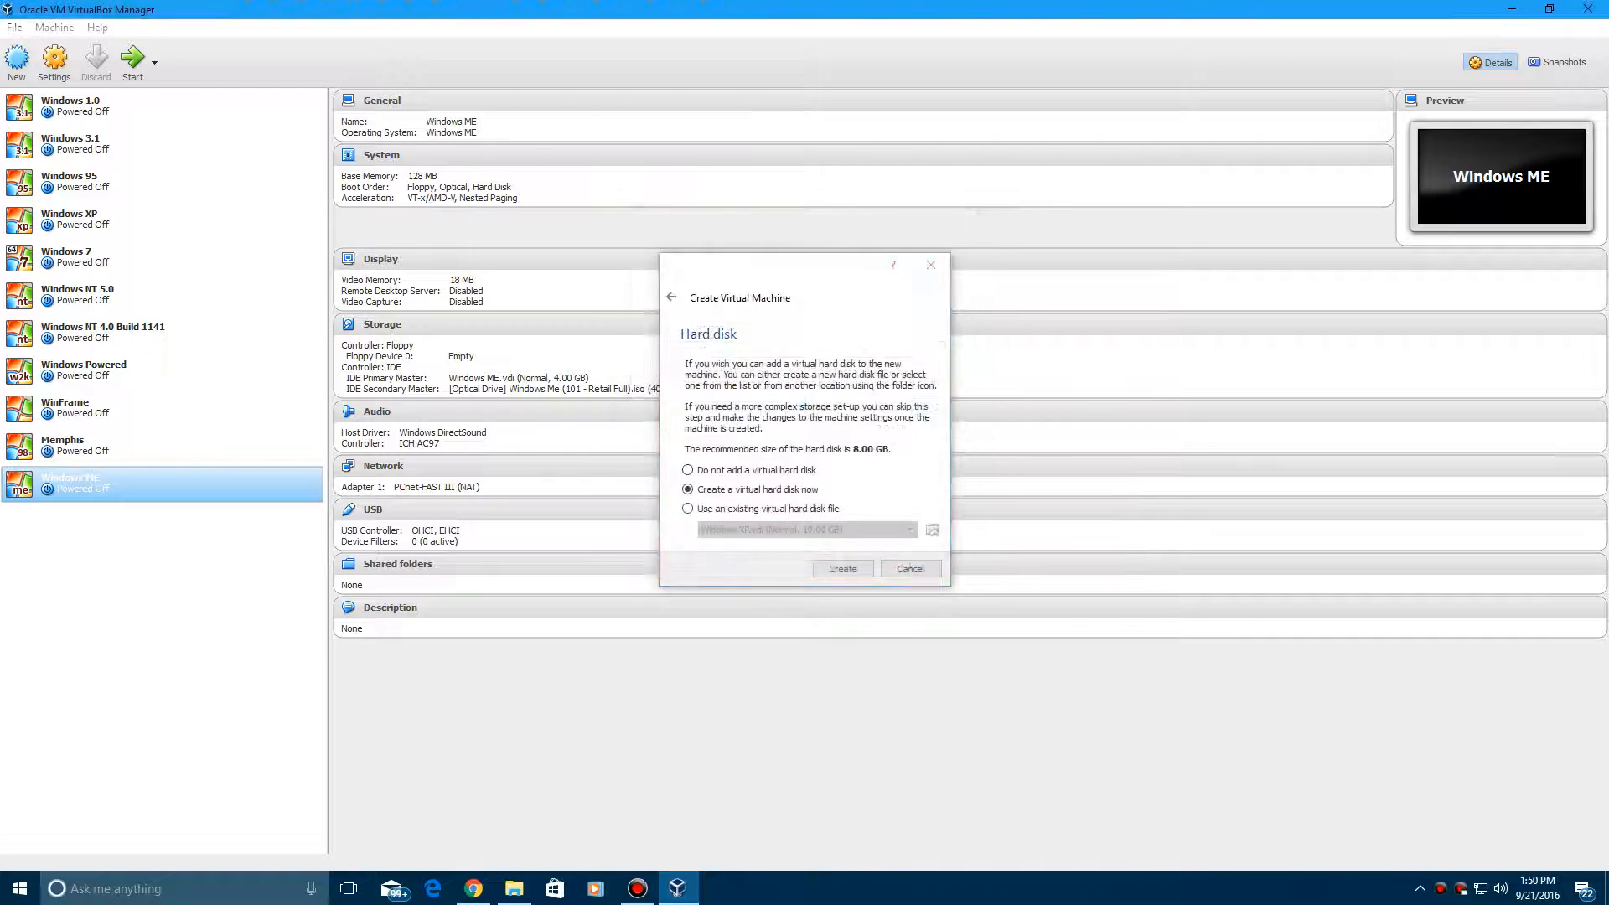
{"action": "left_click", "coordinate": [841, 568]}
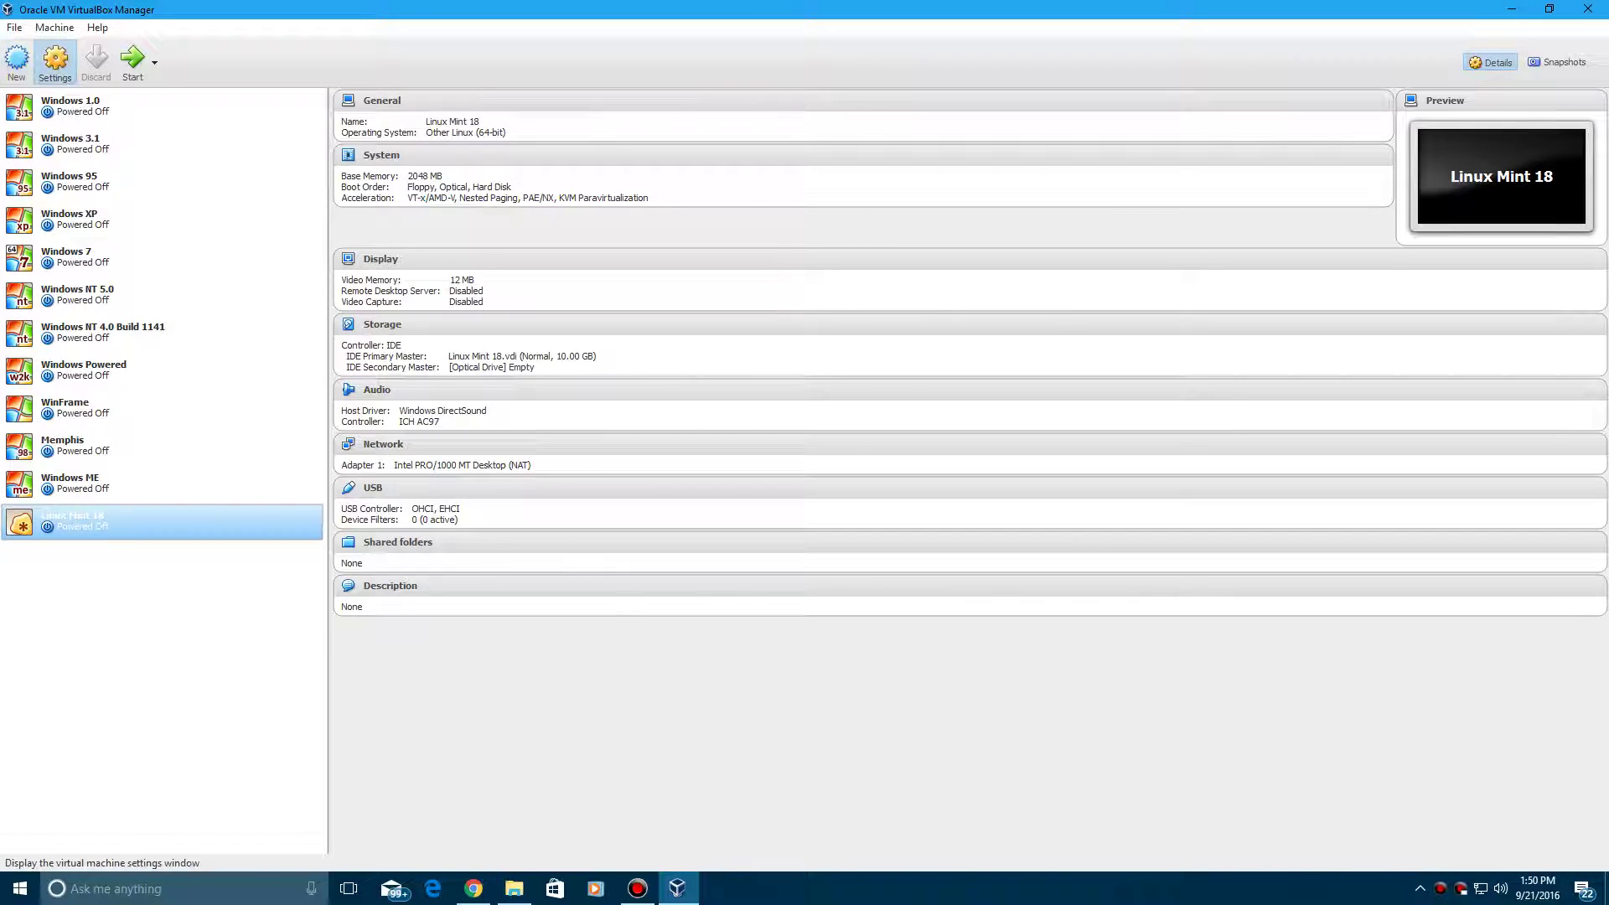
In Storage settings, mount the linuxmint-18-cinnamon-64bit ISO in the empty optical drive and save.
{"action": "left_click", "coordinate": [53, 57]}
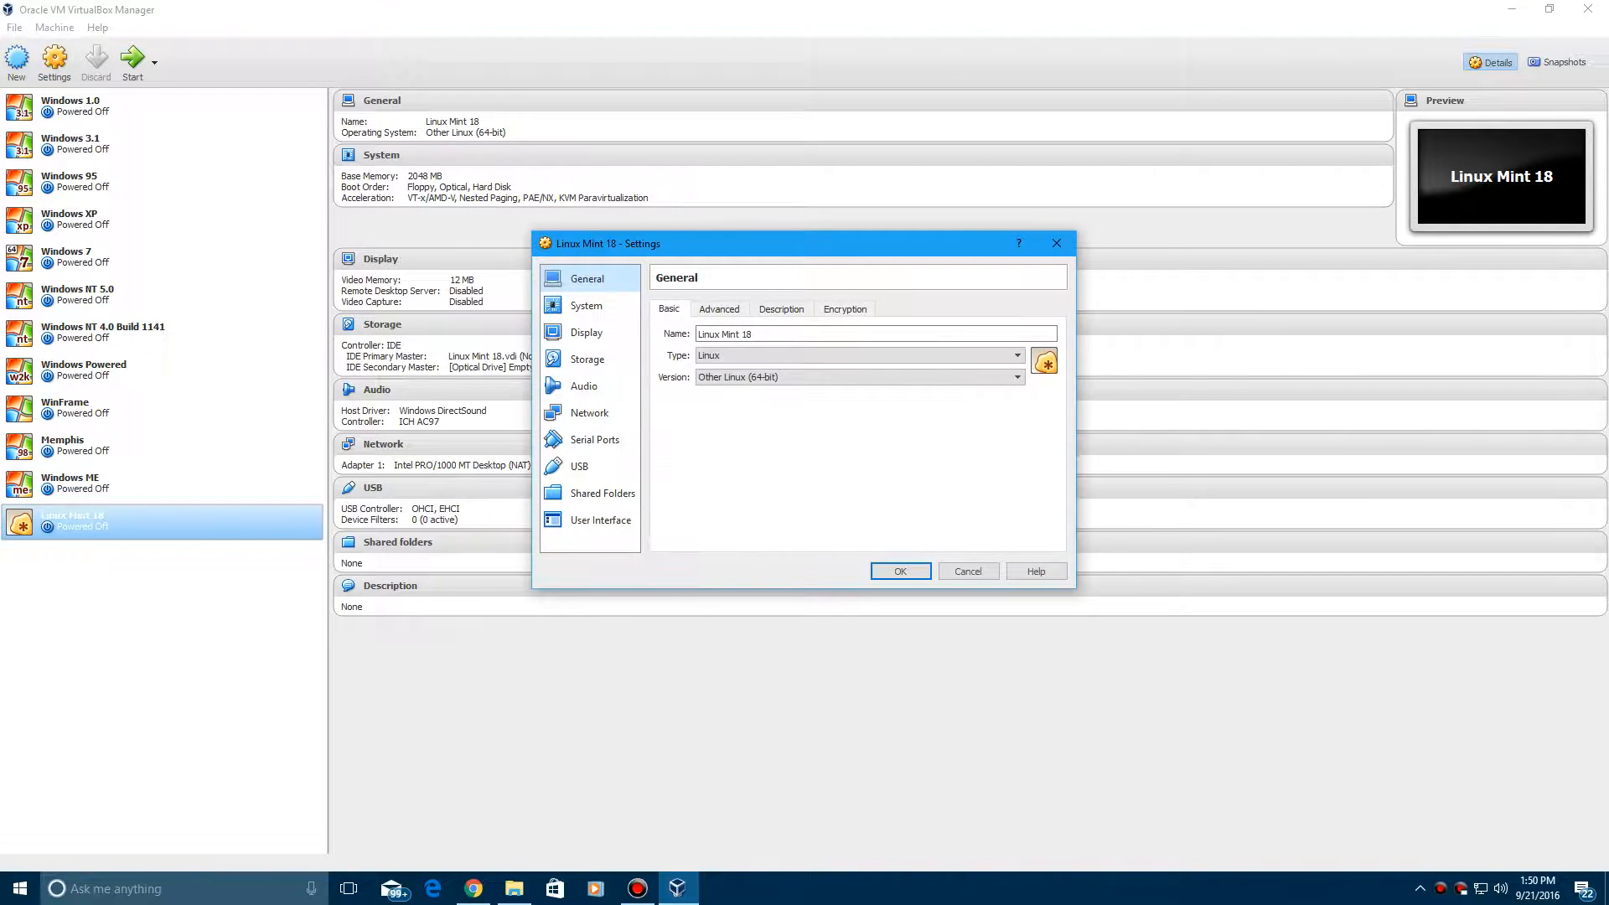
{"action": "left_click", "coordinate": [586, 358]}
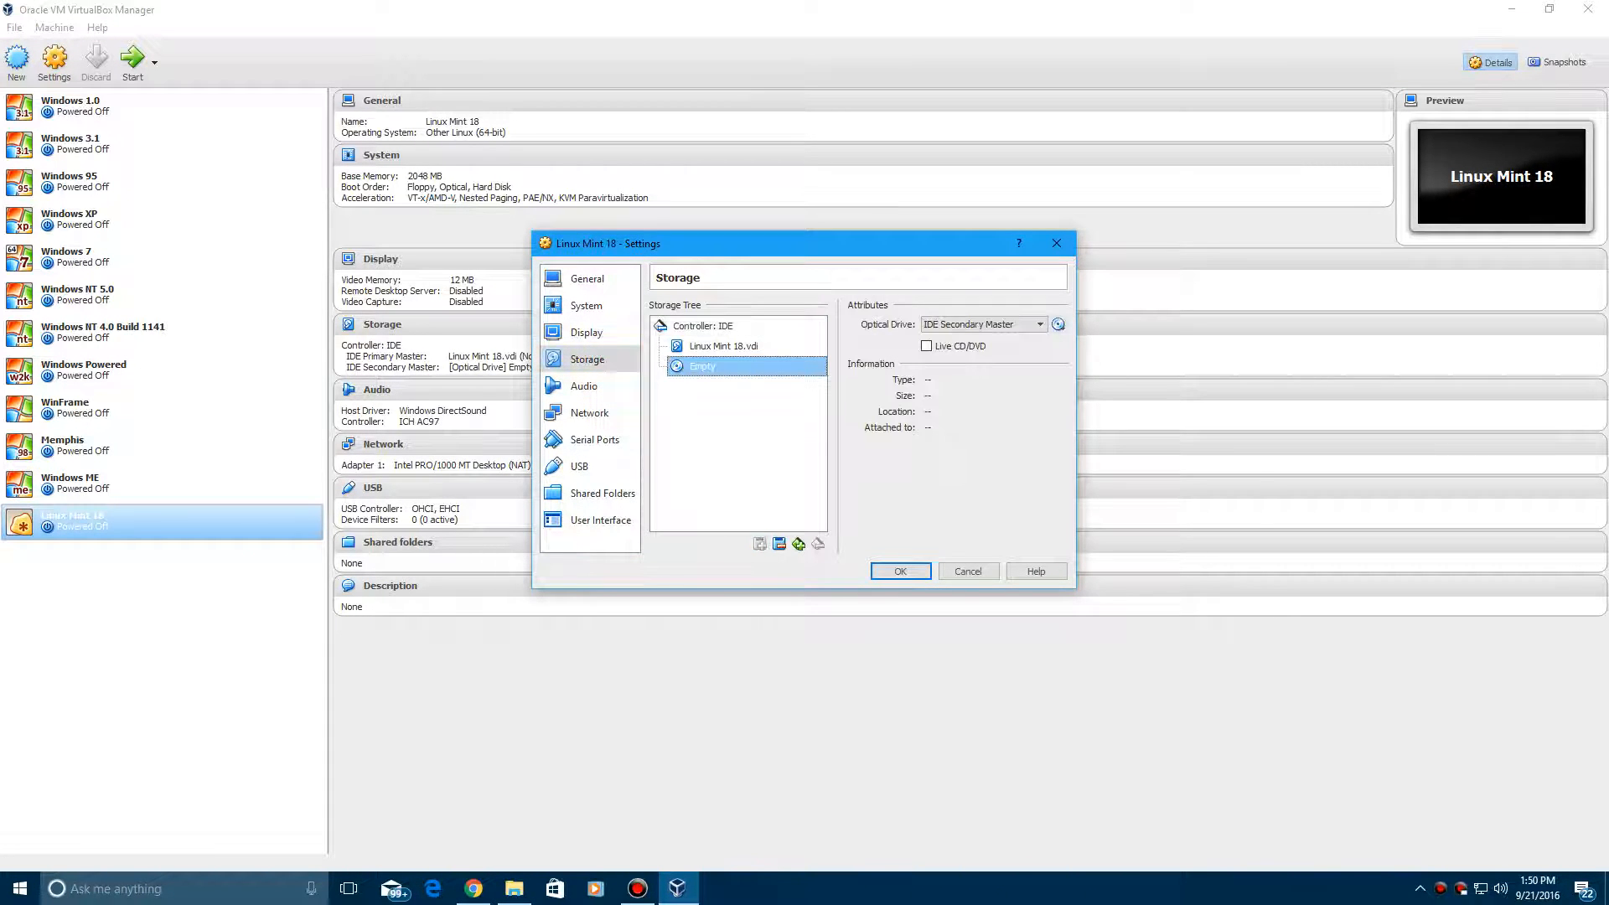
{"action": "left_click", "coordinate": [1055, 324]}
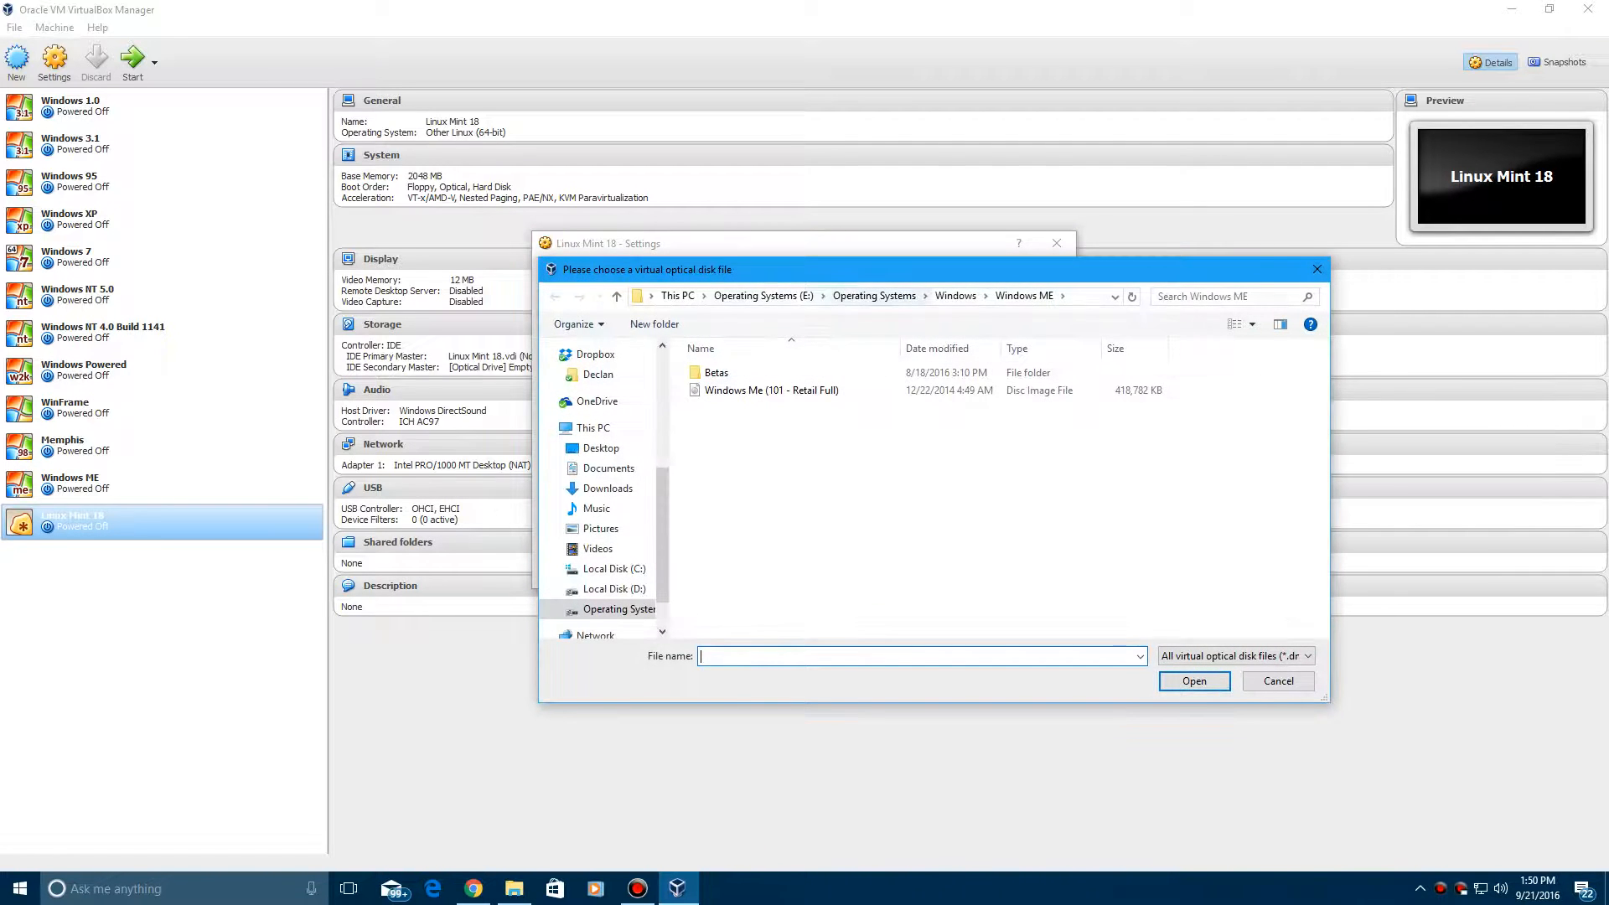
{"action": "left_click", "coordinate": [875, 295]}
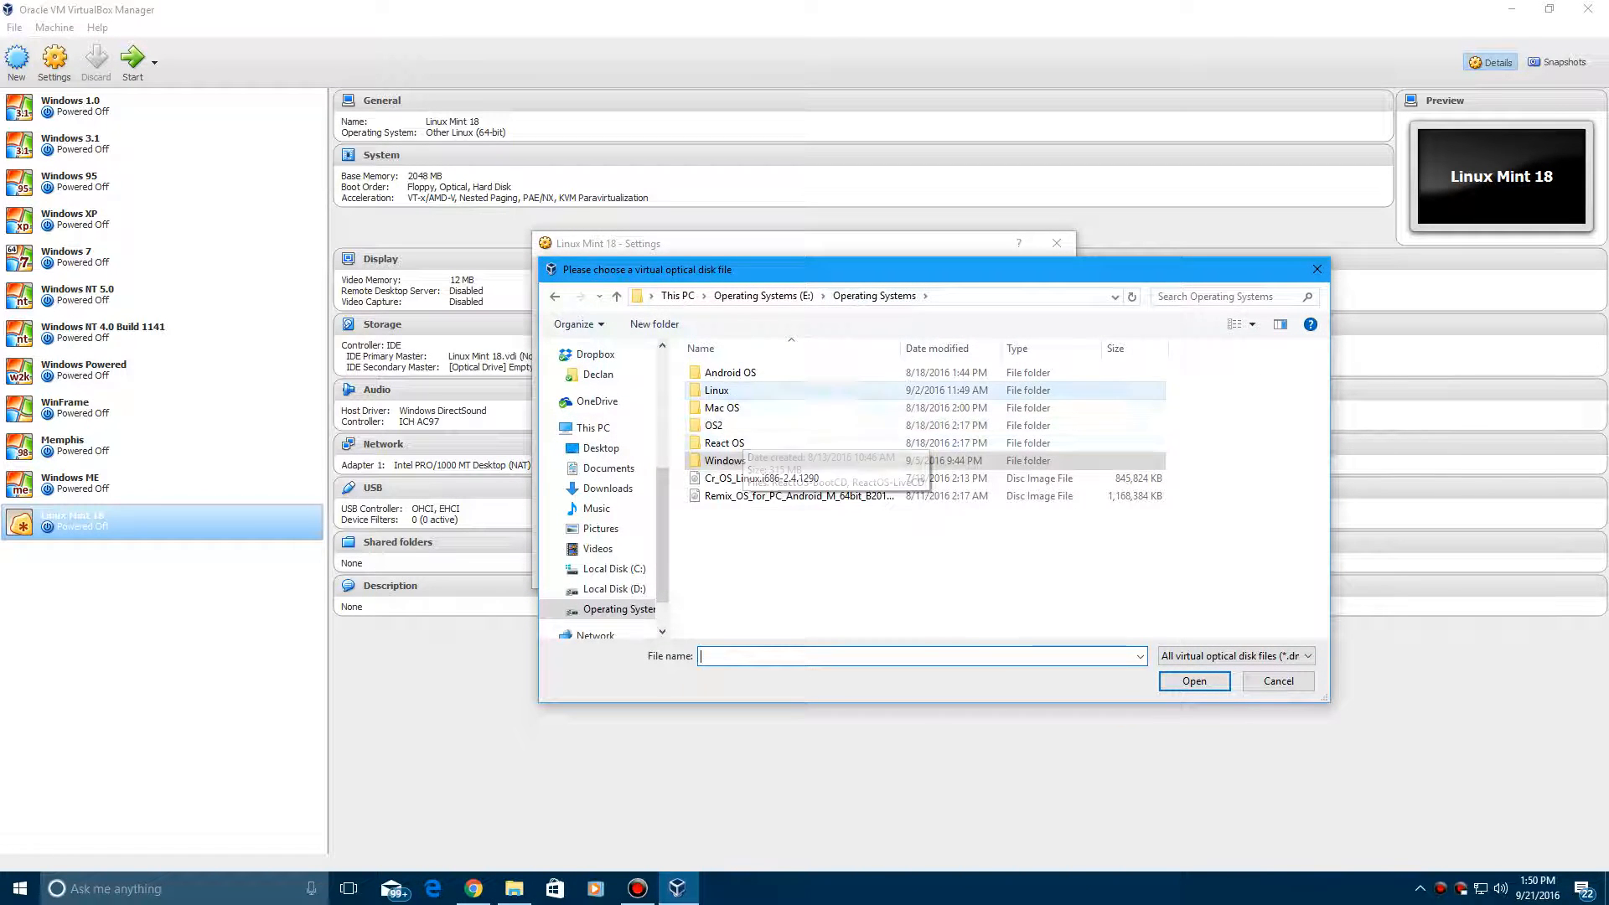
{"action": "double_click", "coordinate": [717, 389]}
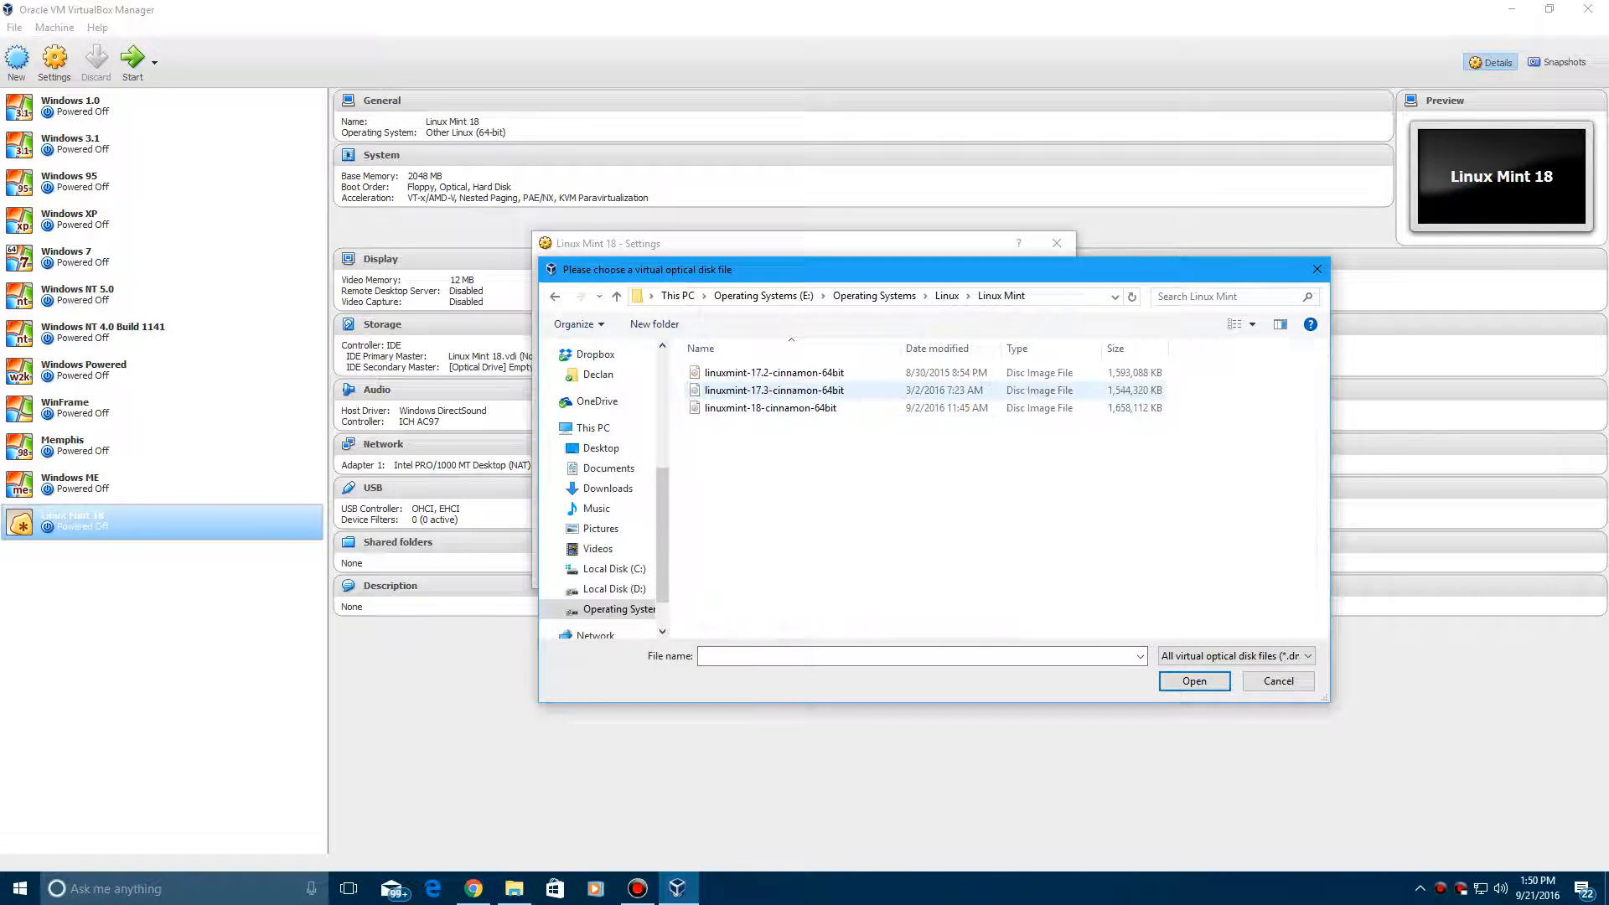
{"action": "left_click", "coordinate": [771, 407]}
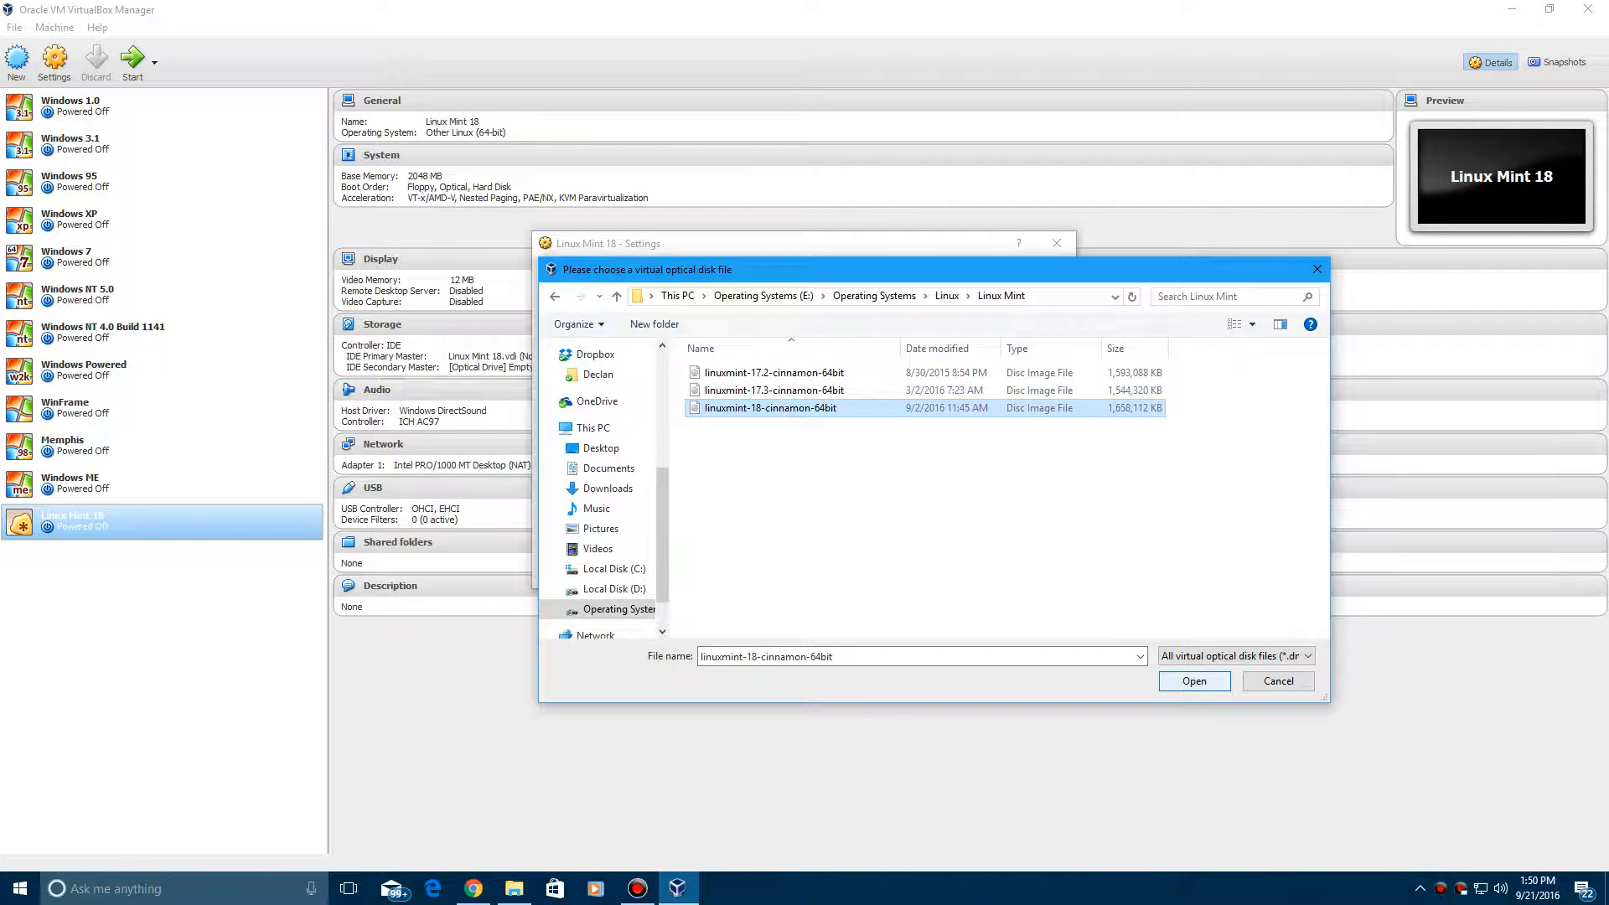
{"action": "left_click", "coordinate": [1193, 680]}
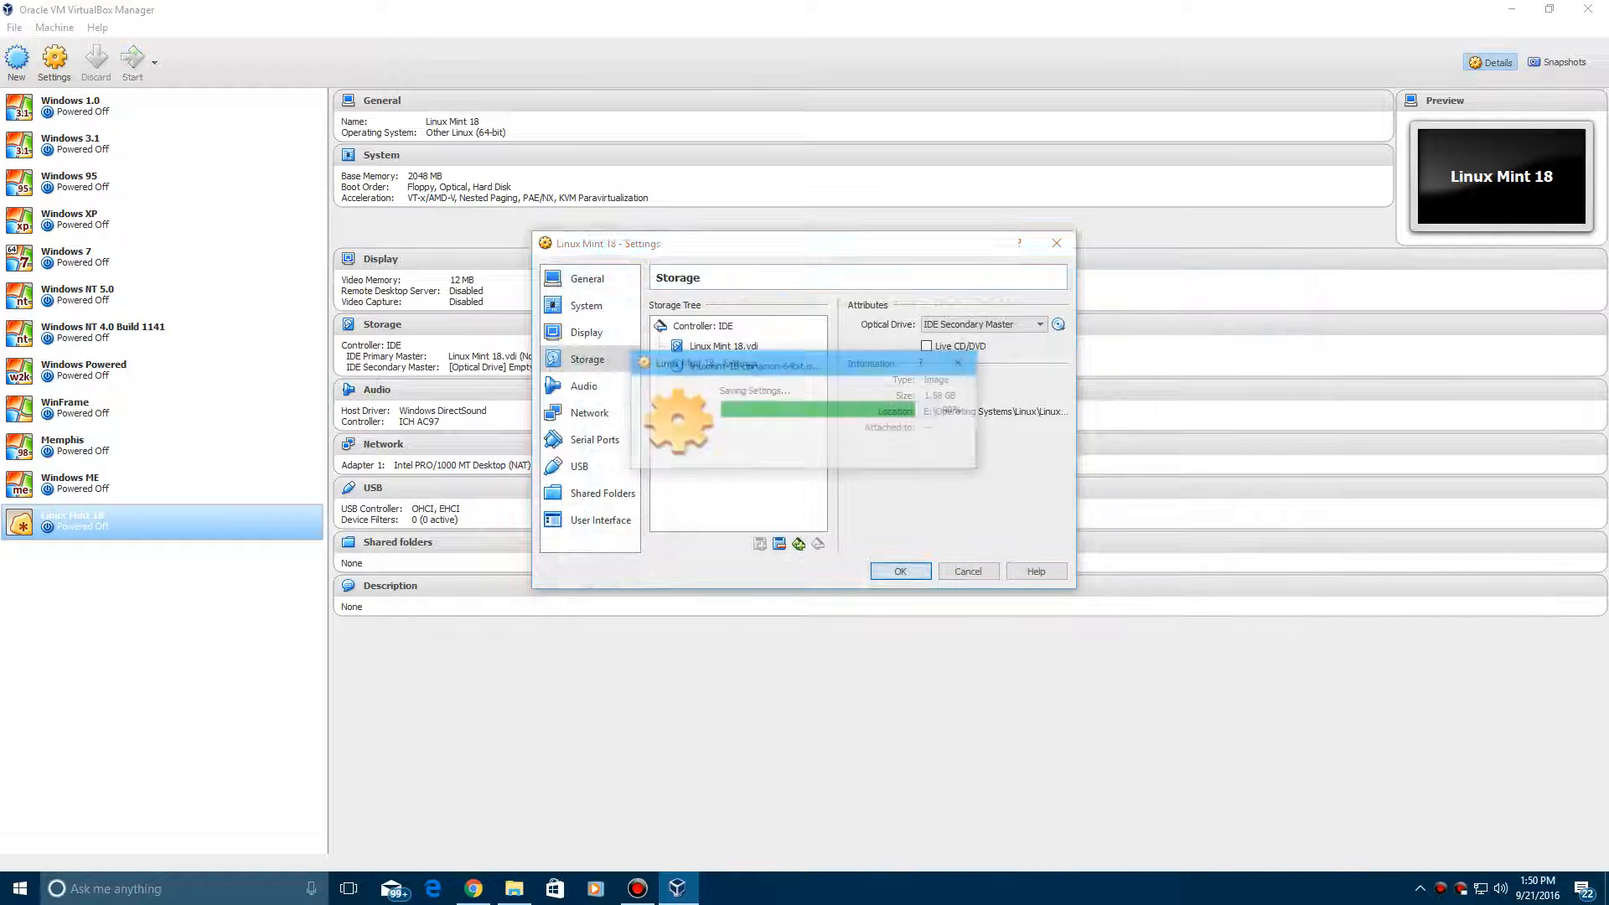
{"action": "left_click", "coordinate": [900, 570]}
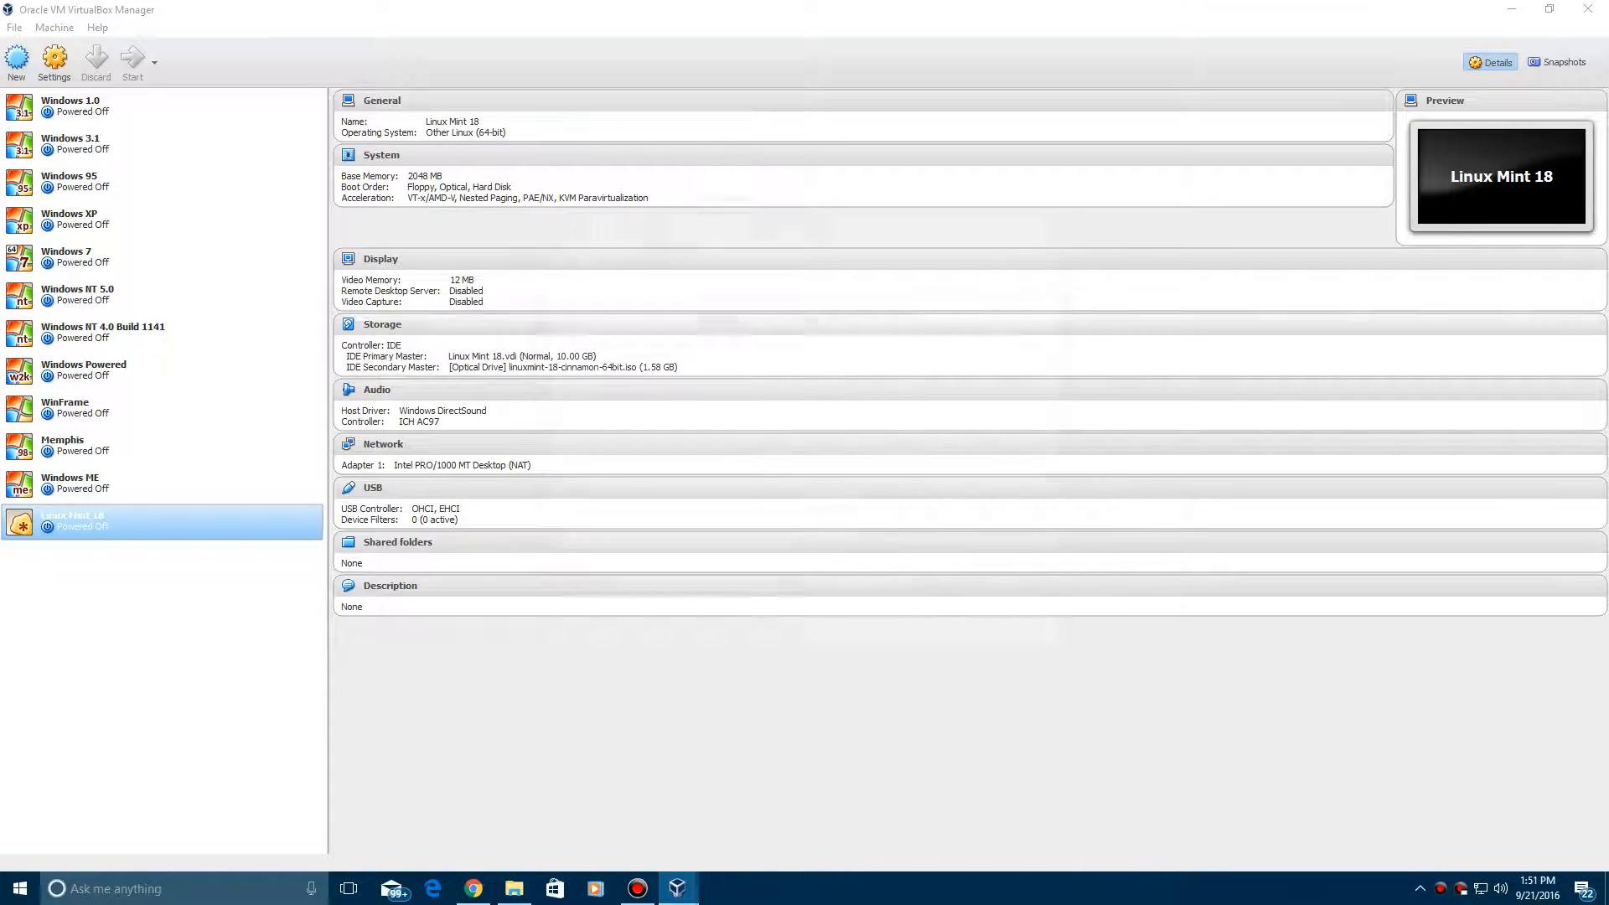
Start the machine, dismiss the keyboard capture notice and boot the live Mint session.
{"action": "left_click", "coordinate": [132, 59]}
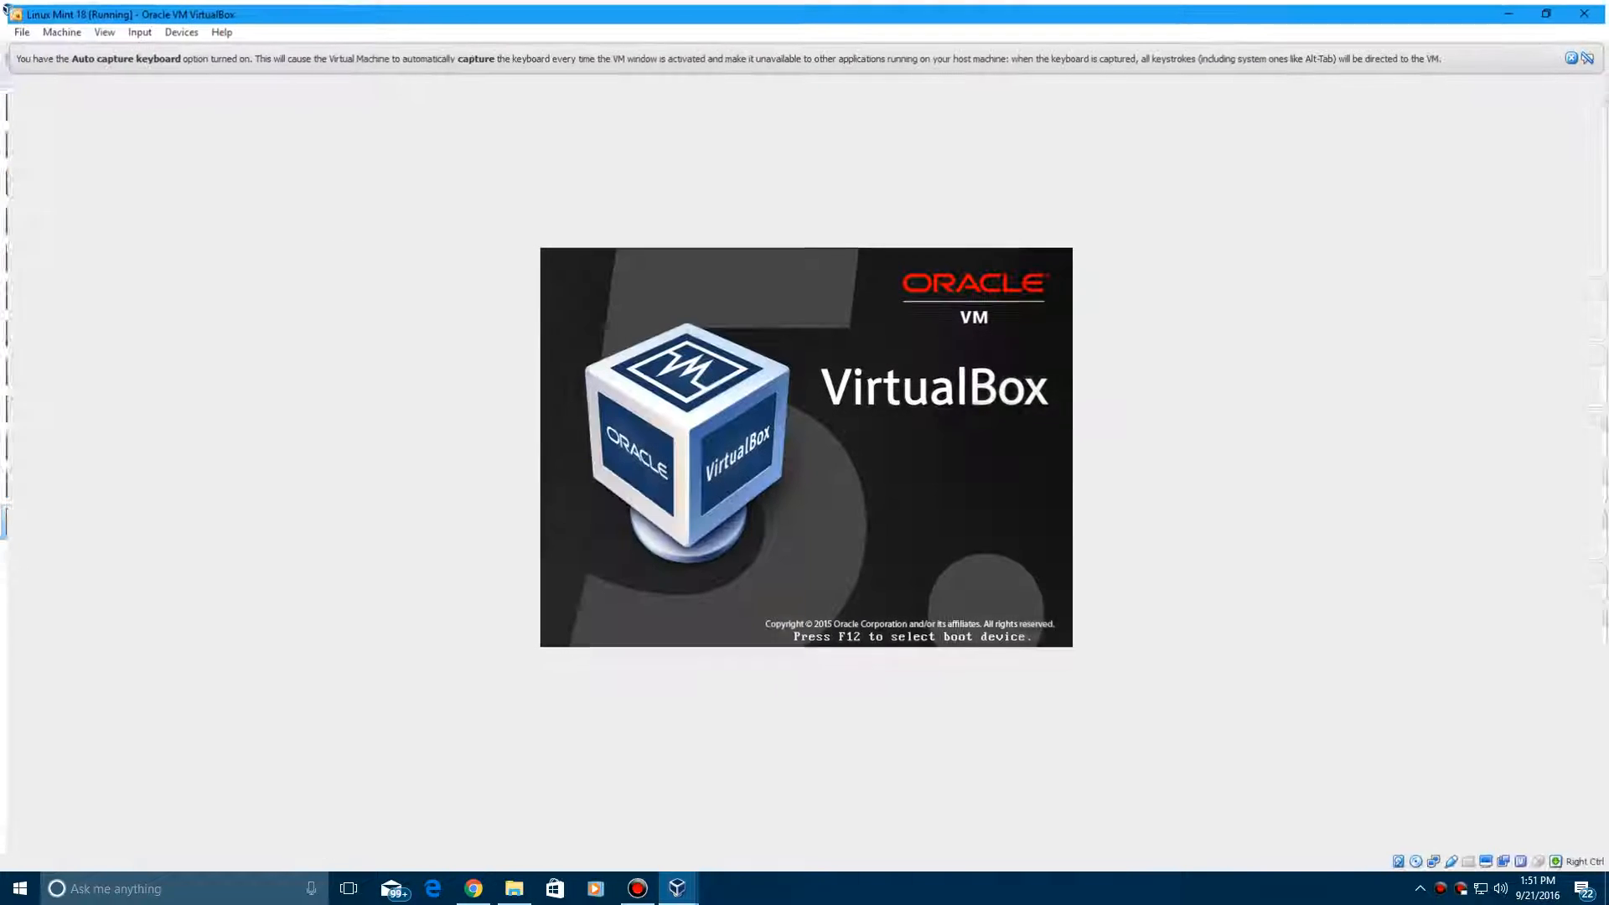
{"action": "left_click", "coordinate": [1572, 59]}
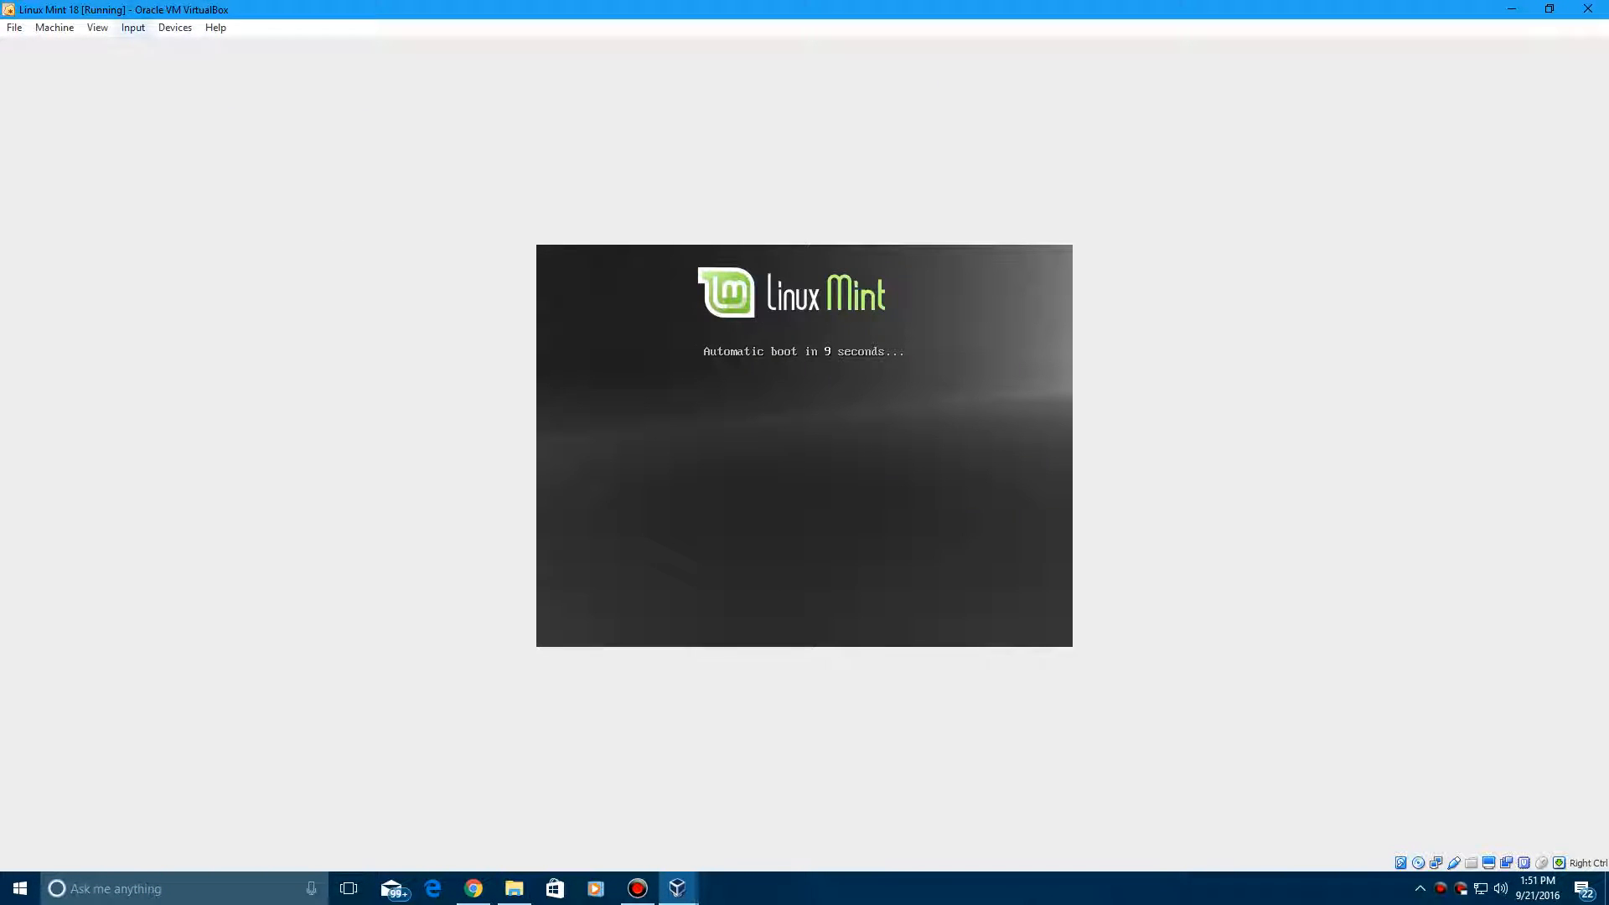
{"action": "left_click", "coordinate": [87, 26]}
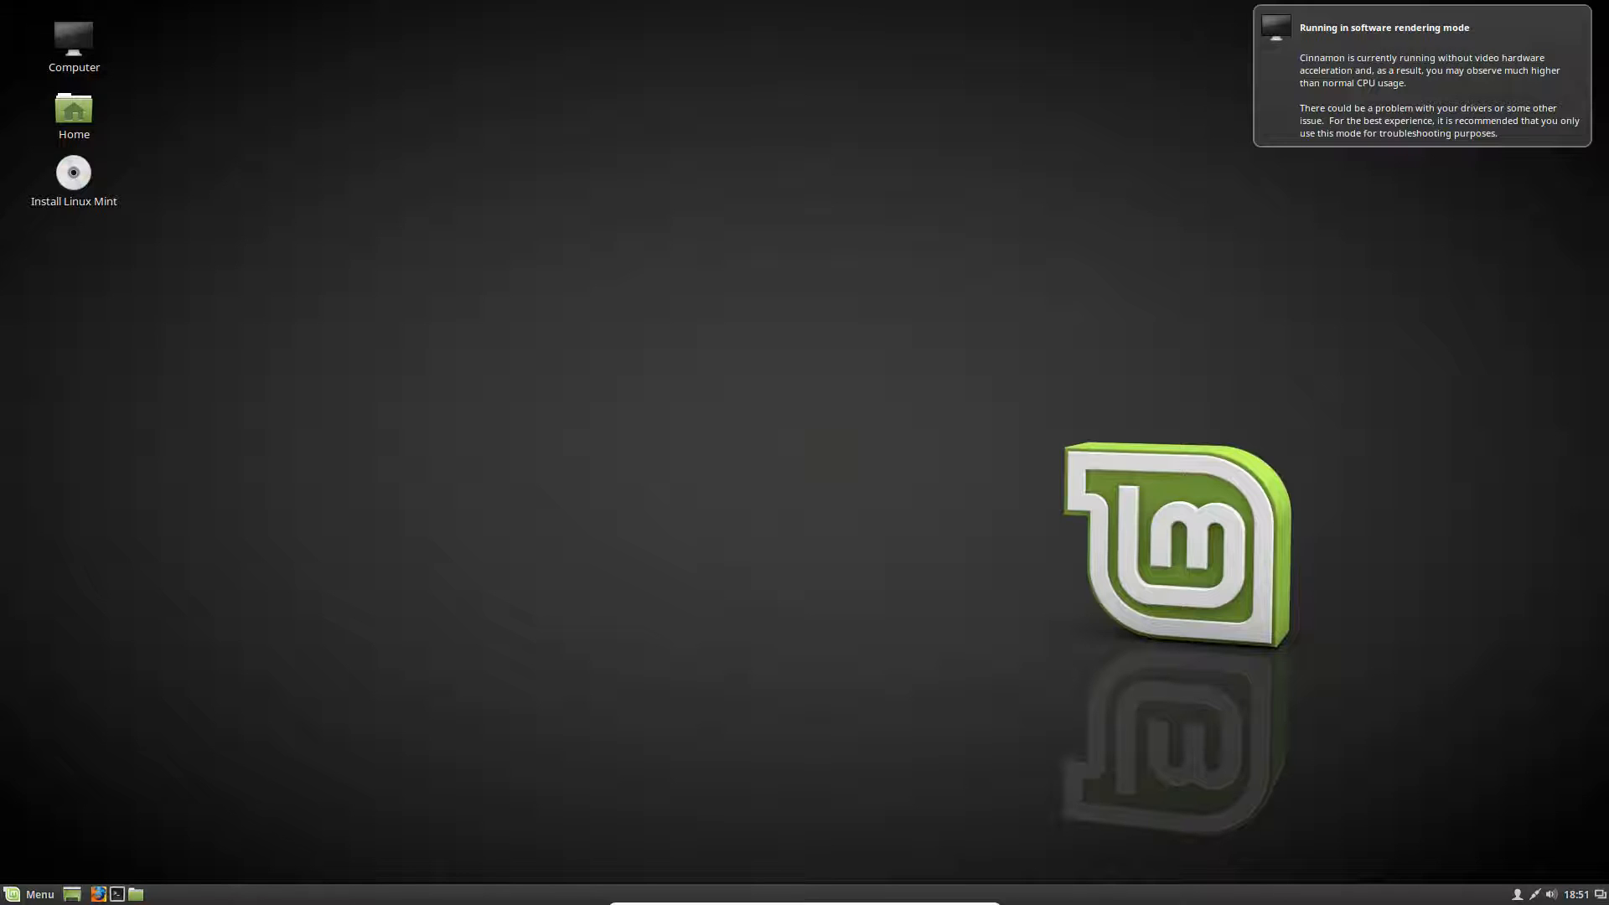
Start the Install Linux Mint installer from the live desktop icon.
{"action": "left_click", "coordinate": [30, 895]}
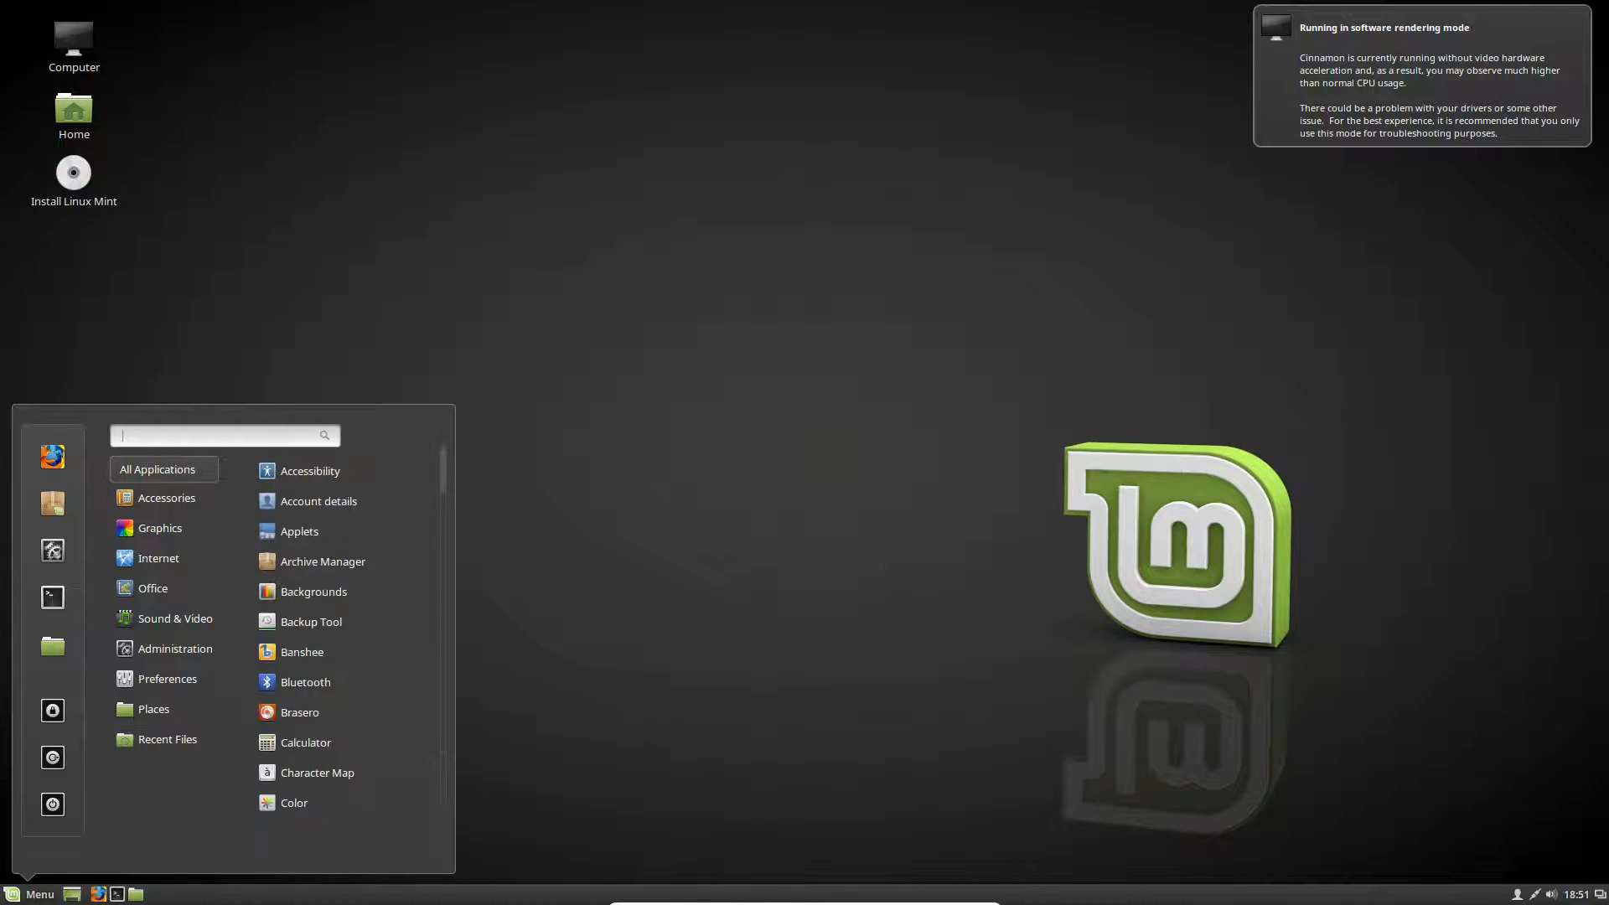
{"action": "left_click", "coordinate": [164, 496]}
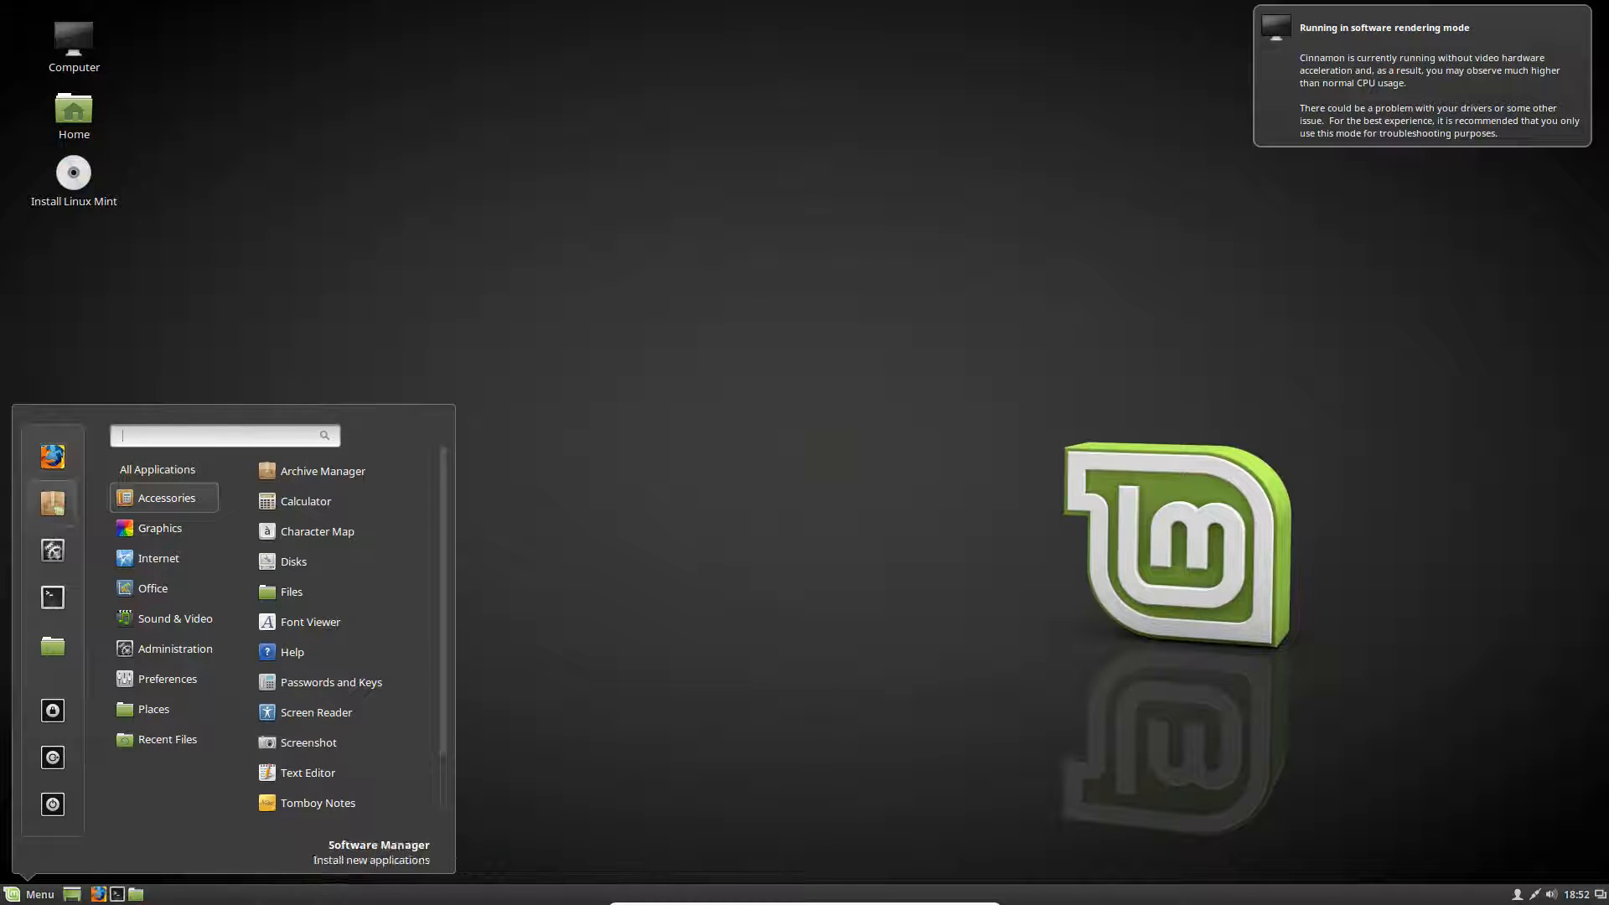
{"action": "mouse_move", "coordinate": [52, 596]}
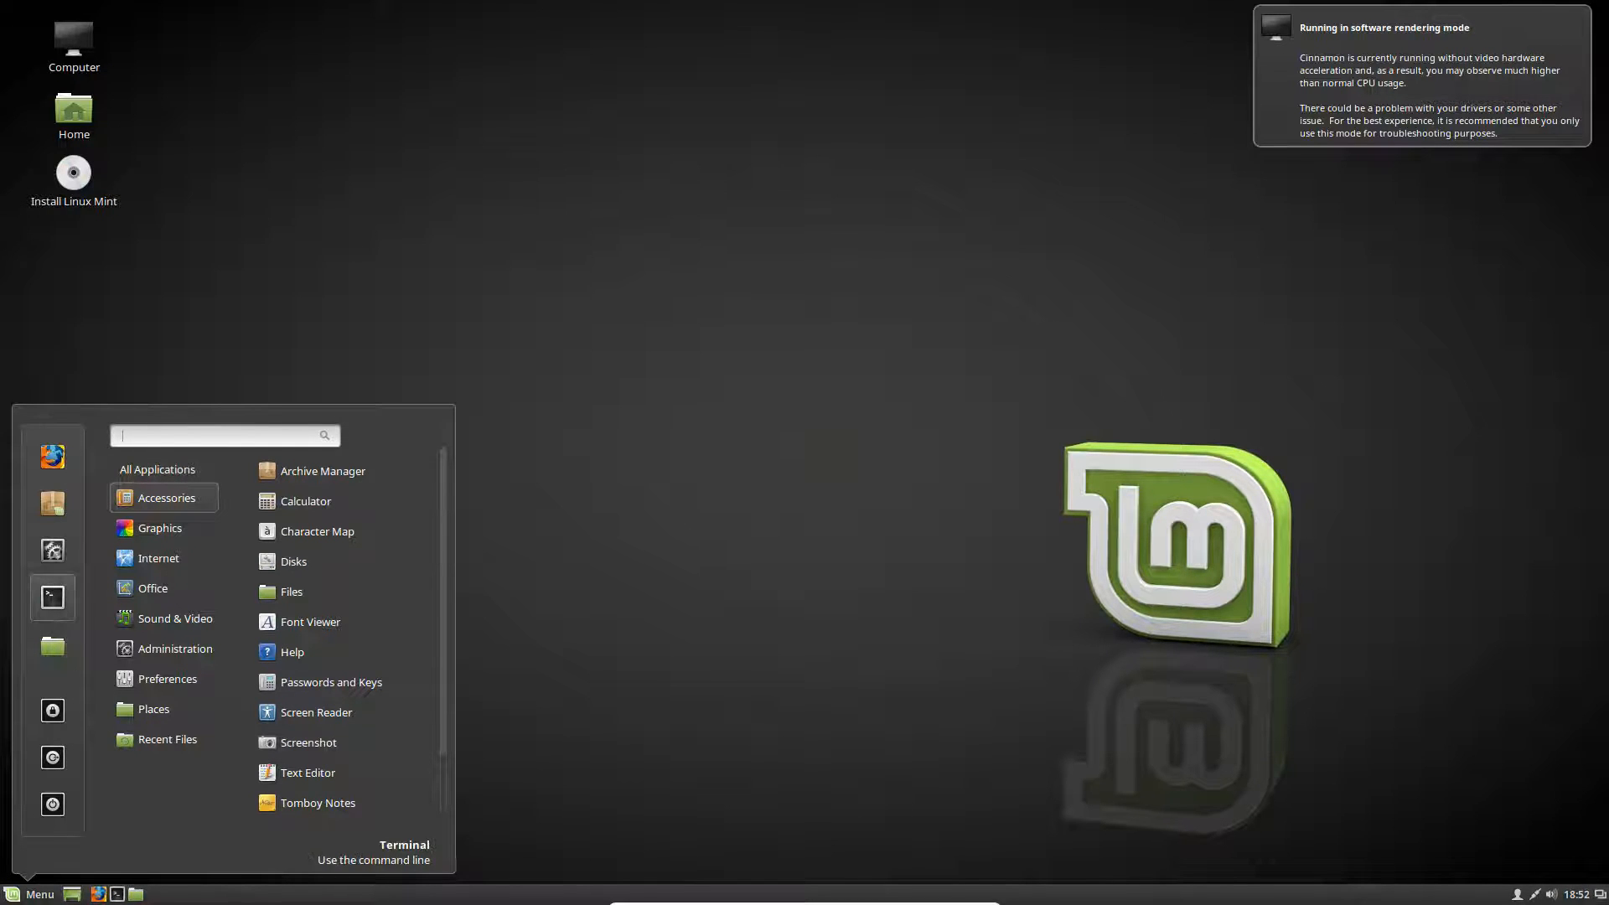
{"action": "mouse_move", "coordinate": [52, 643]}
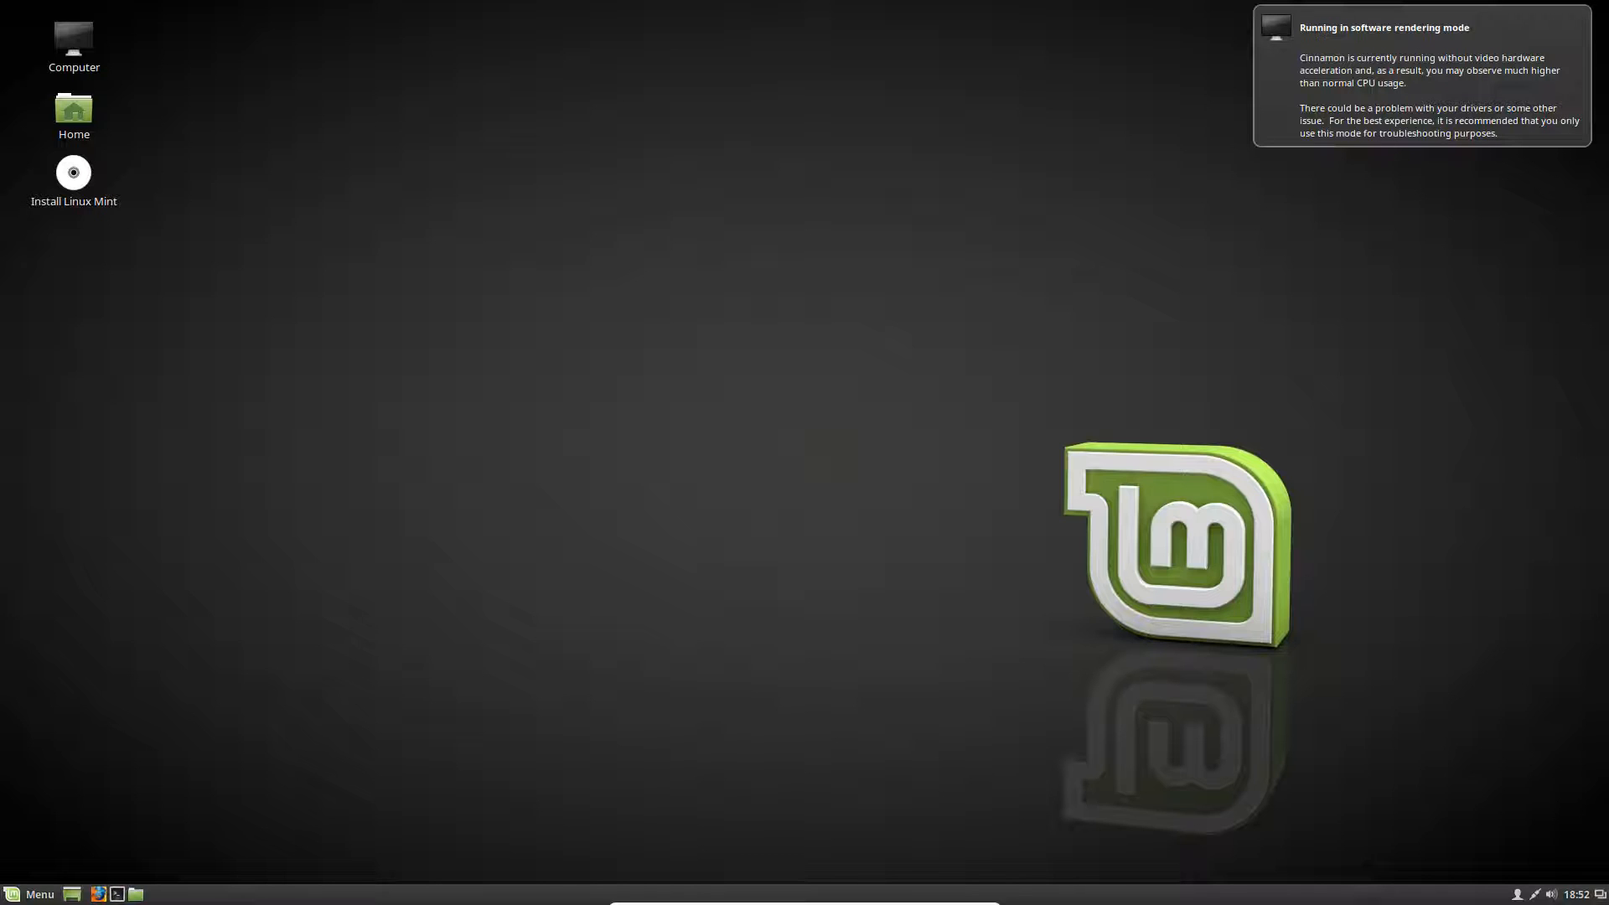
{"action": "left_click", "coordinate": [74, 173]}
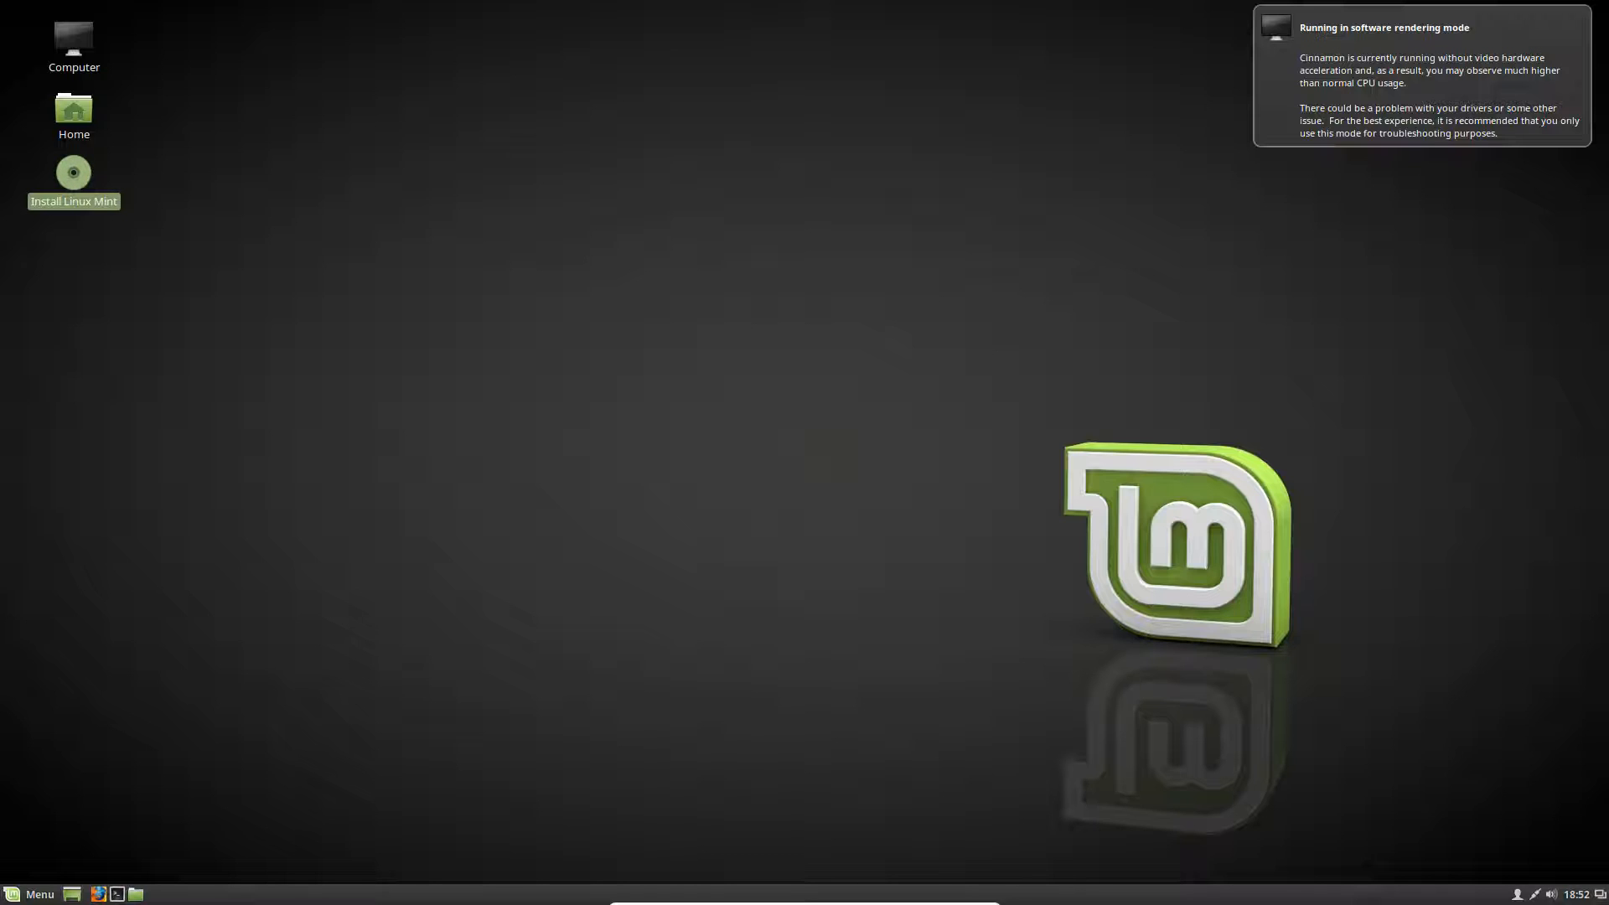
{"action": "double_click", "coordinate": [74, 171]}
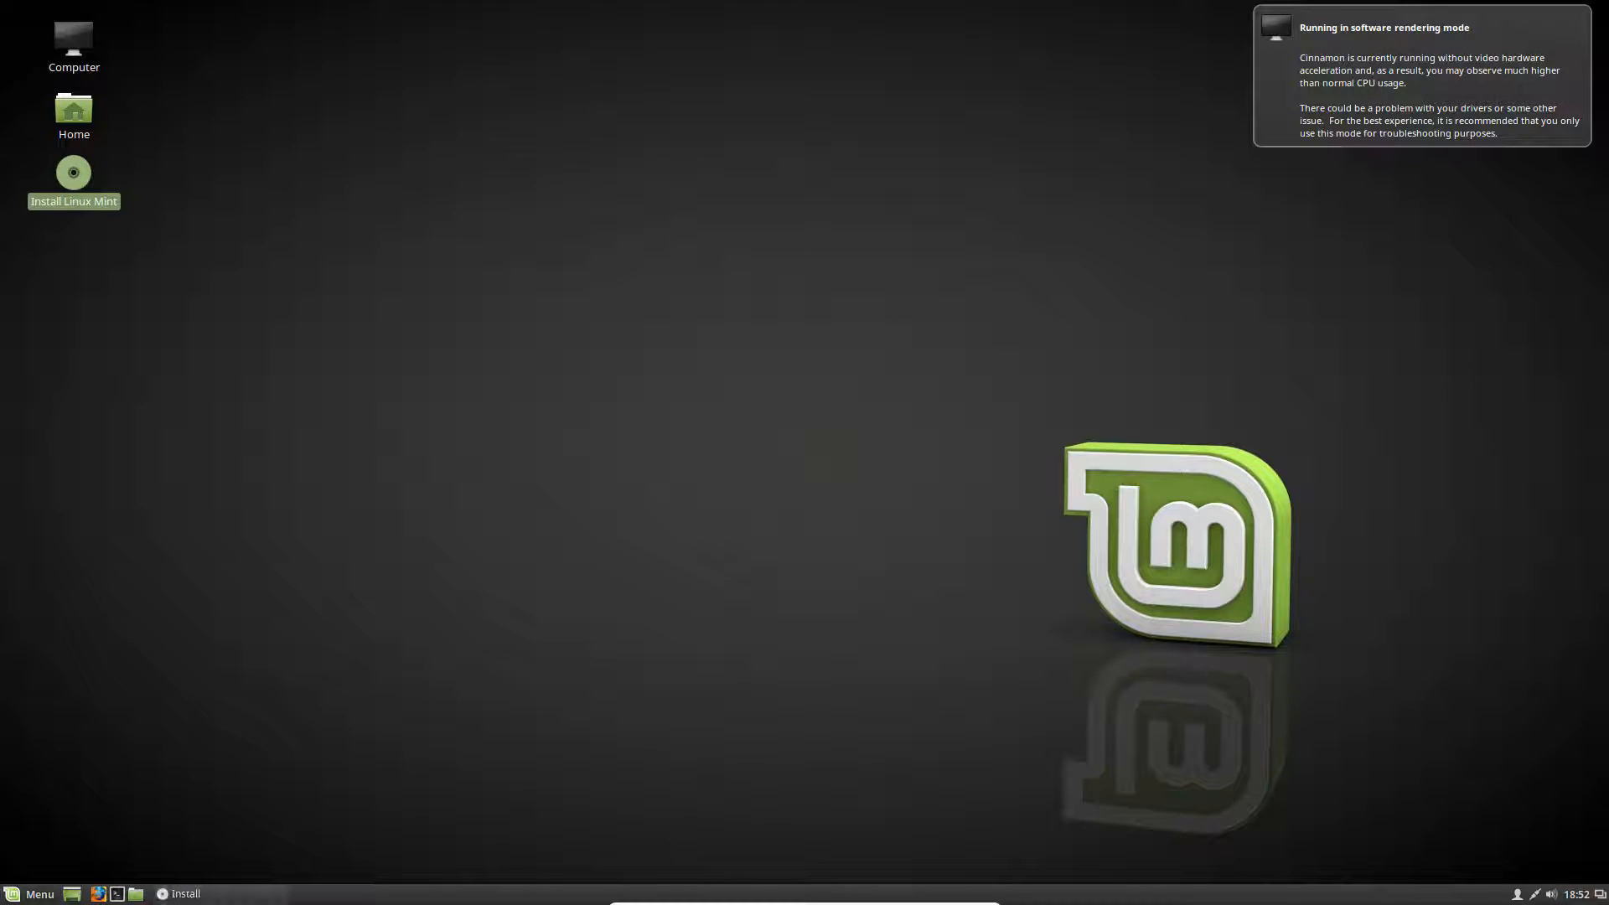
{"action": "double_click", "coordinate": [73, 171]}
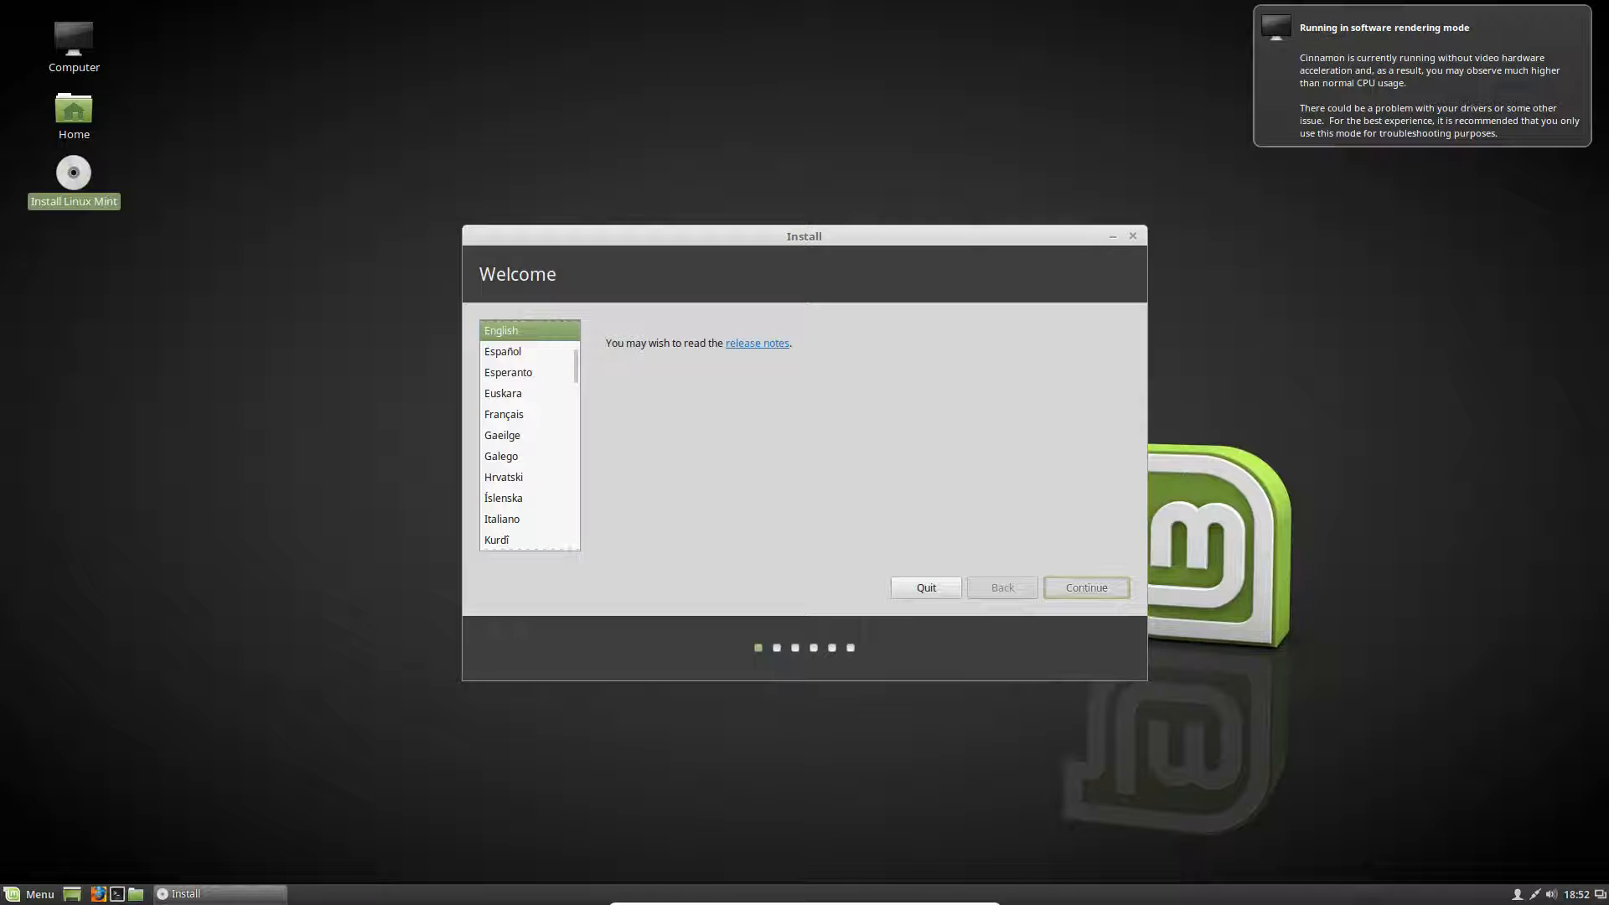
Continue with English and no third-party software to the Installation type page.
{"action": "left_click", "coordinate": [1086, 589]}
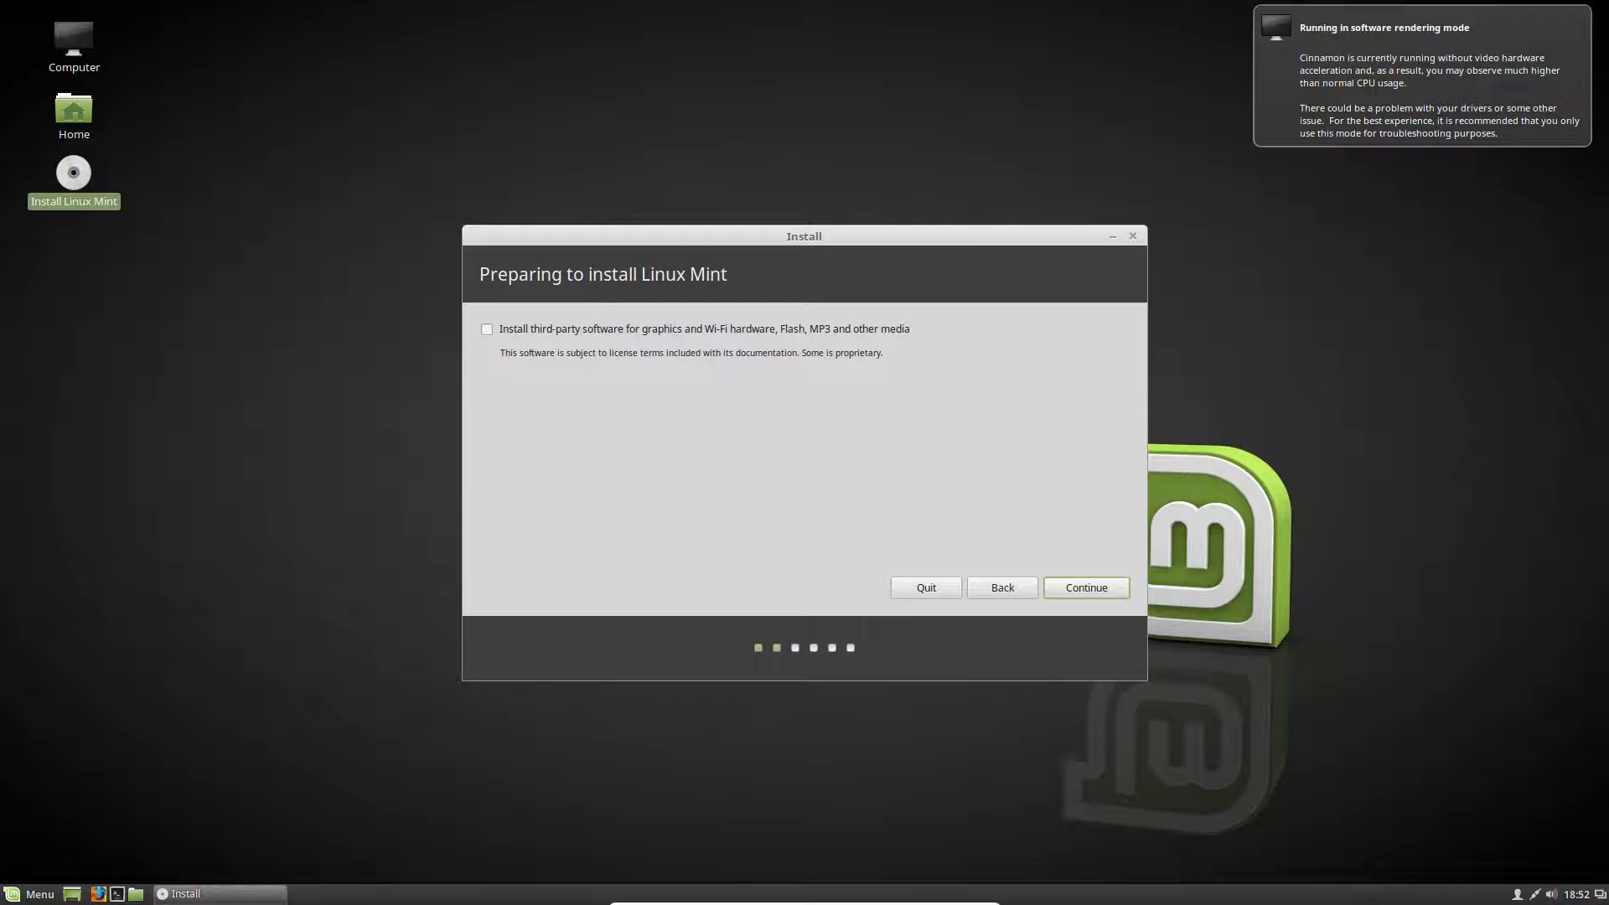
{"action": "left_click", "coordinate": [1086, 588]}
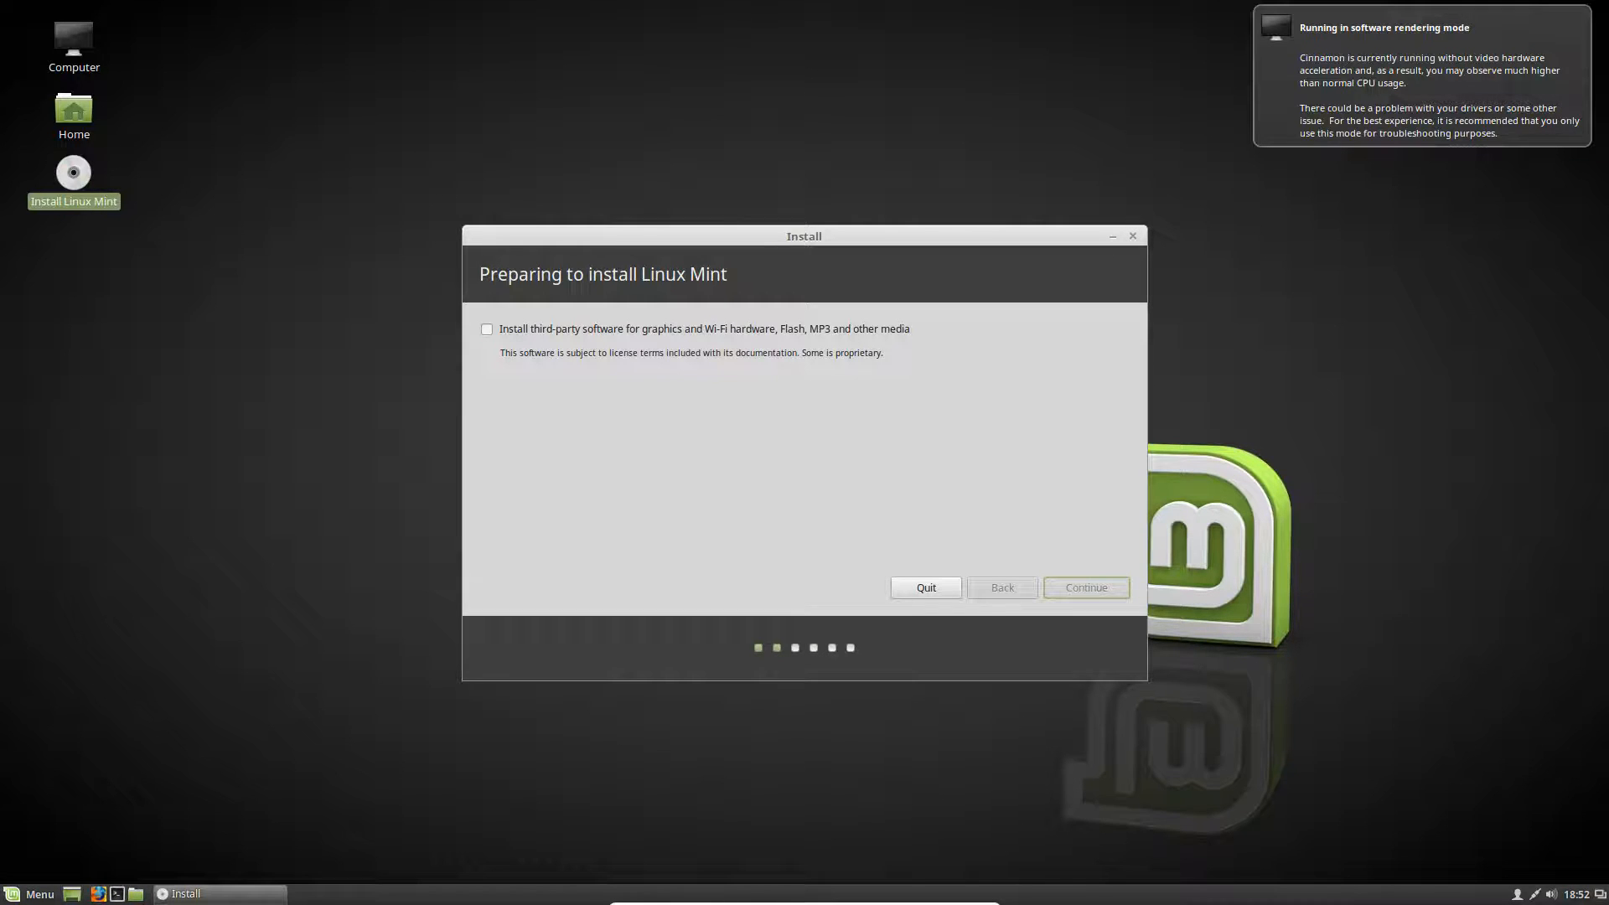
{"action": "left_click", "coordinate": [1085, 588]}
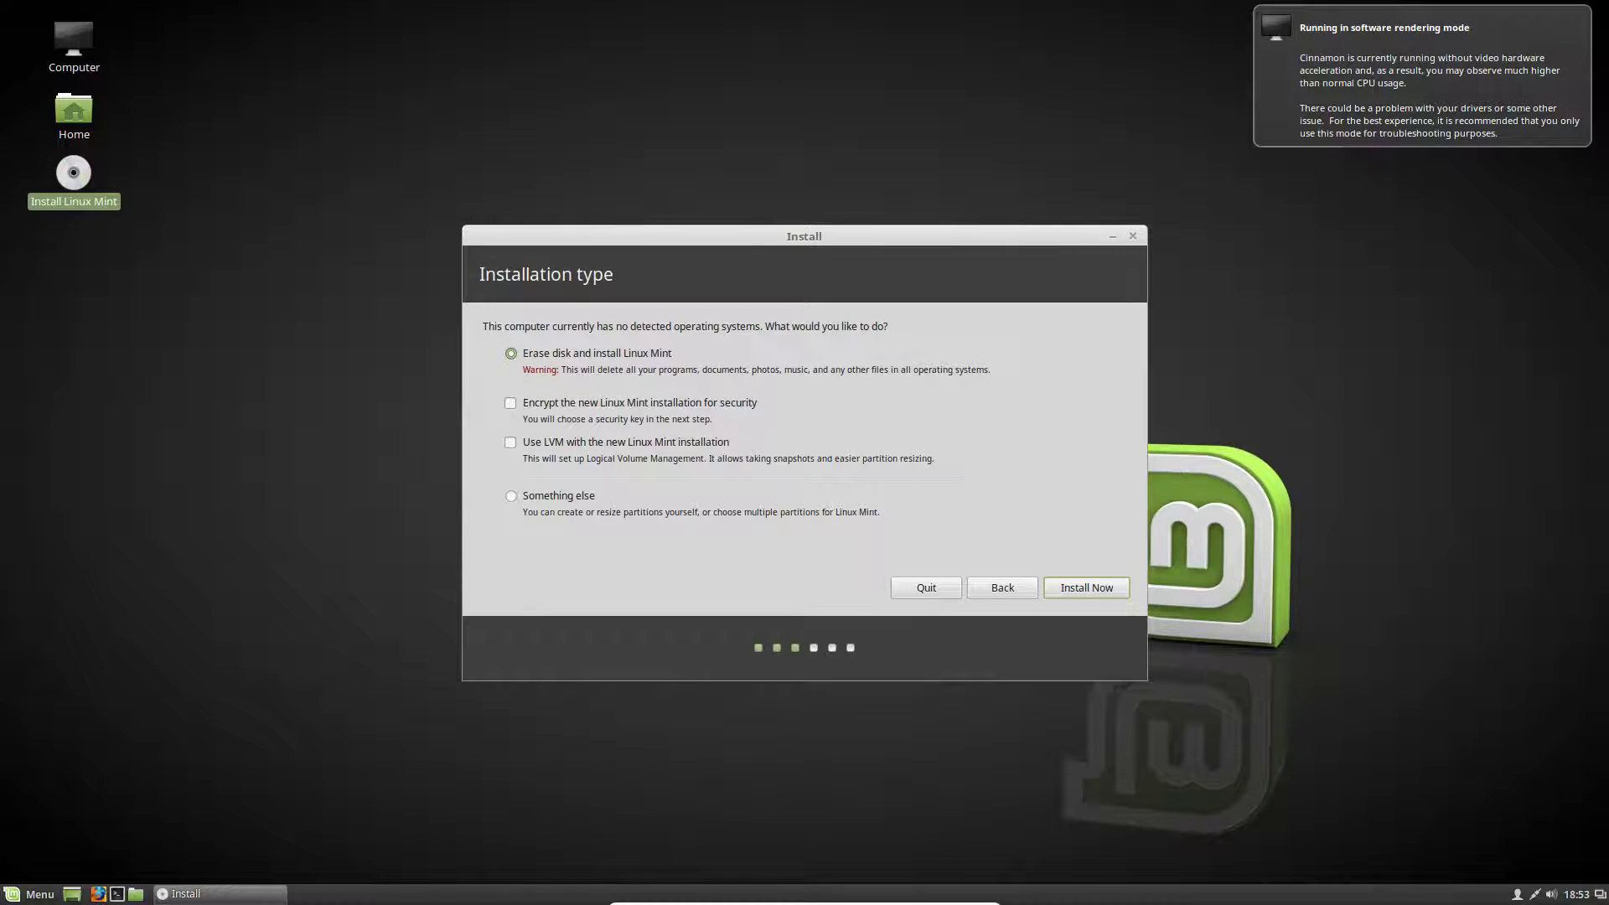
Peek at the Something else manual partition editor, then go back.
{"action": "left_click", "coordinate": [509, 496]}
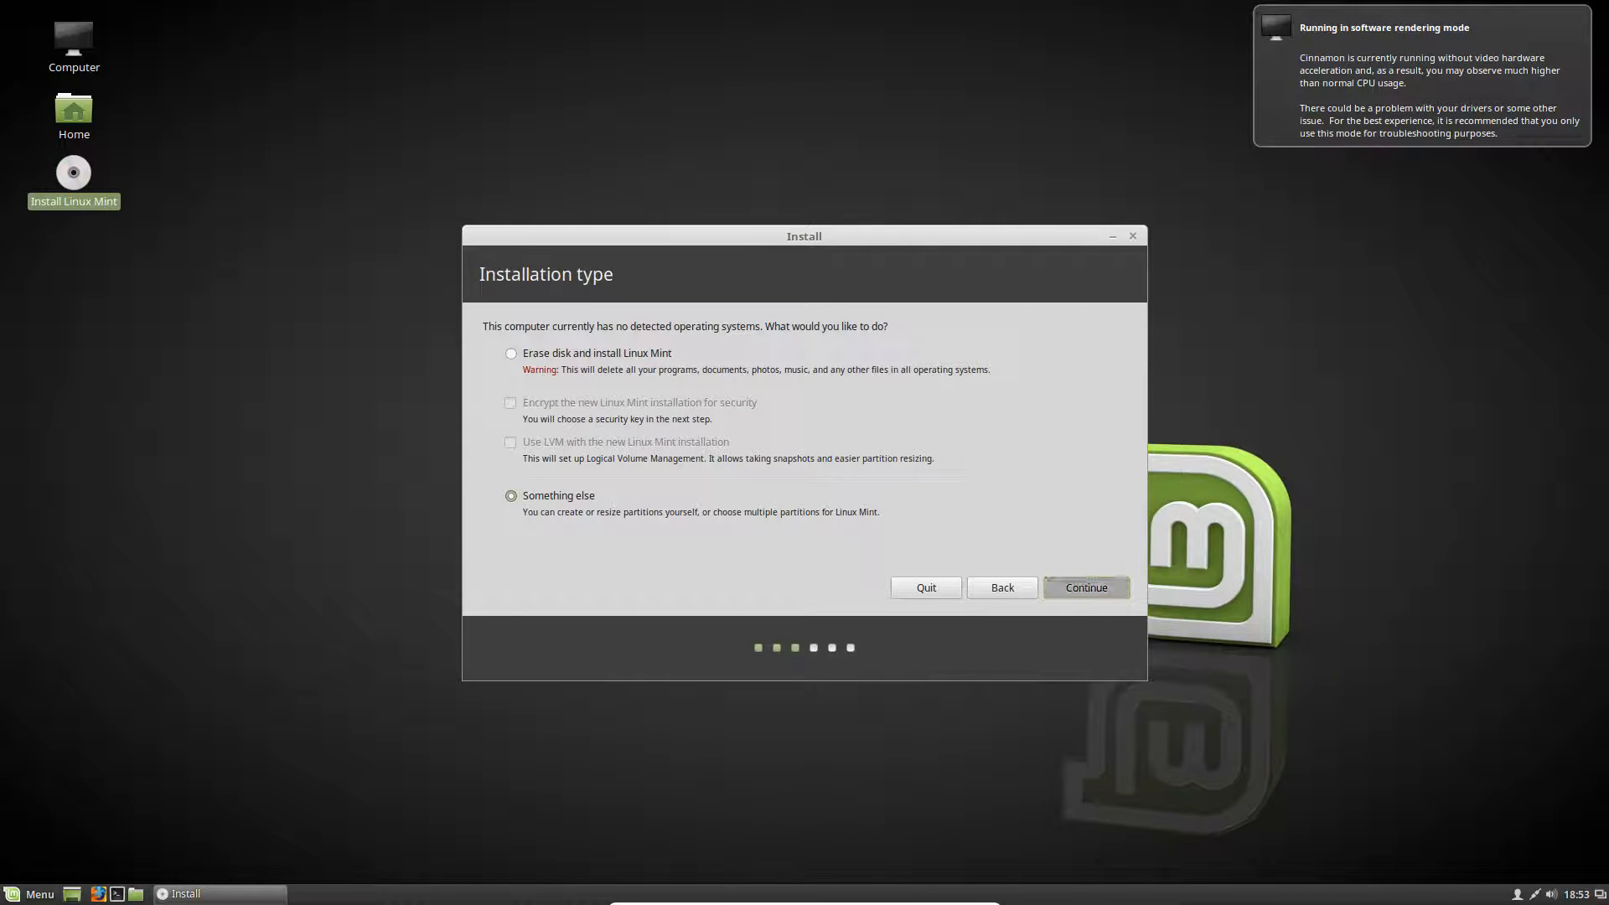
{"action": "left_click", "coordinate": [1085, 588]}
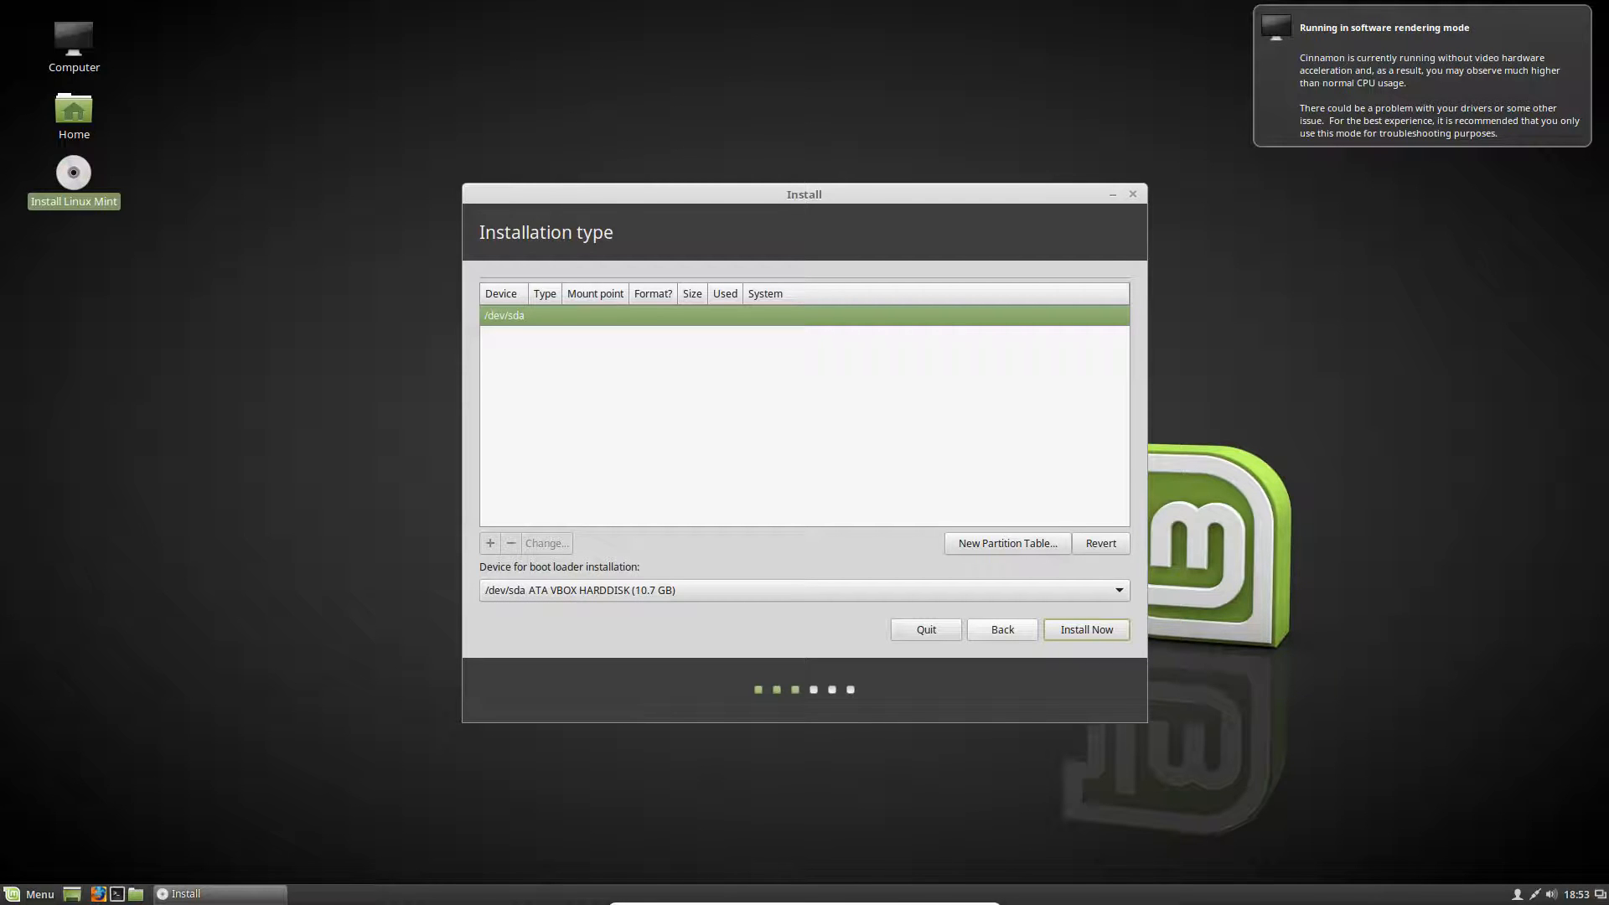
{"action": "left_click", "coordinate": [1085, 628]}
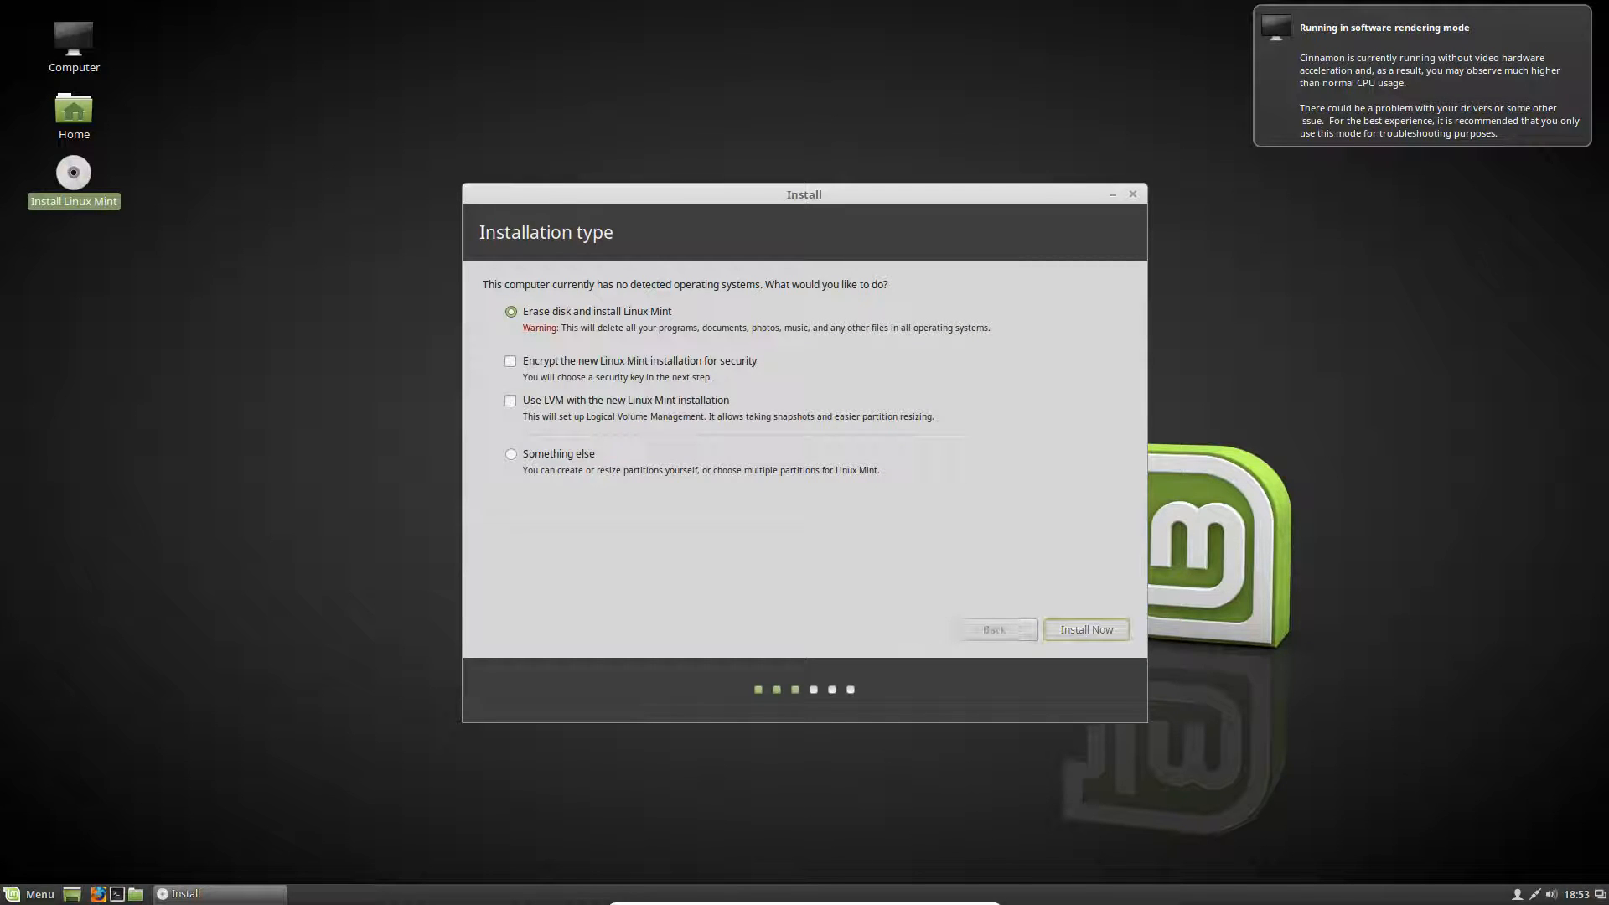
Erase disk and install Linux Mint, accepting the ext4 and swap partition changes.
{"action": "left_click", "coordinate": [1086, 628]}
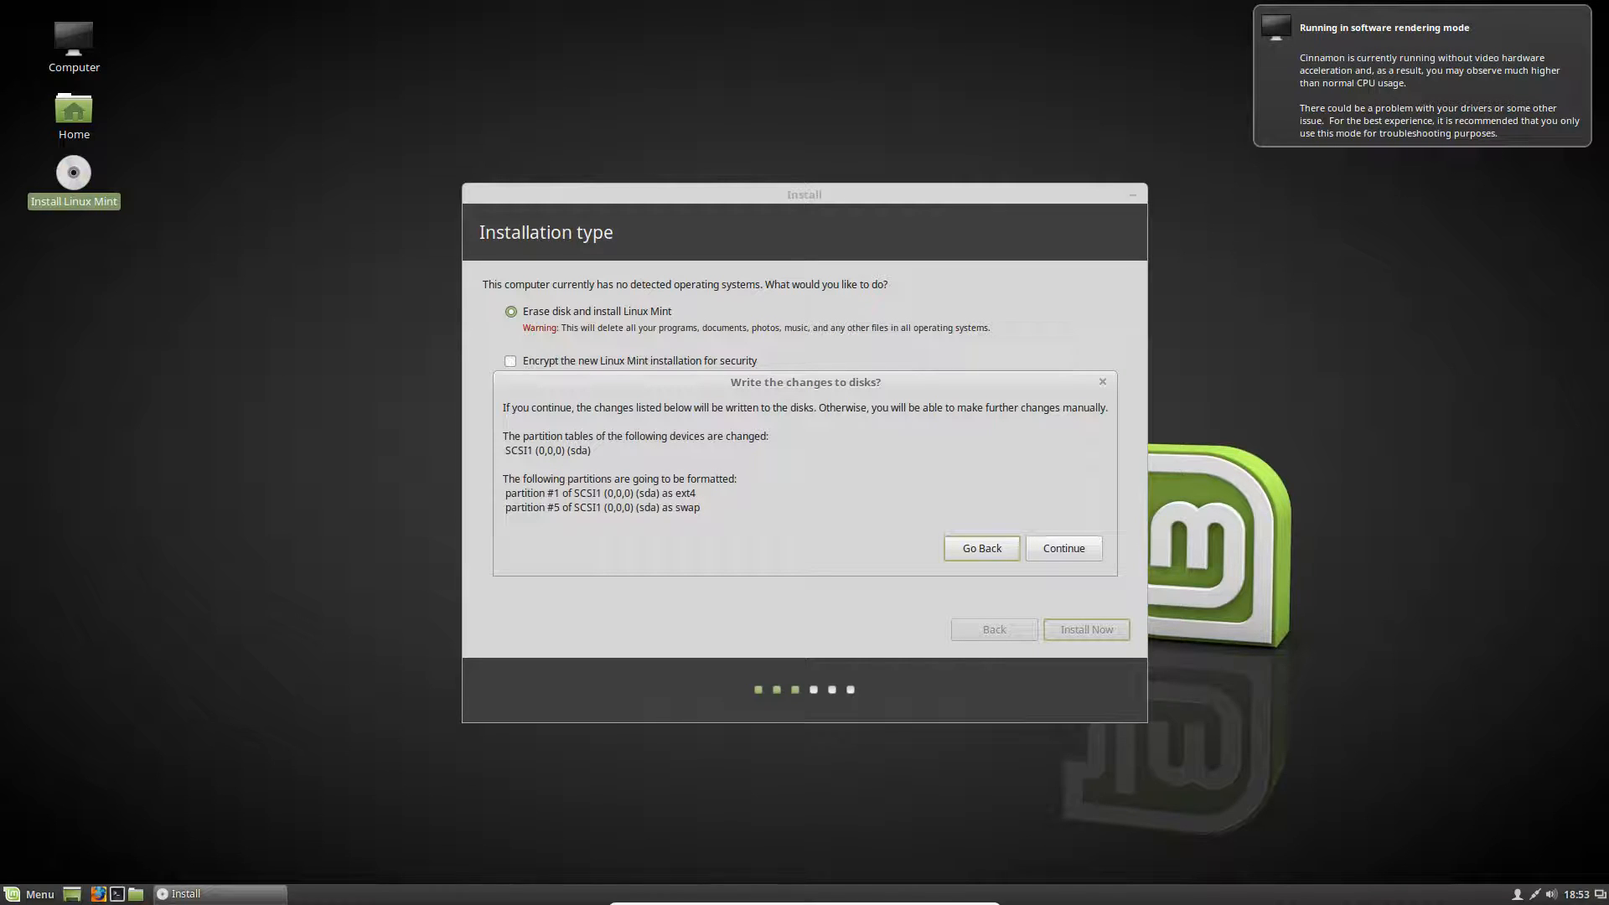
{"action": "left_click", "coordinate": [982, 548]}
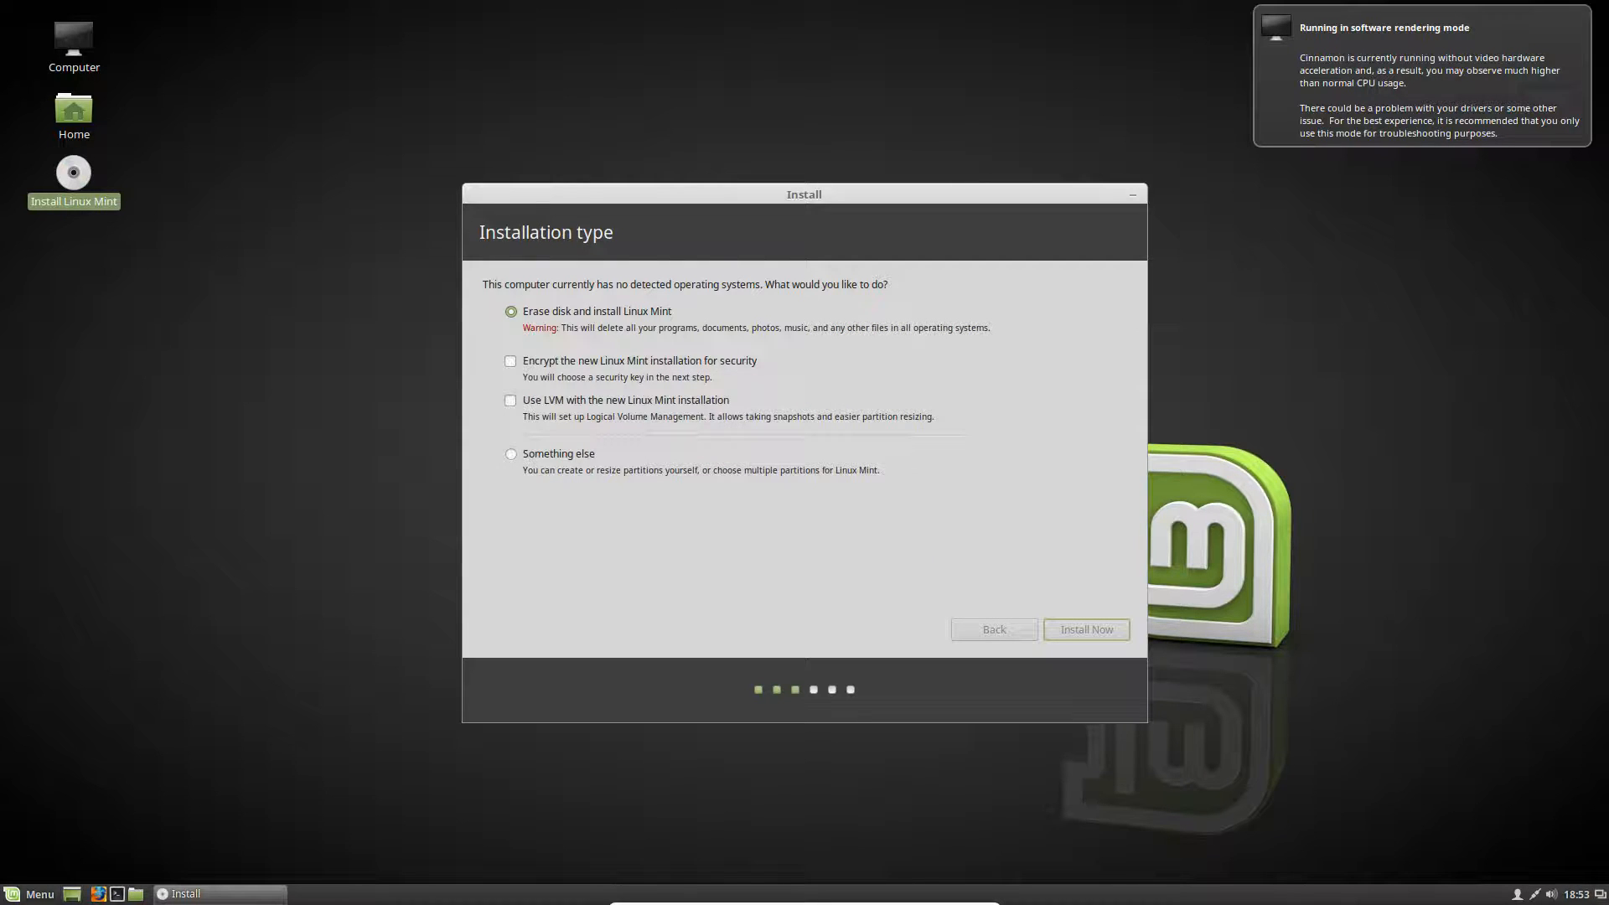
{"action": "left_click", "coordinate": [1086, 628]}
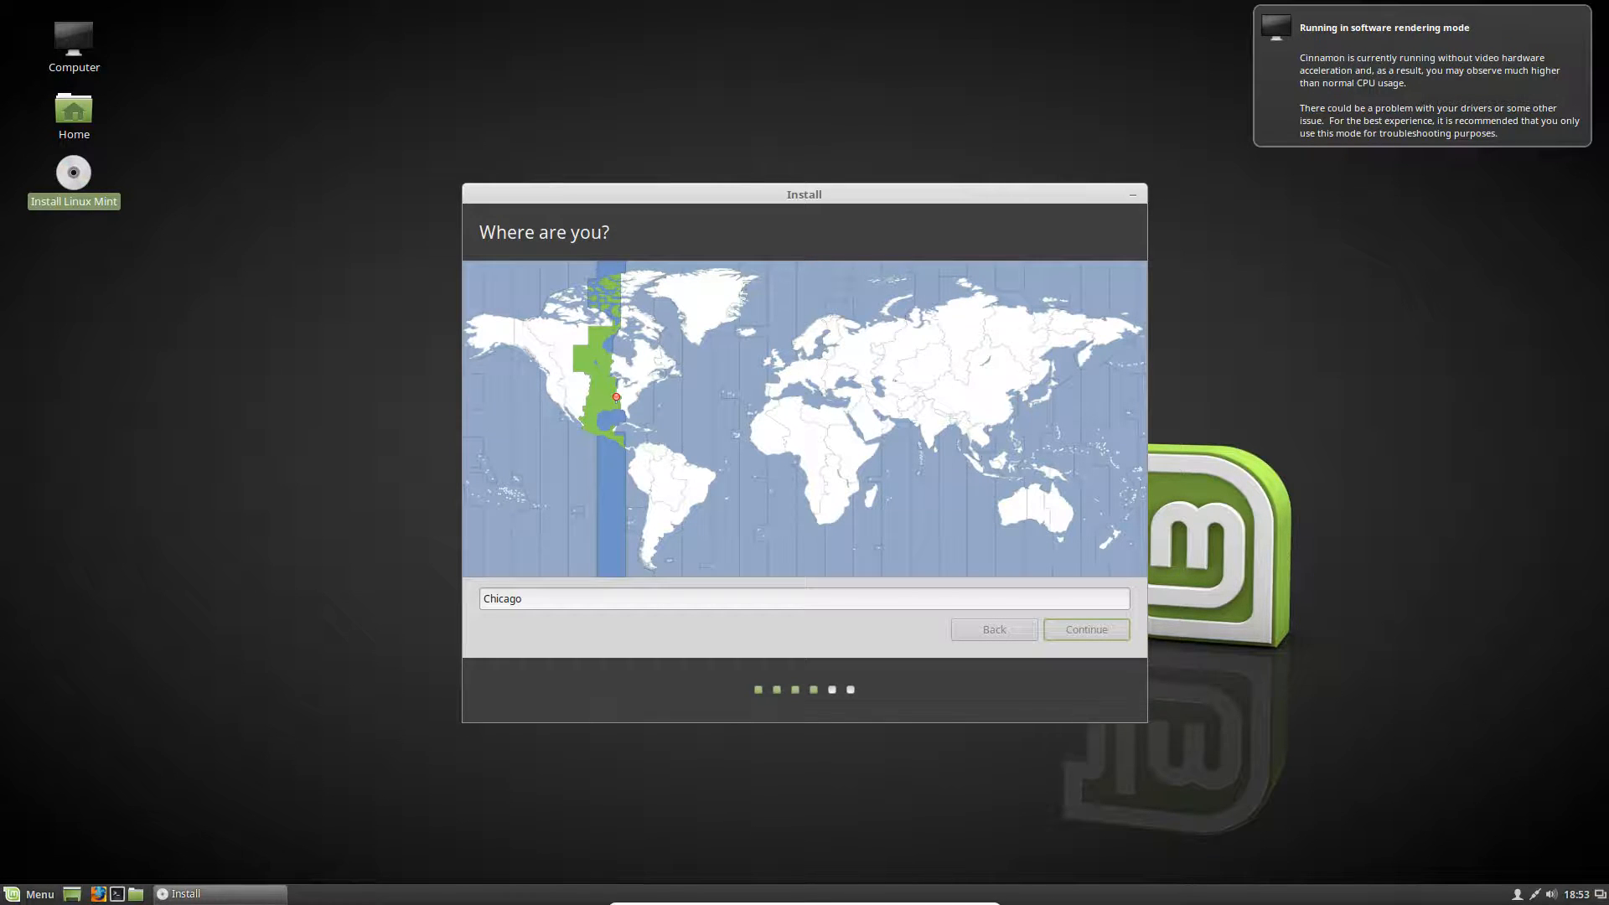
Keep Chicago time zone and English (US) keyboard, test-typing 'EverythingEpan' in the box.
{"action": "left_click", "coordinate": [1086, 628]}
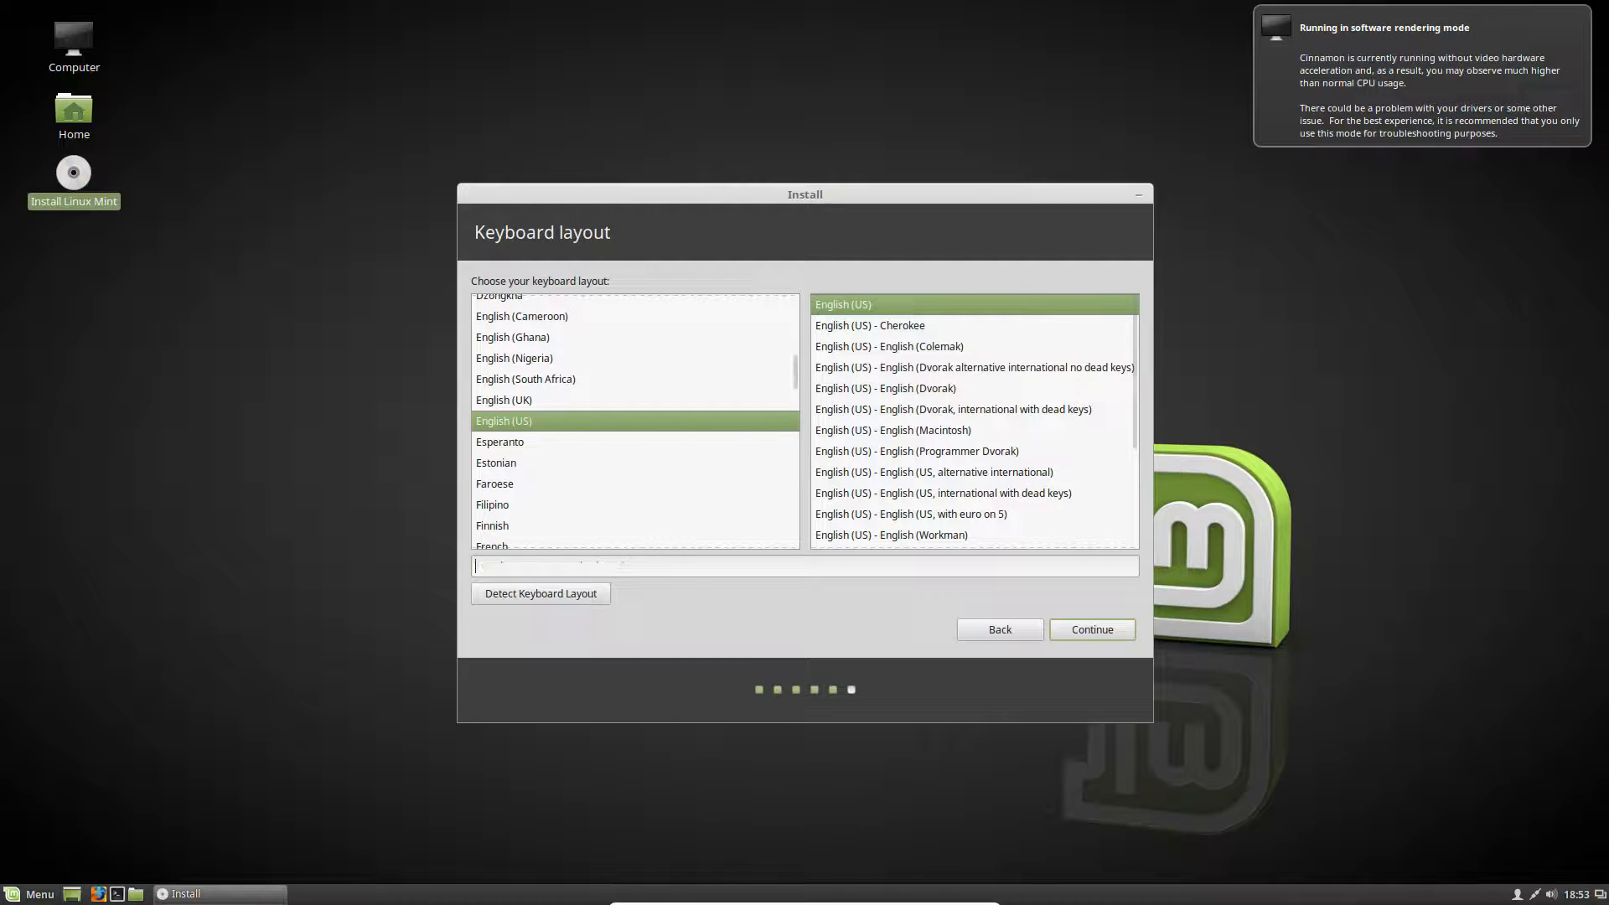
{"action": "type", "text": "Every"}
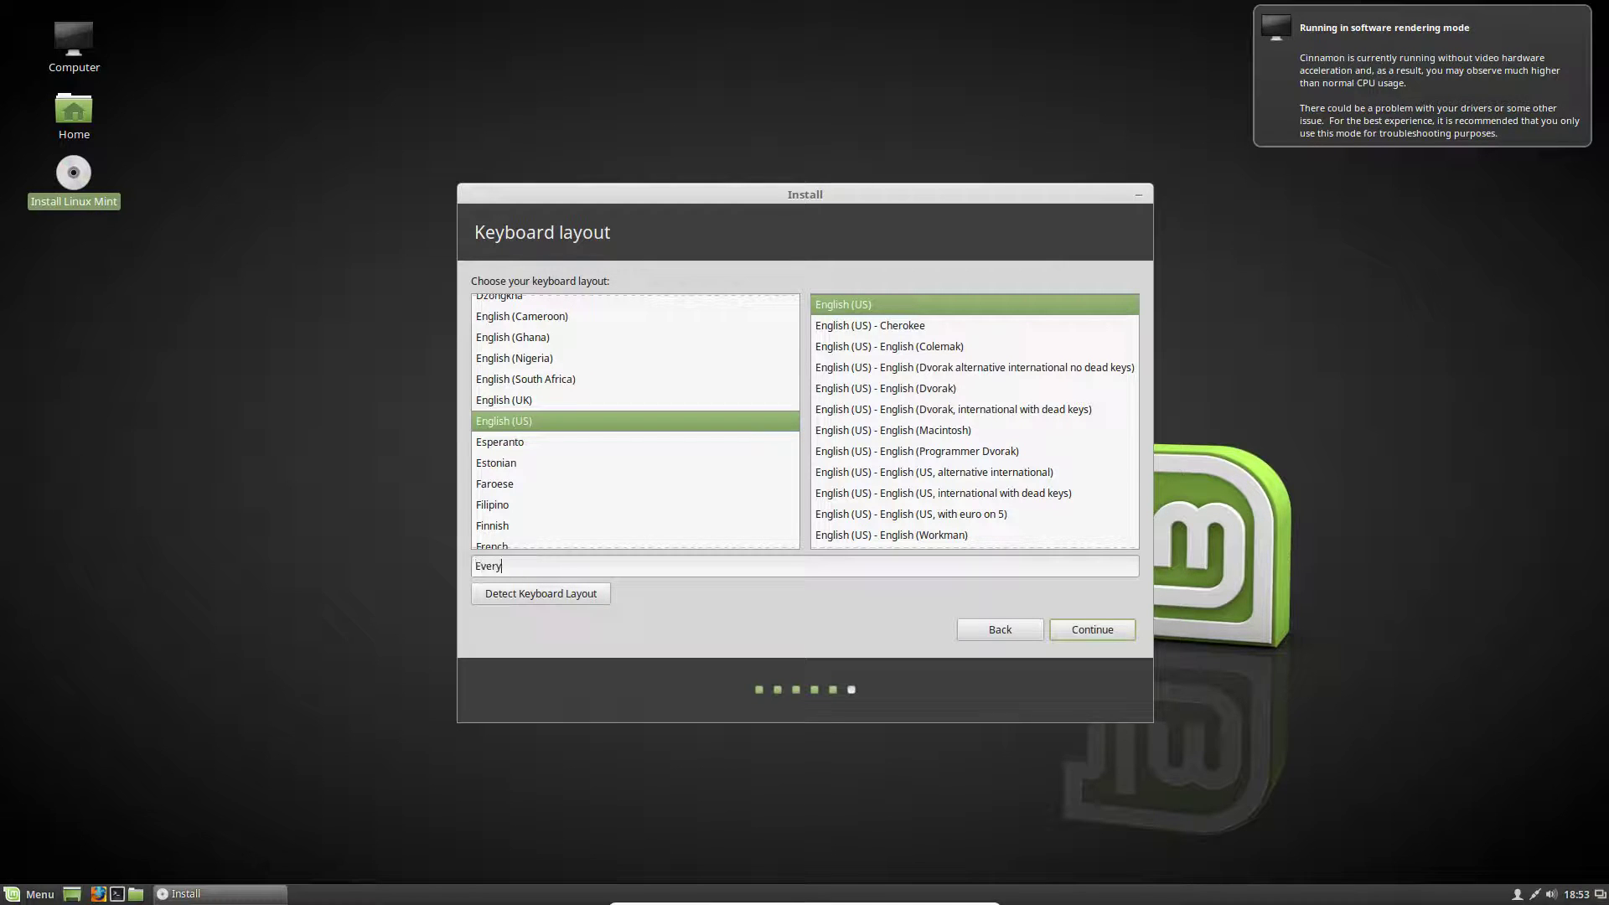
{"action": "type", "text": "thingEpan"}
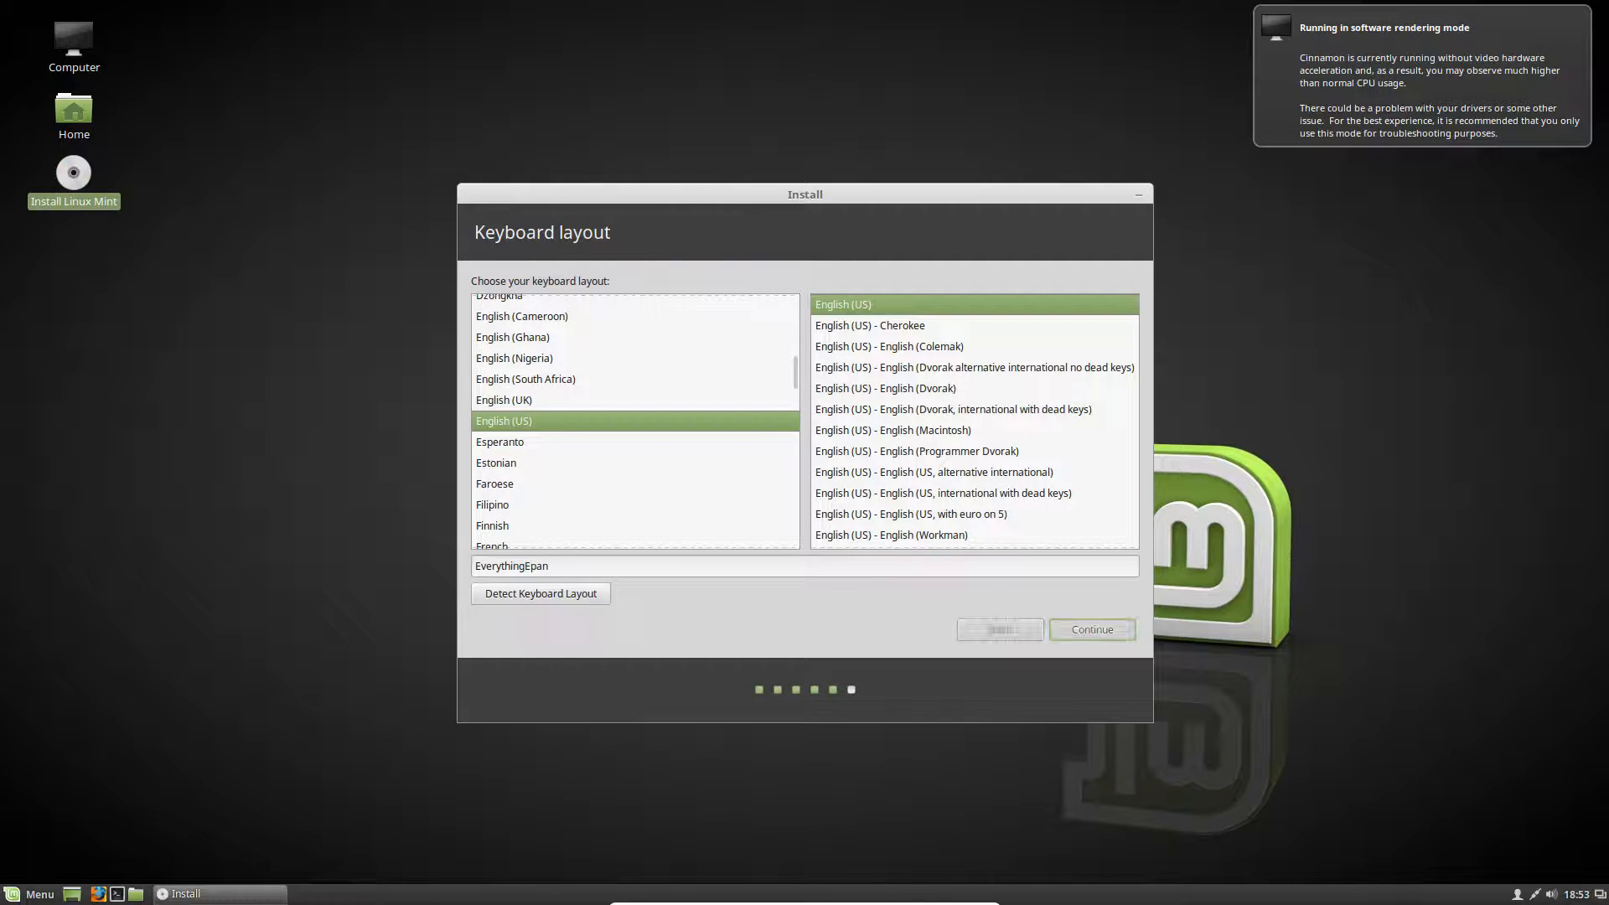
{"action": "left_click", "coordinate": [1093, 628]}
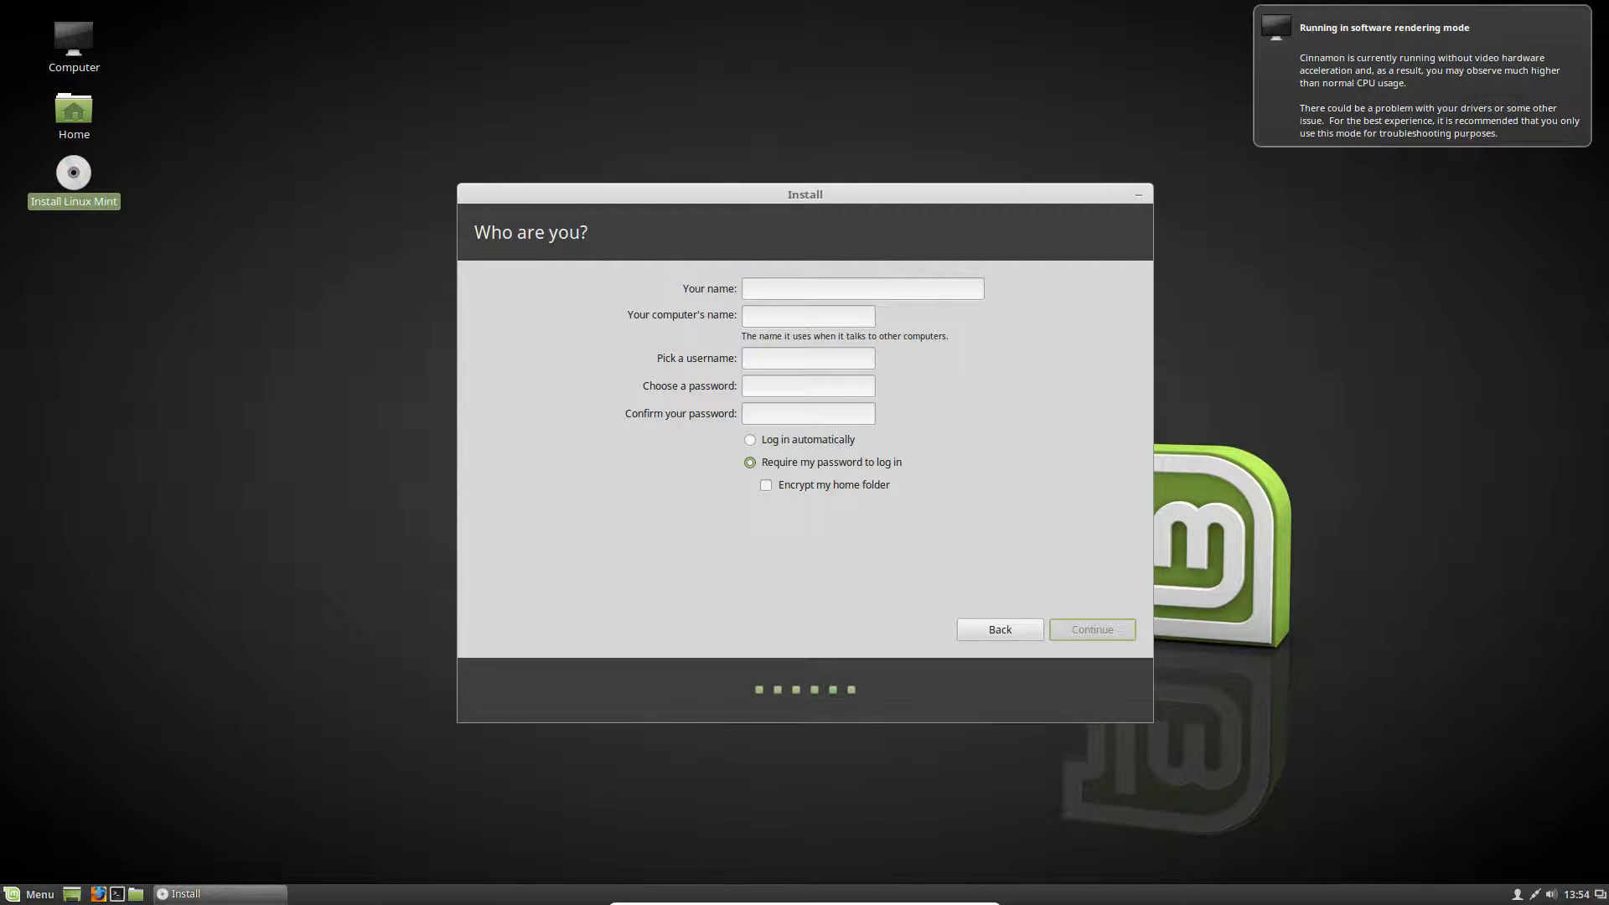
Enter the name EverythingEpan, a password, choose automatic login and begin installing.
{"action": "type", "text": "E"}
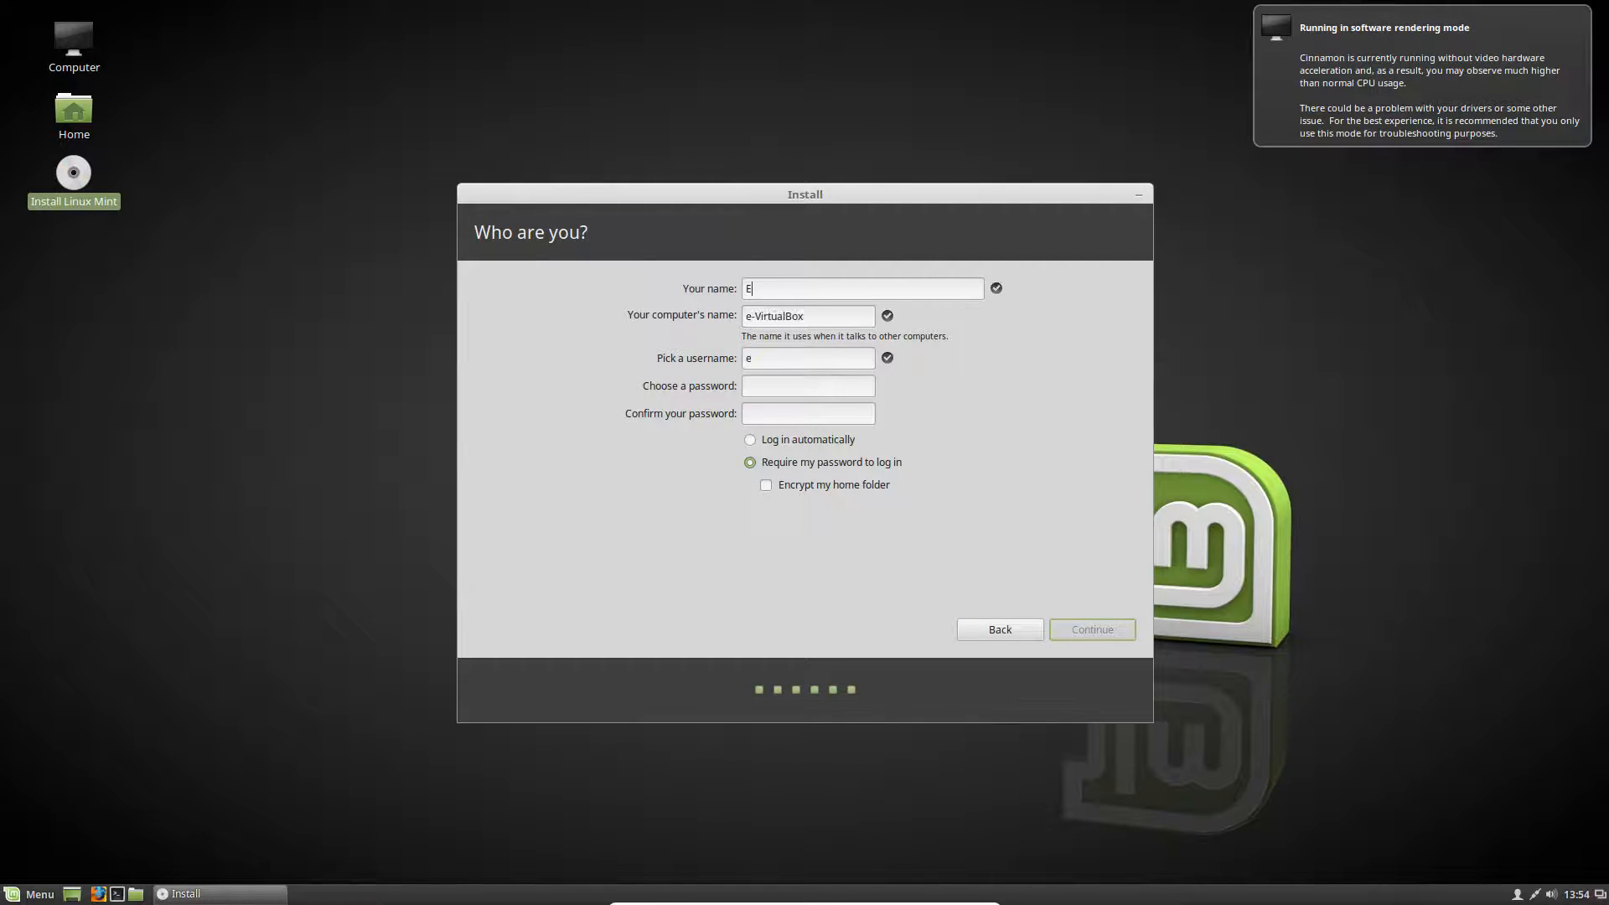
{"action": "type", "text": "verythingEpan"}
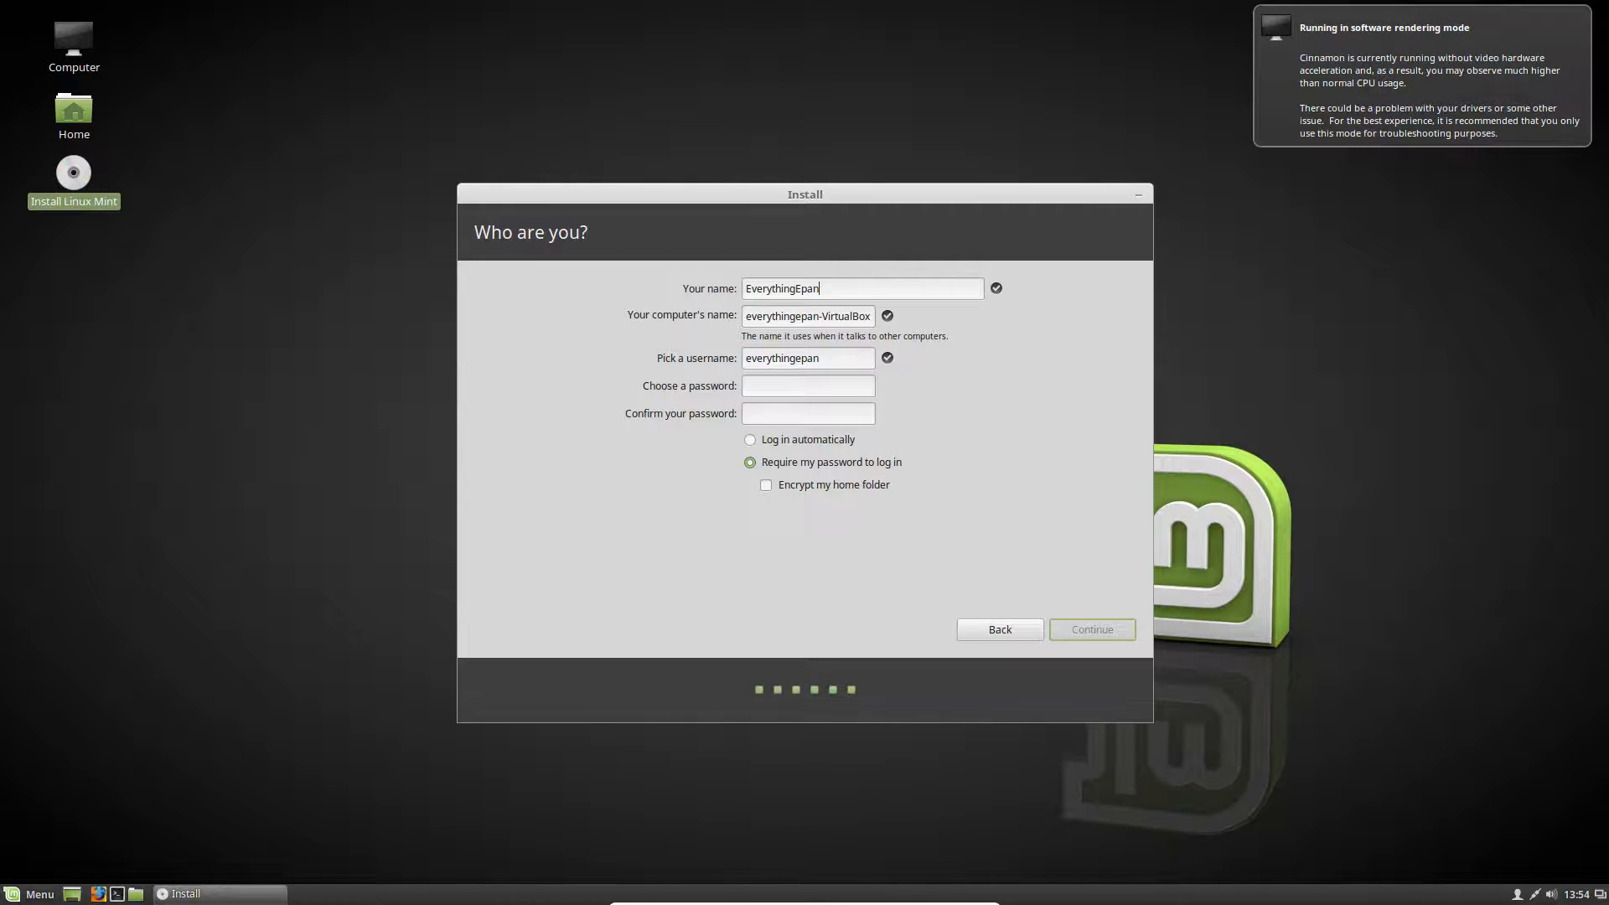
{"action": "left_click", "coordinate": [749, 439]}
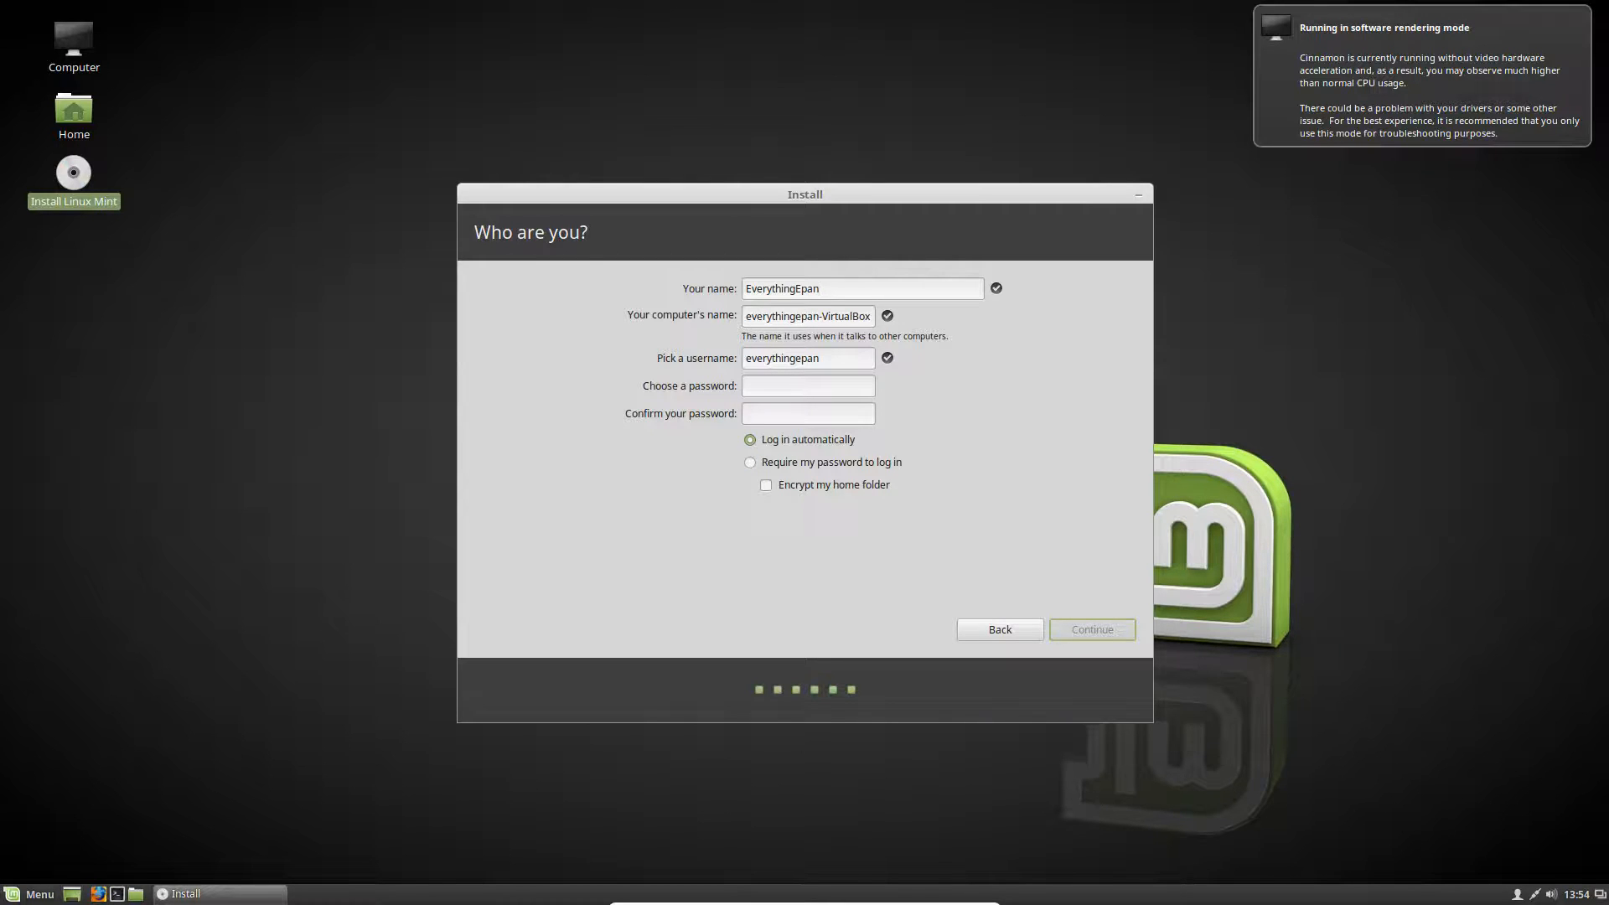
{"action": "left_click", "coordinate": [751, 463]}
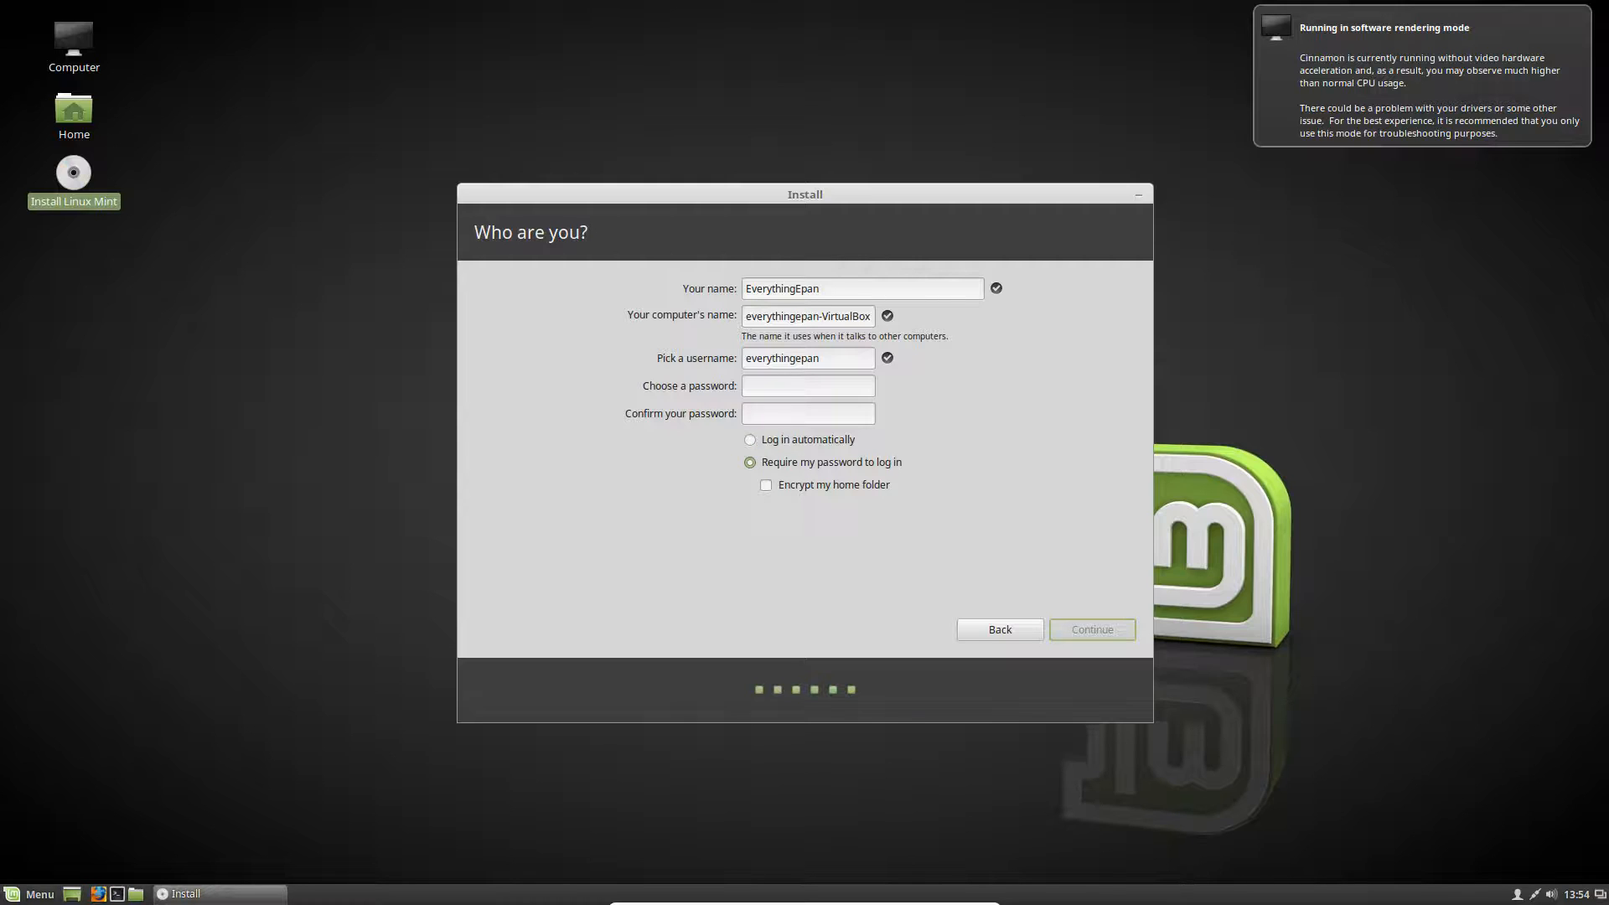
{"action": "left_click", "coordinate": [749, 439]}
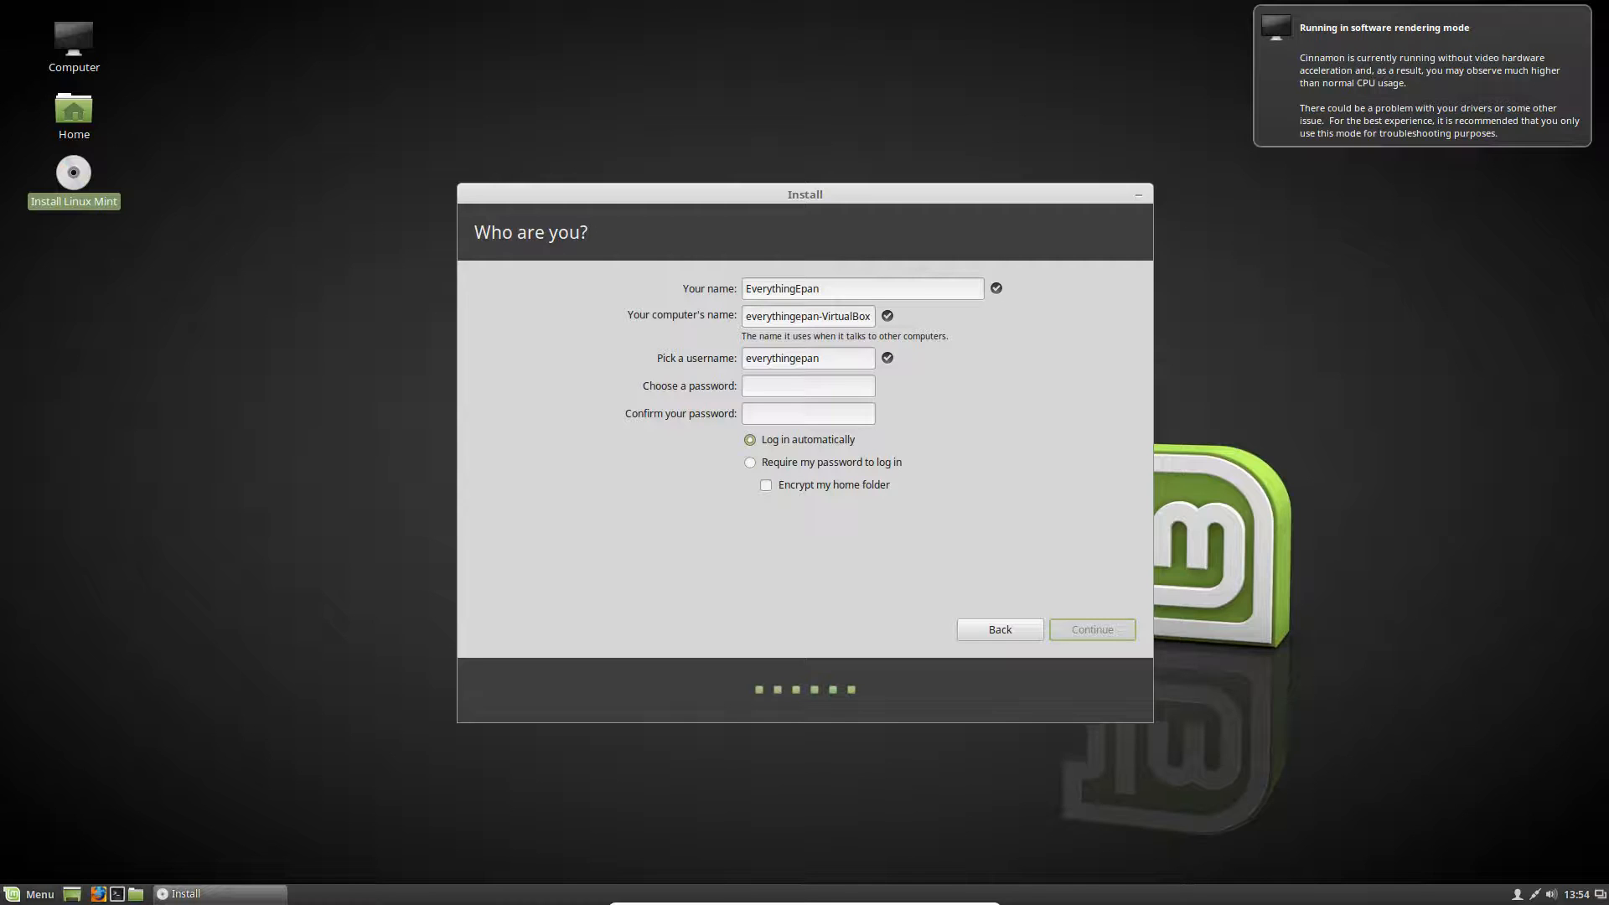
{"action": "left_click", "coordinate": [806, 385]}
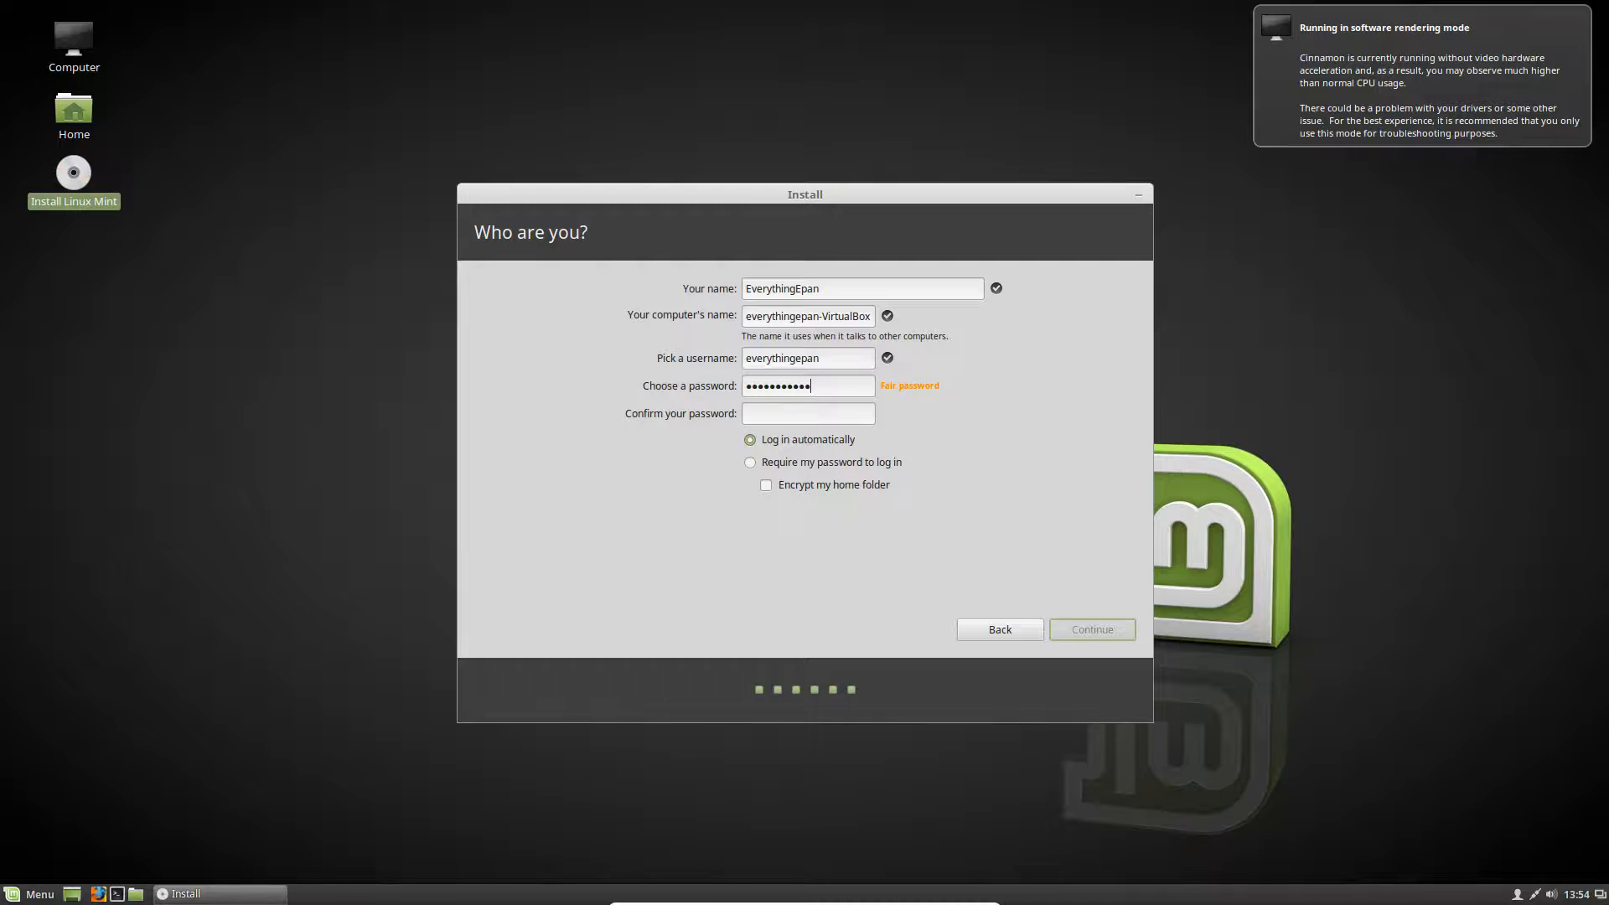
{"action": "type", "text": "••••"}
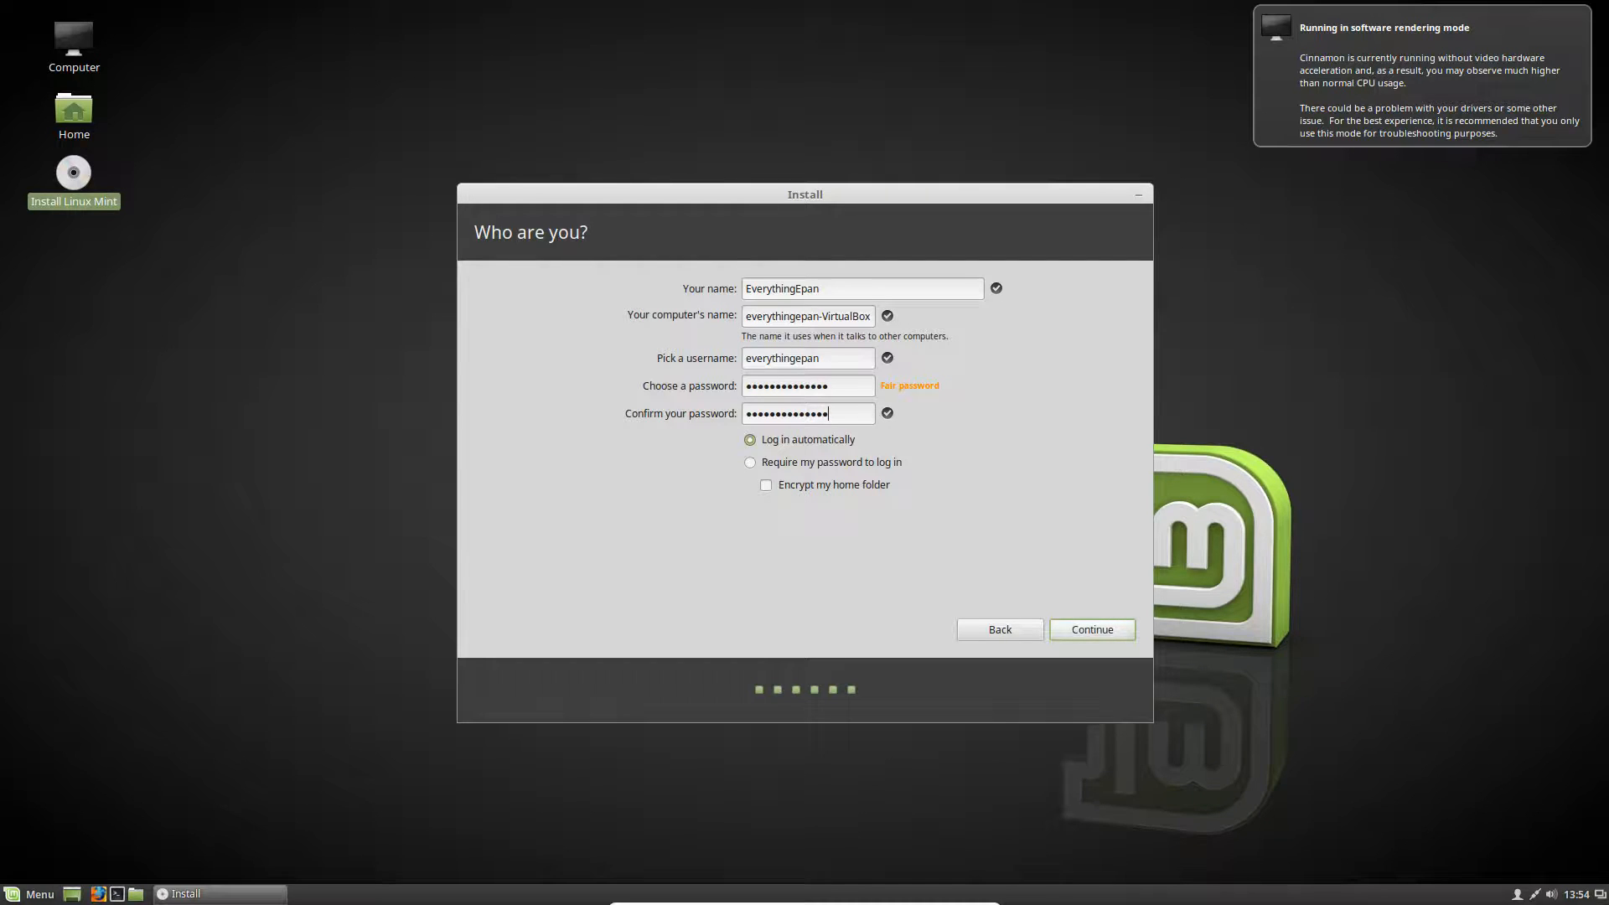
{"action": "left_click", "coordinate": [1093, 628]}
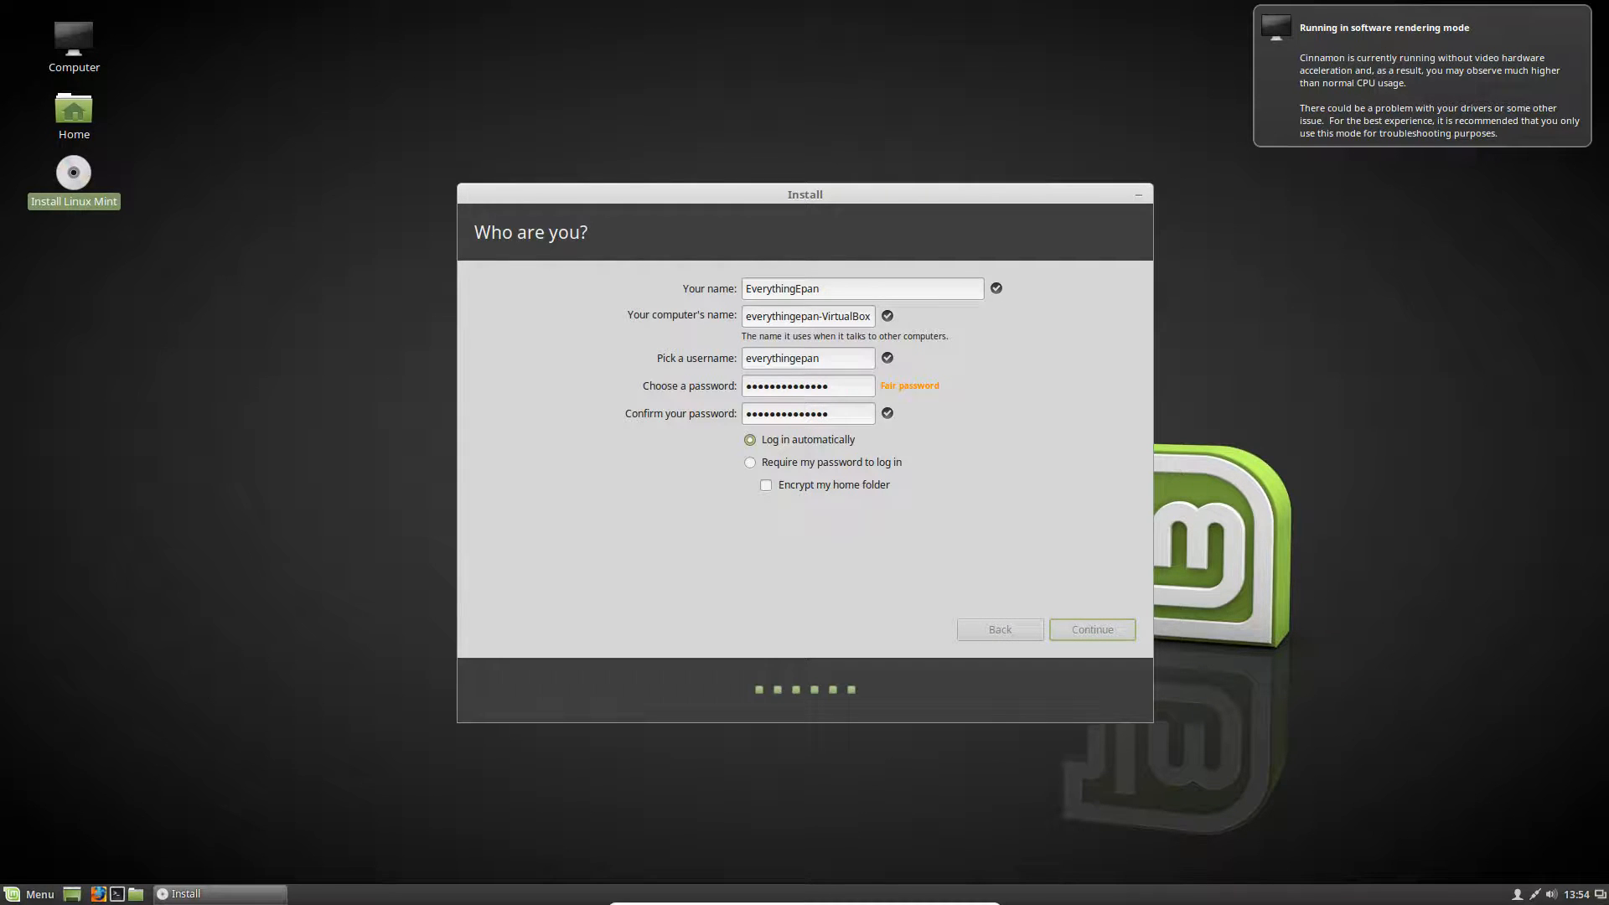
{"action": "left_click", "coordinate": [1092, 628]}
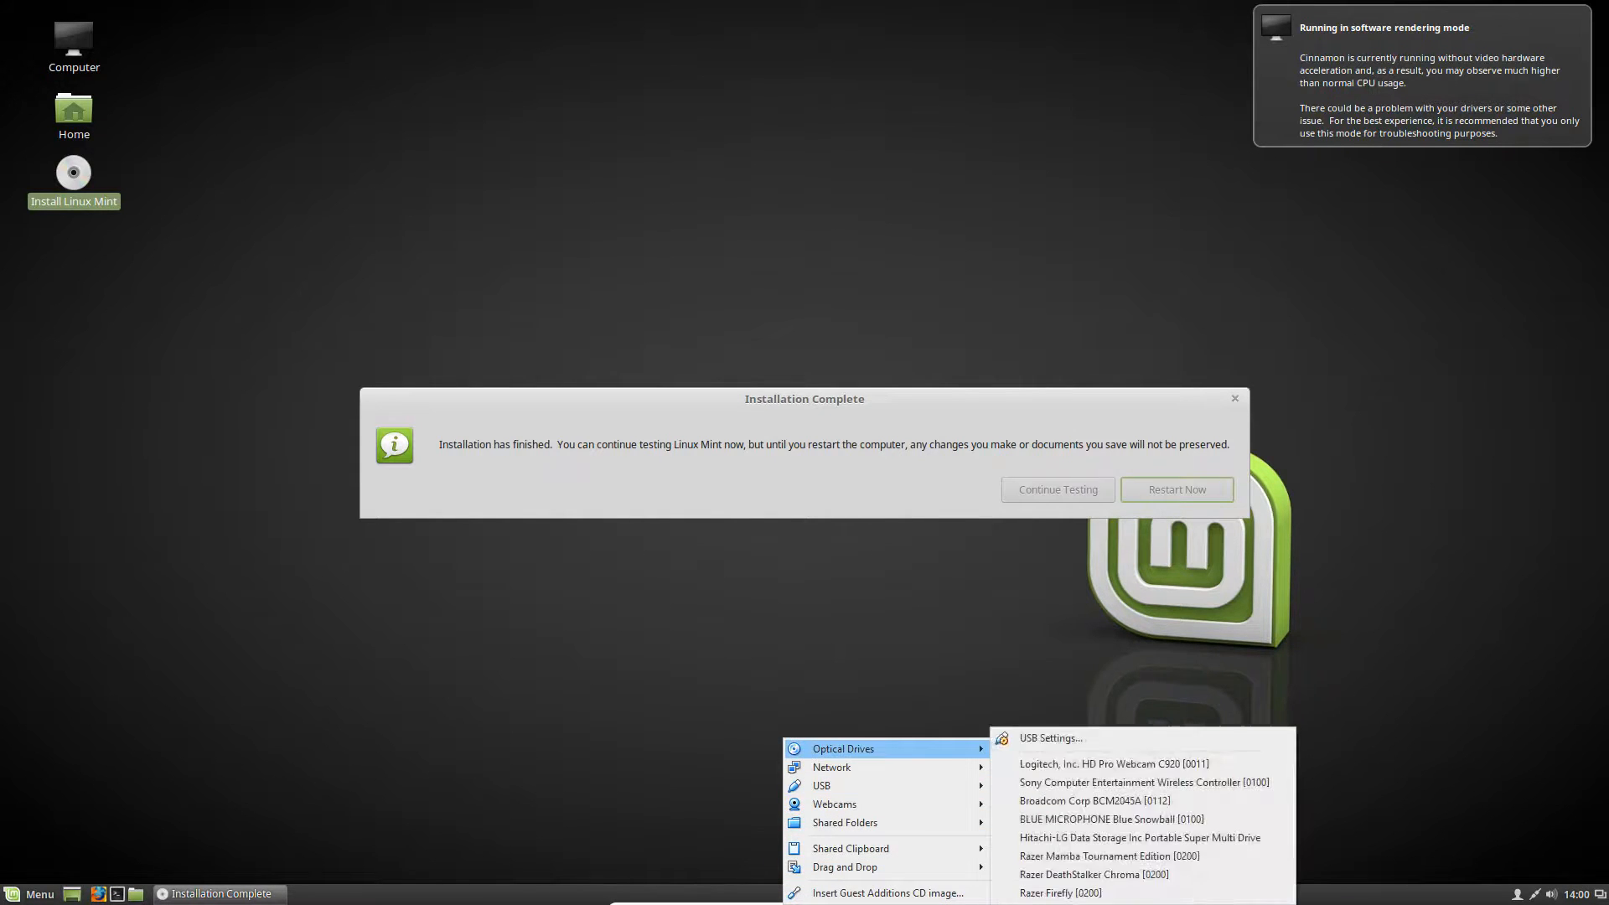
Restart the machine from the Installation Complete dialog.
{"action": "left_click", "coordinate": [1177, 489]}
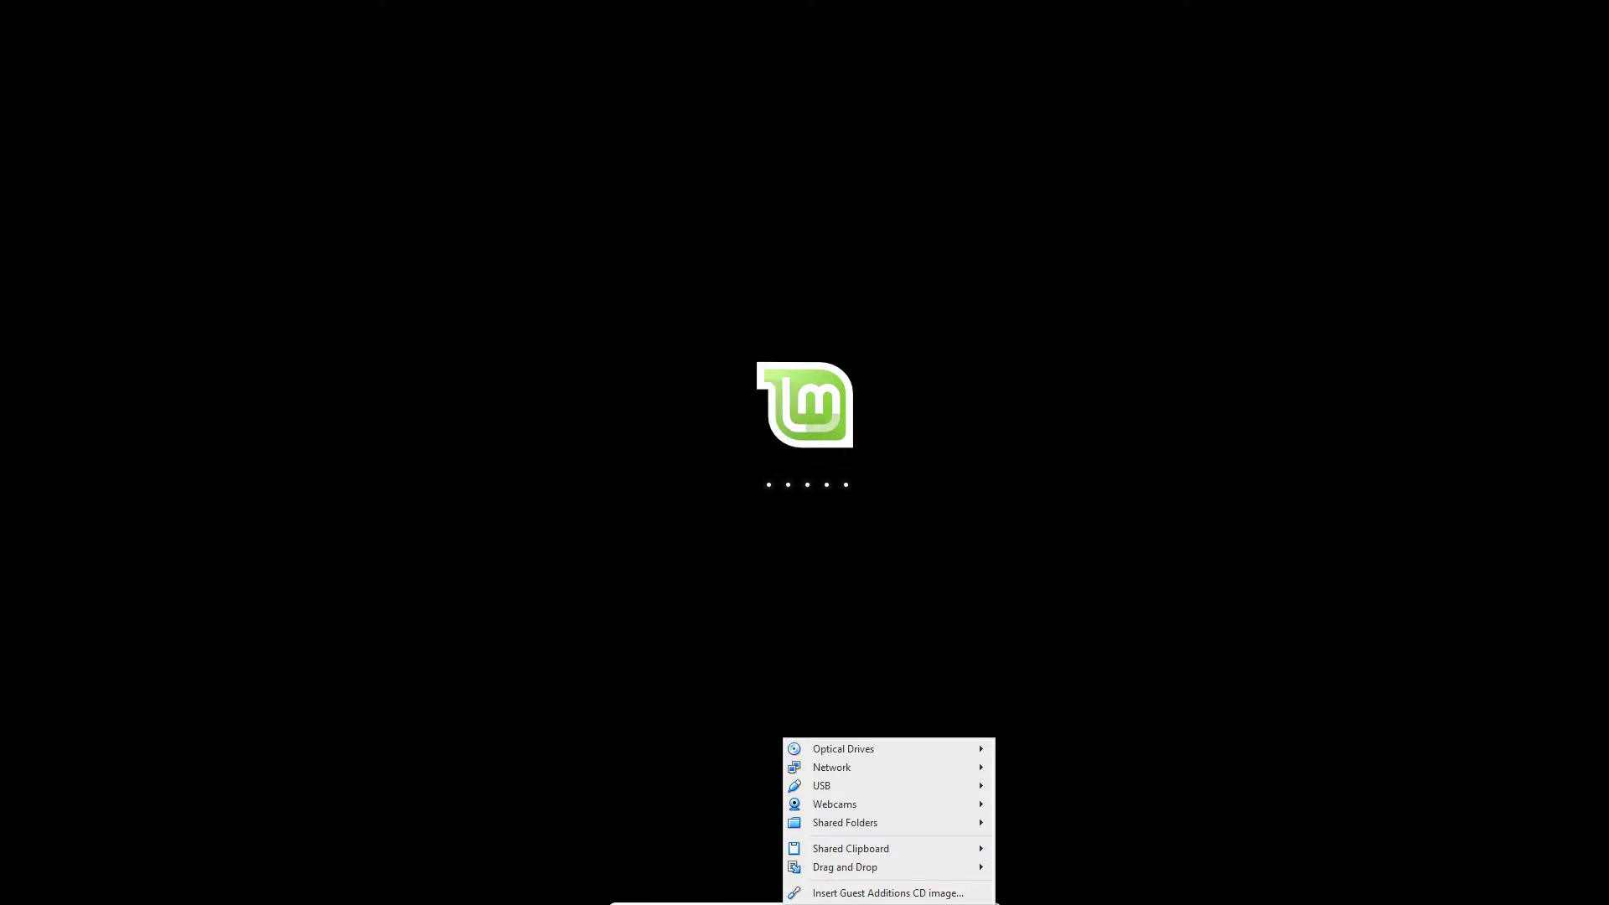
Eject the Linux Mint ISO from the virtual optical drive so the installed system boots.
{"action": "left_click", "coordinate": [842, 747]}
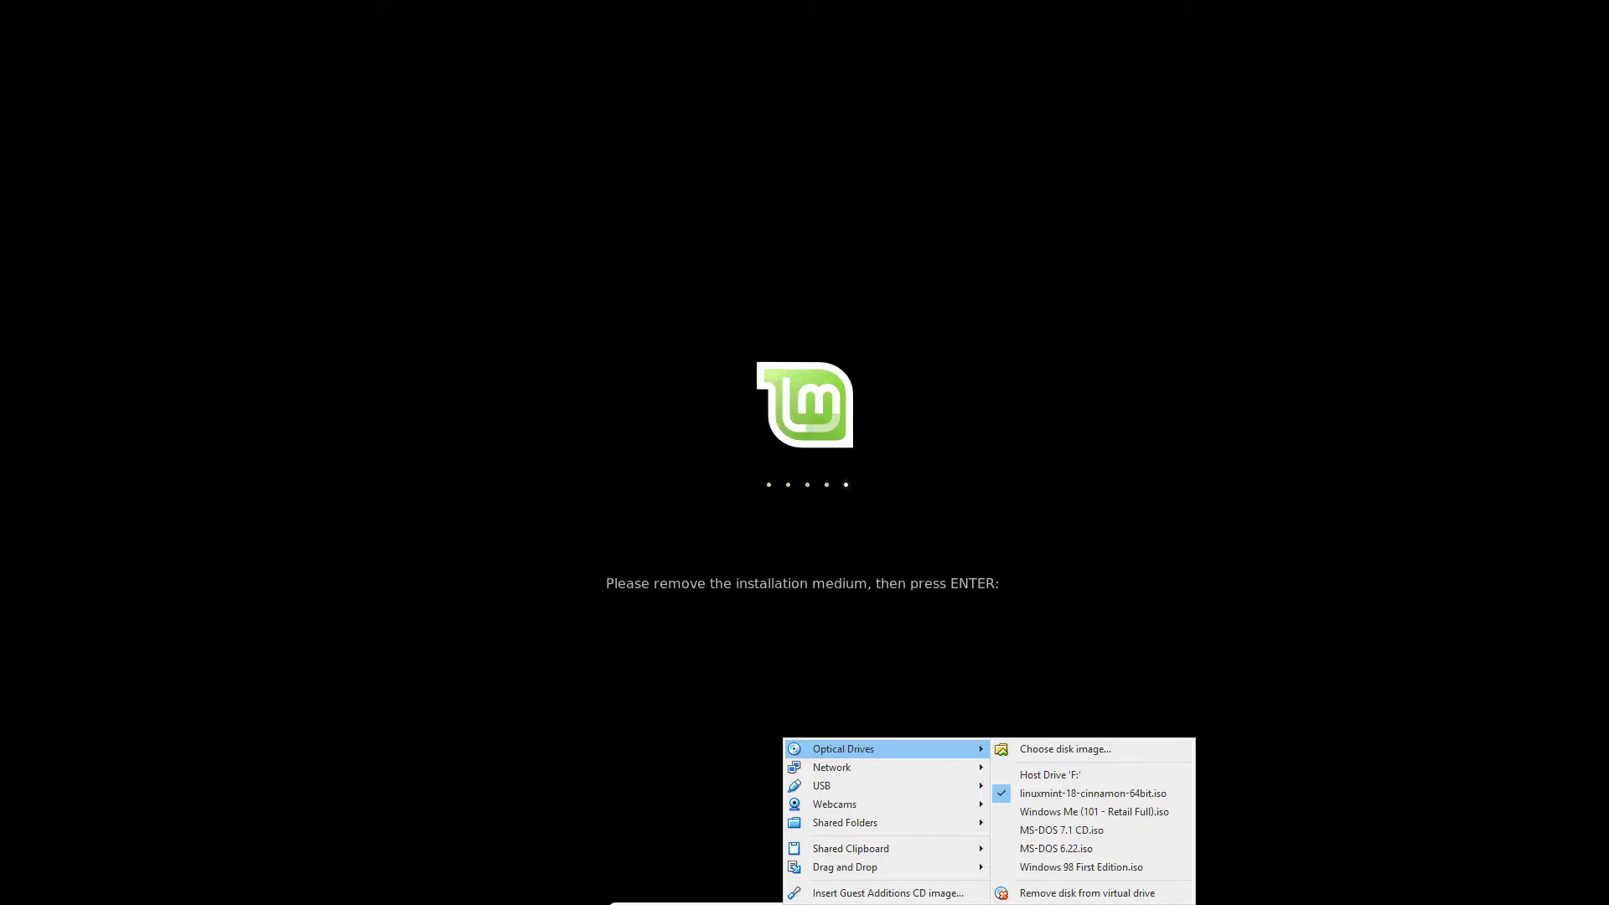
{"action": "mouse_move", "coordinate": [1084, 893]}
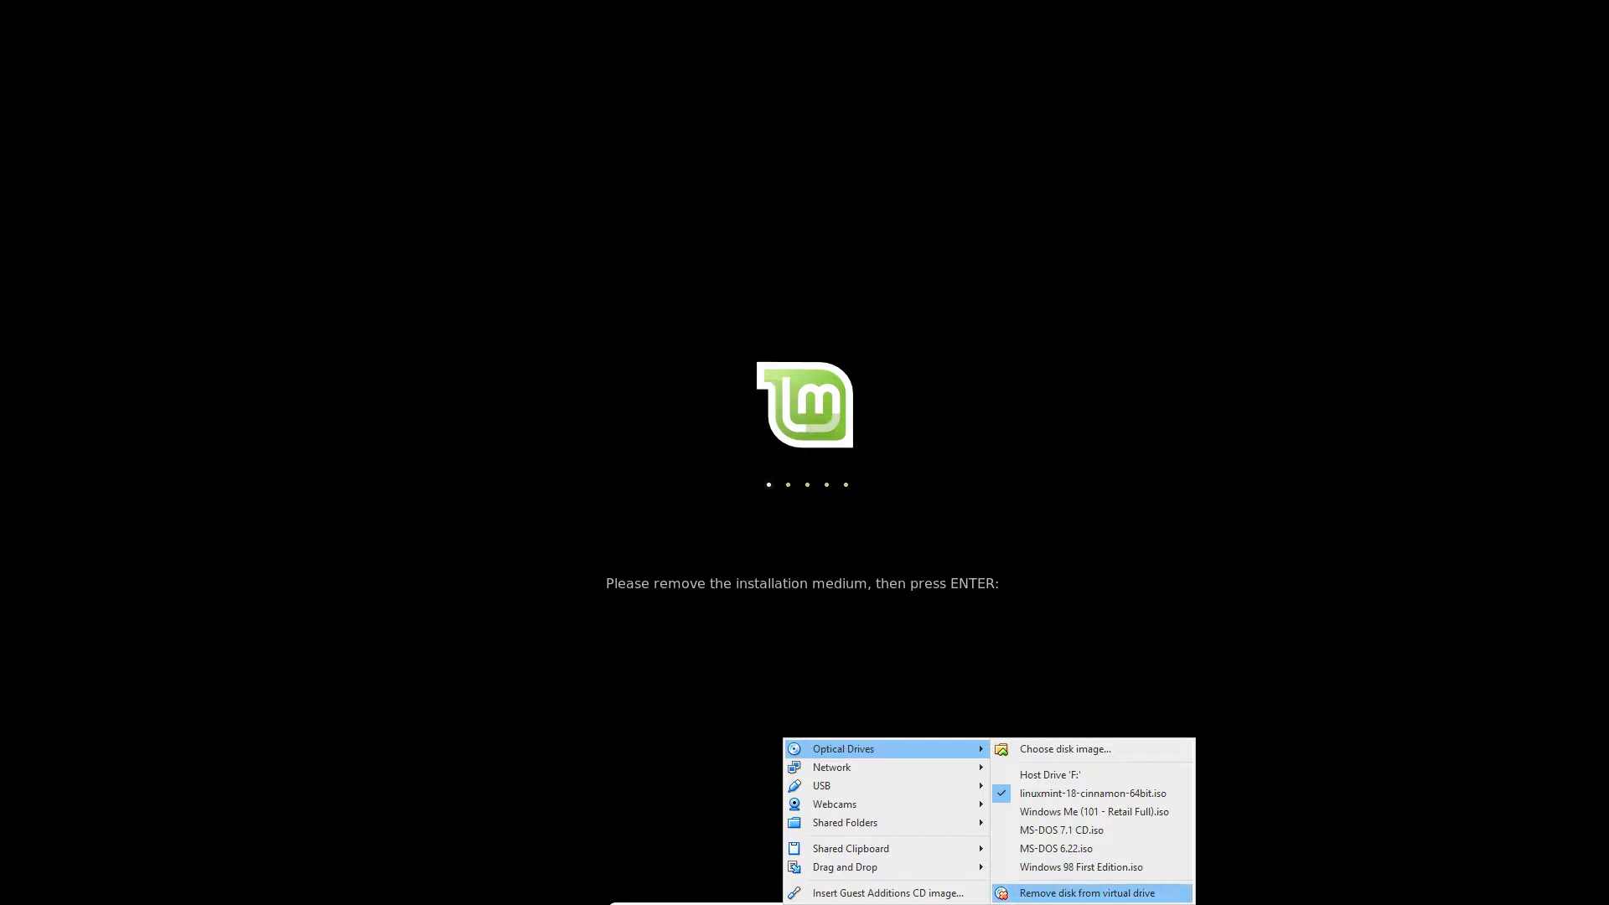
{"action": "left_click", "coordinate": [1085, 892]}
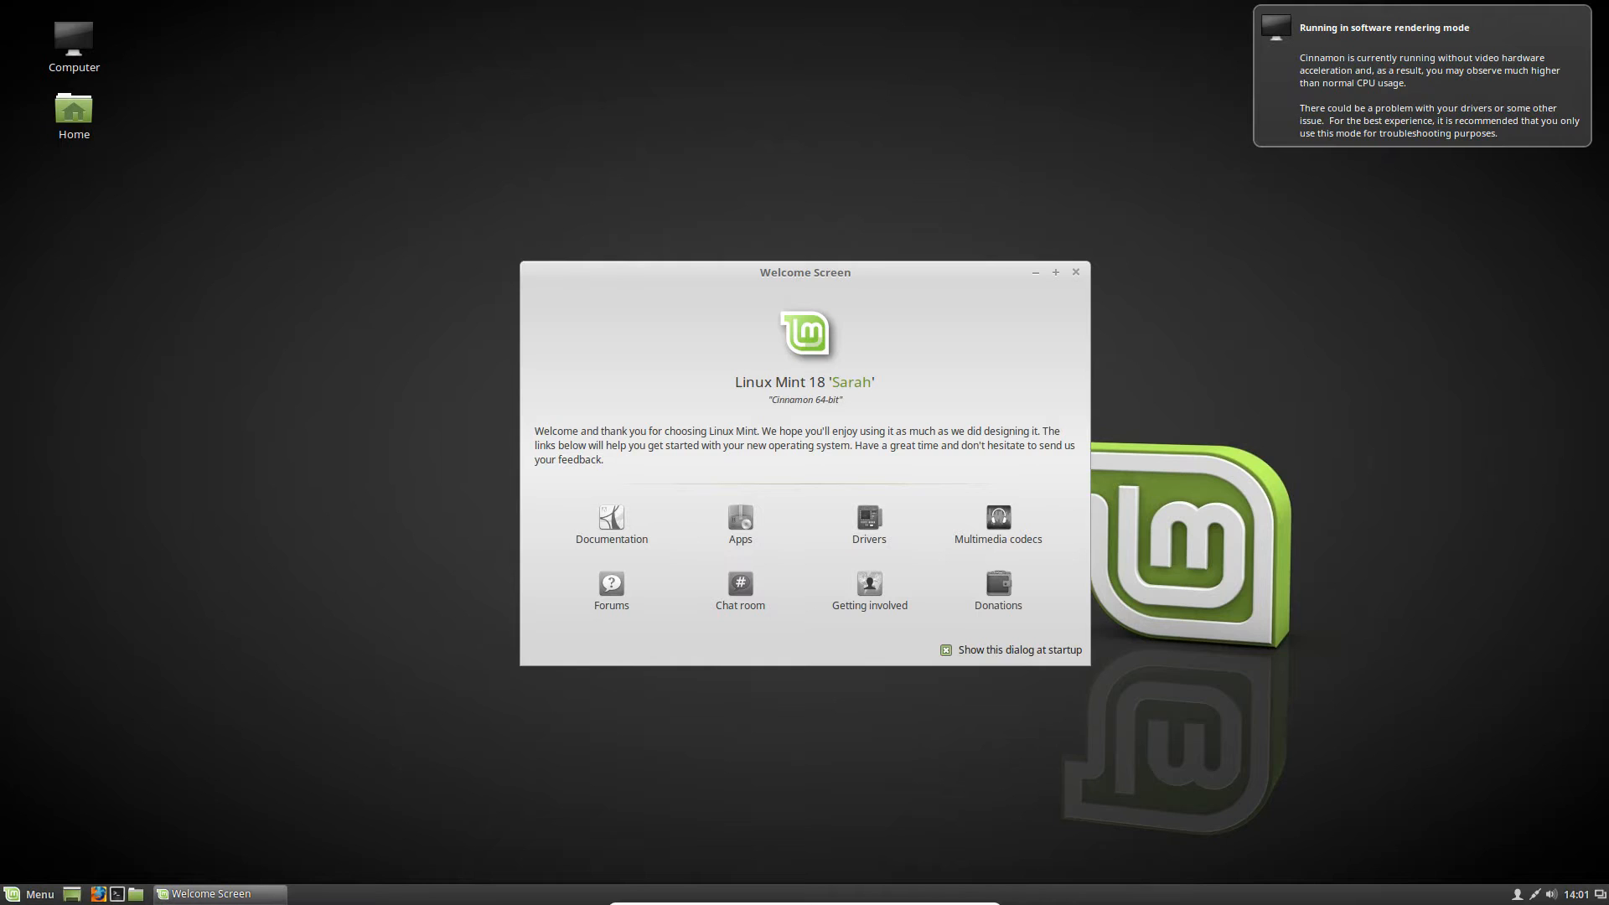
Close the Linux Mint Welcome Screen to leave the installed Cinnamon desktop clear.
{"action": "left_click", "coordinate": [1075, 271]}
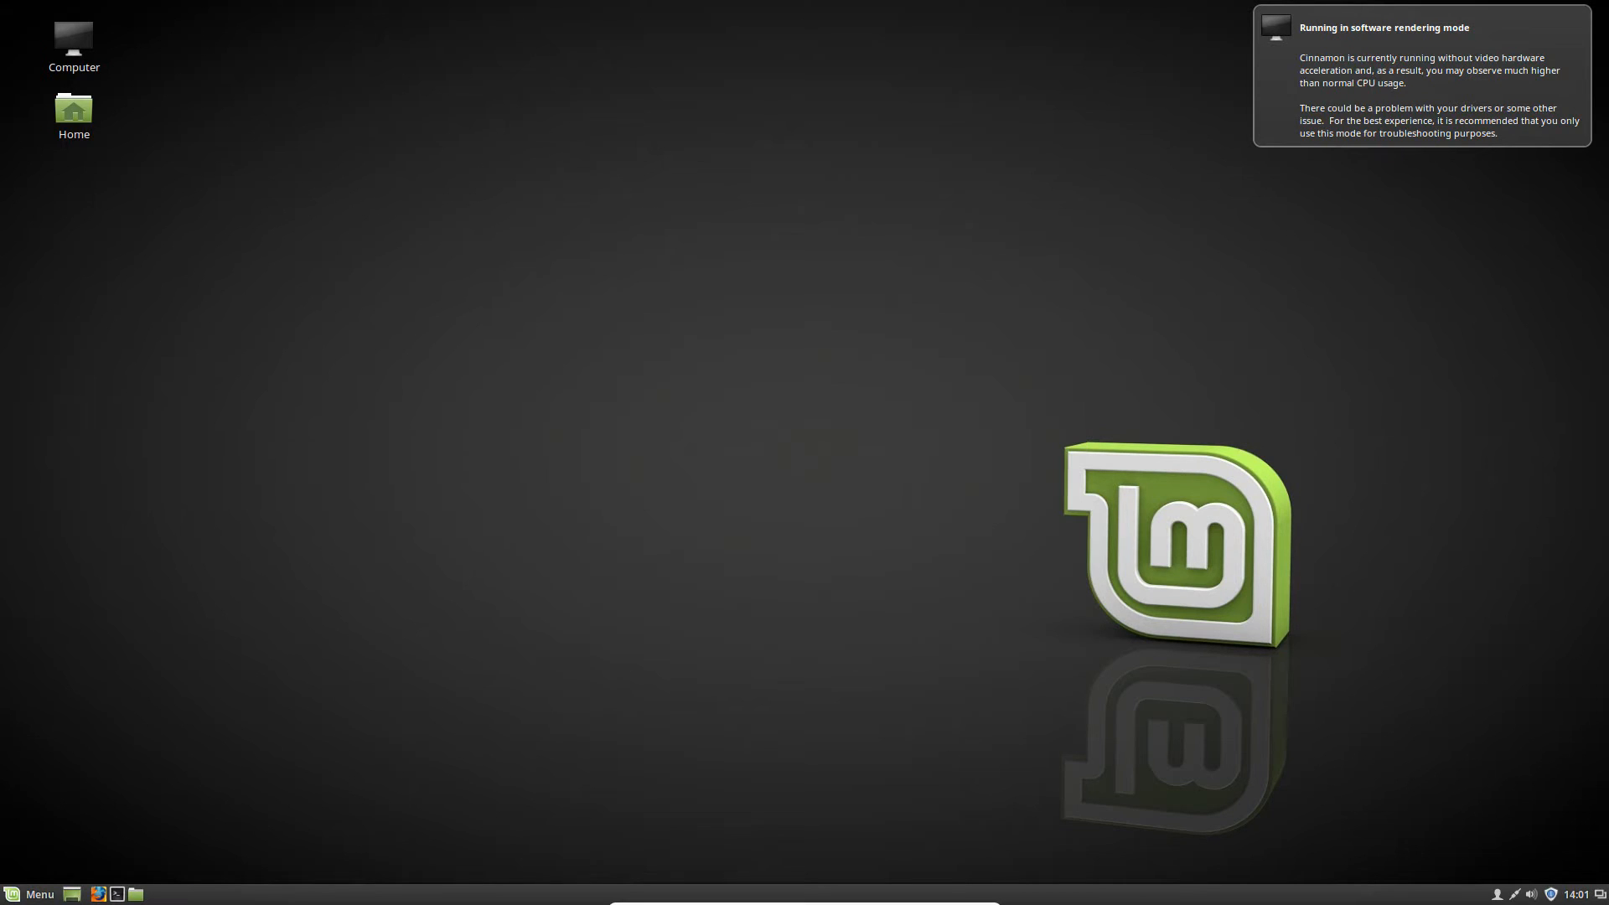